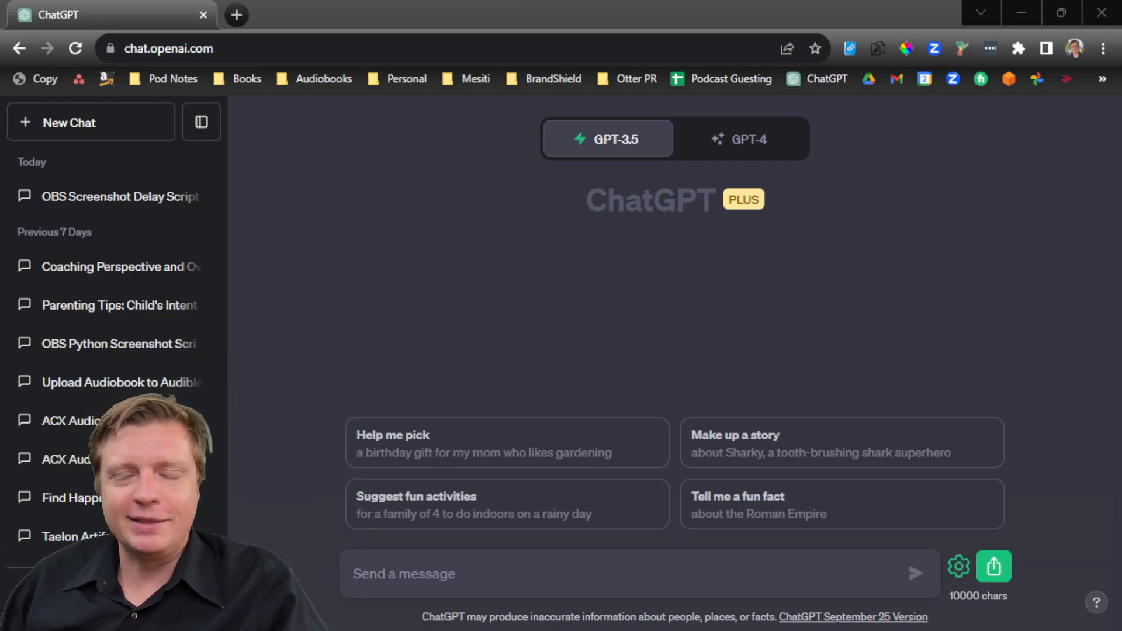
# Switch to GPT-4 and send 'Write me a 500 word article about podcasting'
pyautogui.click(741, 139)
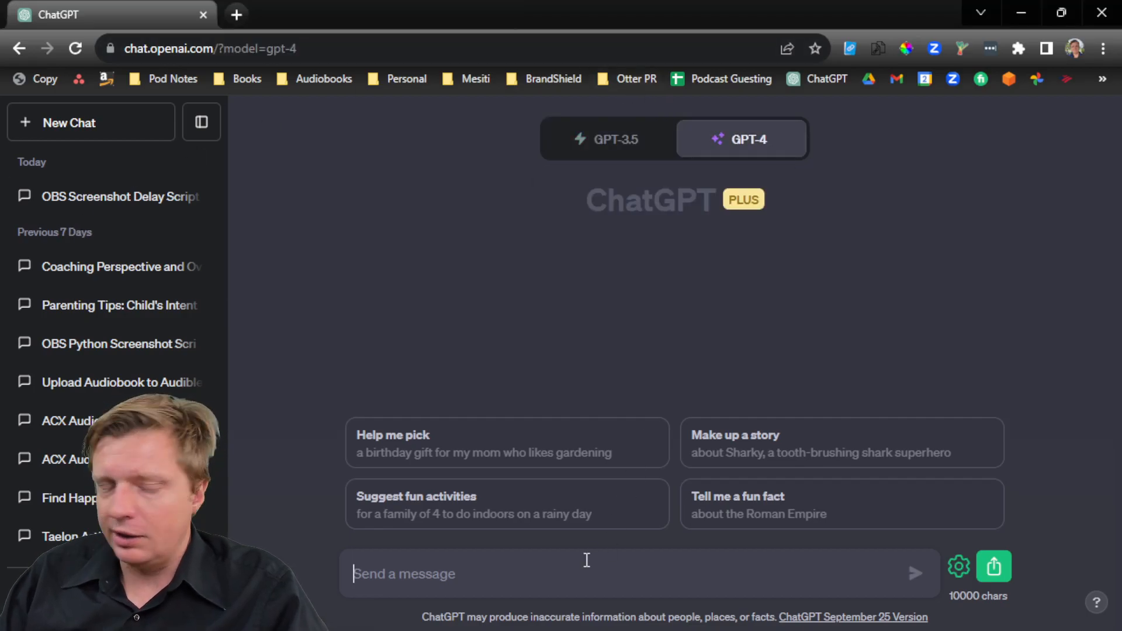
pyautogui.write('Write me a 500 word a')
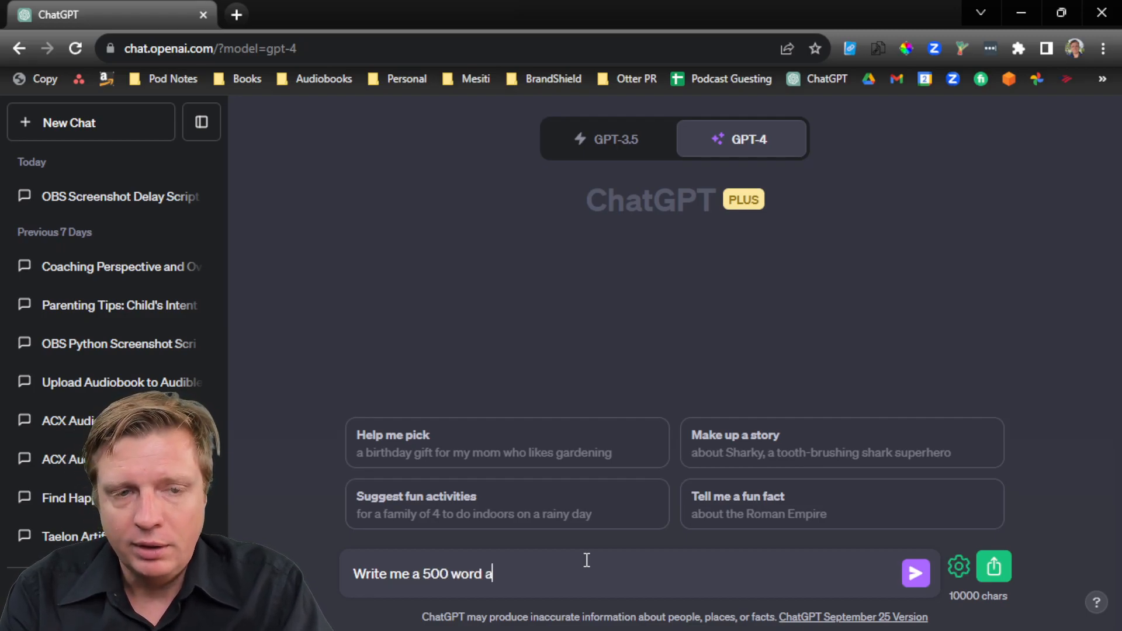
pyautogui.write('rticle about podcasting')
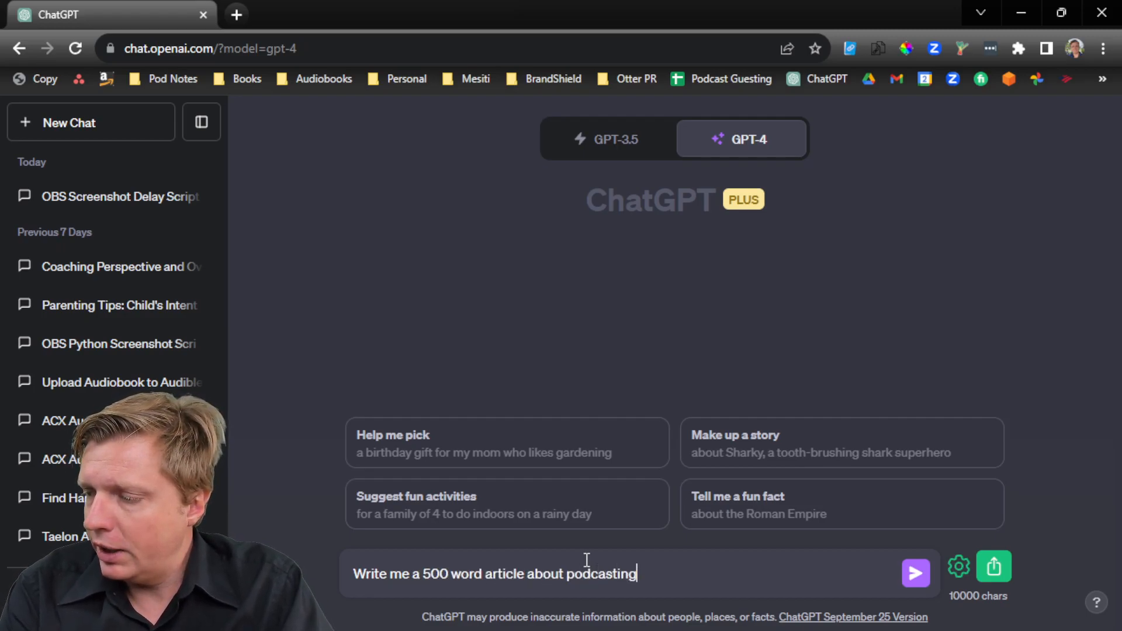
pyautogui.click(915, 572)
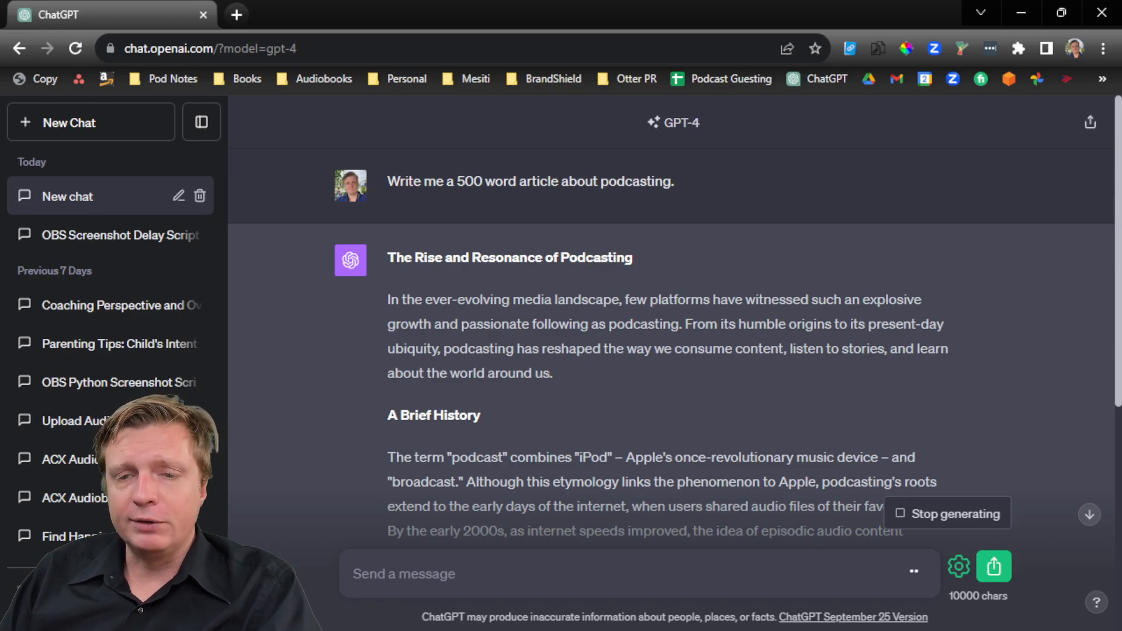
pyautogui.scroll(-3)
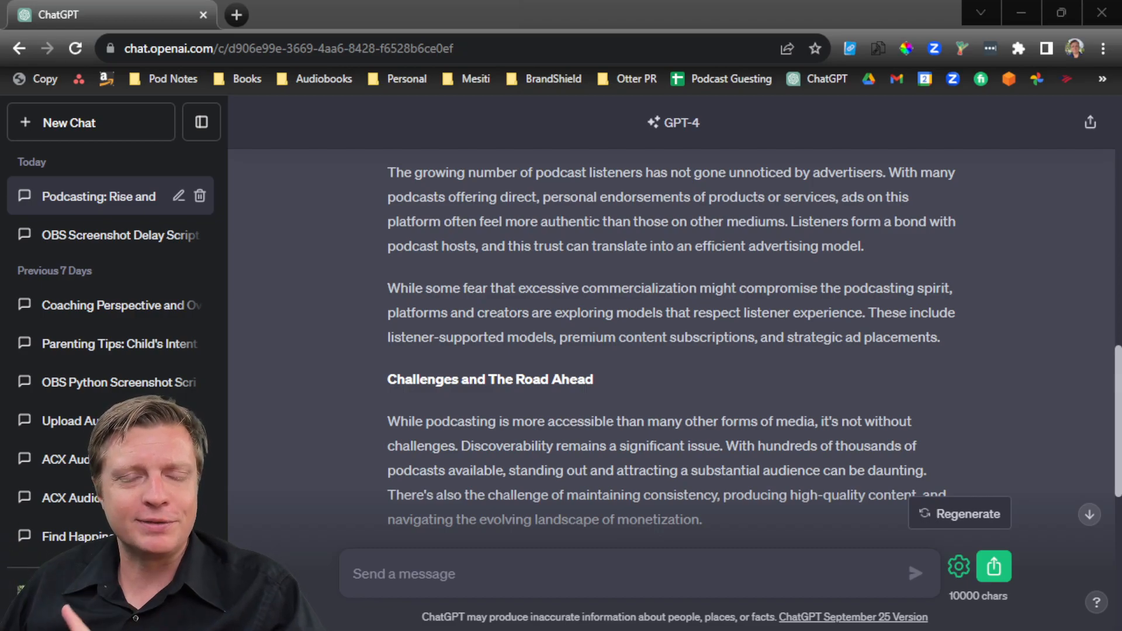
pyautogui.scroll(-3)
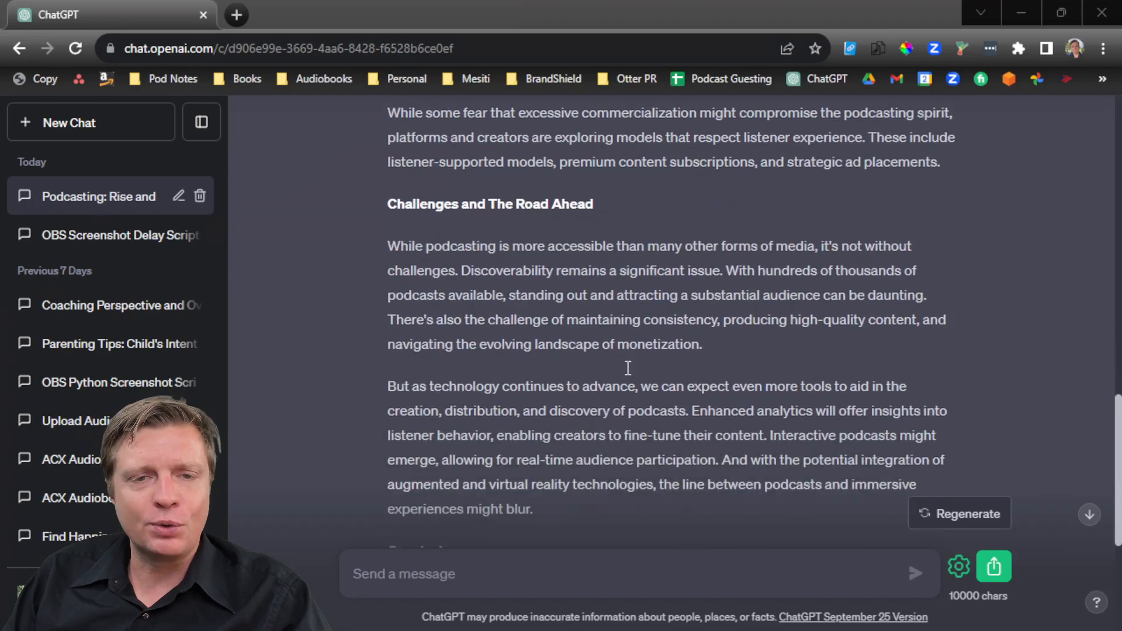
pyautogui.scroll(-3)
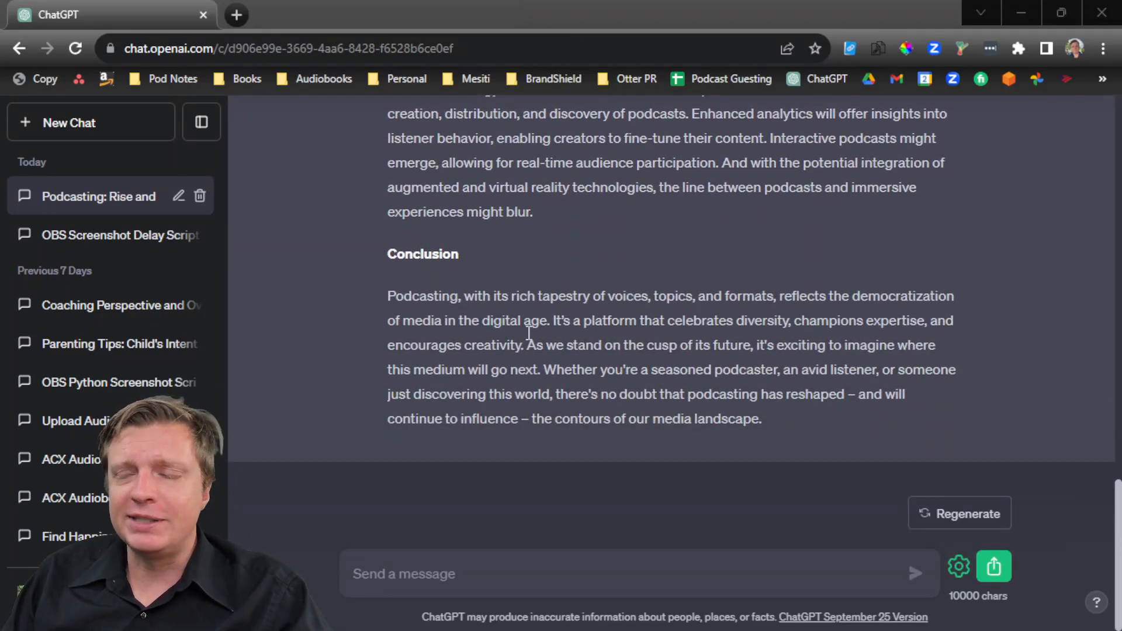
pyautogui.moveTo(530, 312)
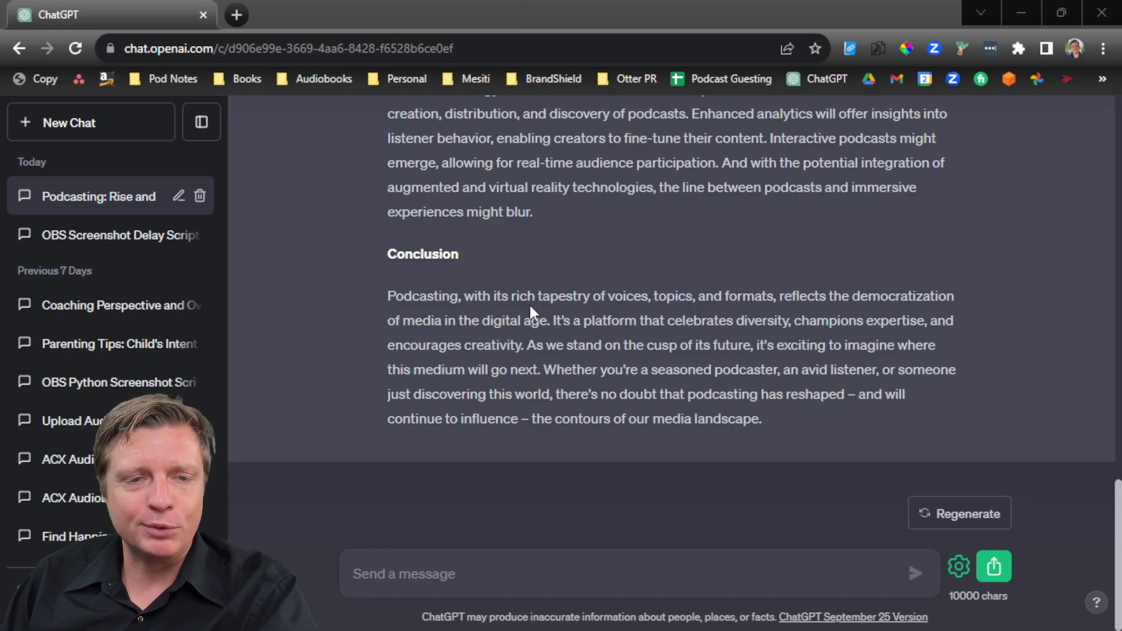
pyautogui.moveTo(516, 320)
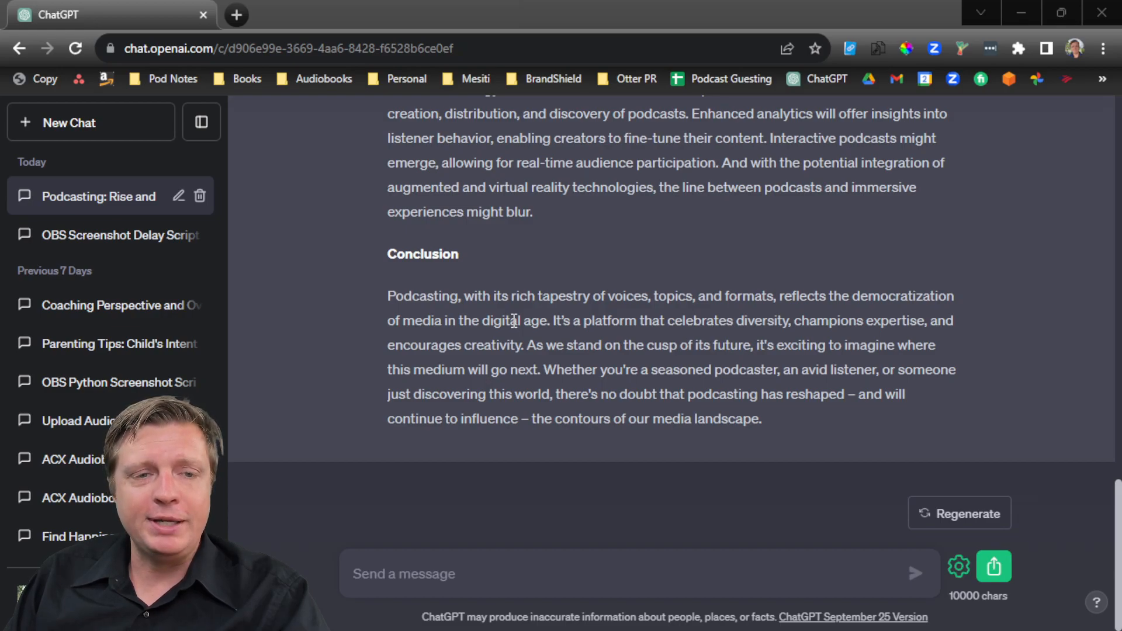
pyautogui.moveTo(501, 261)
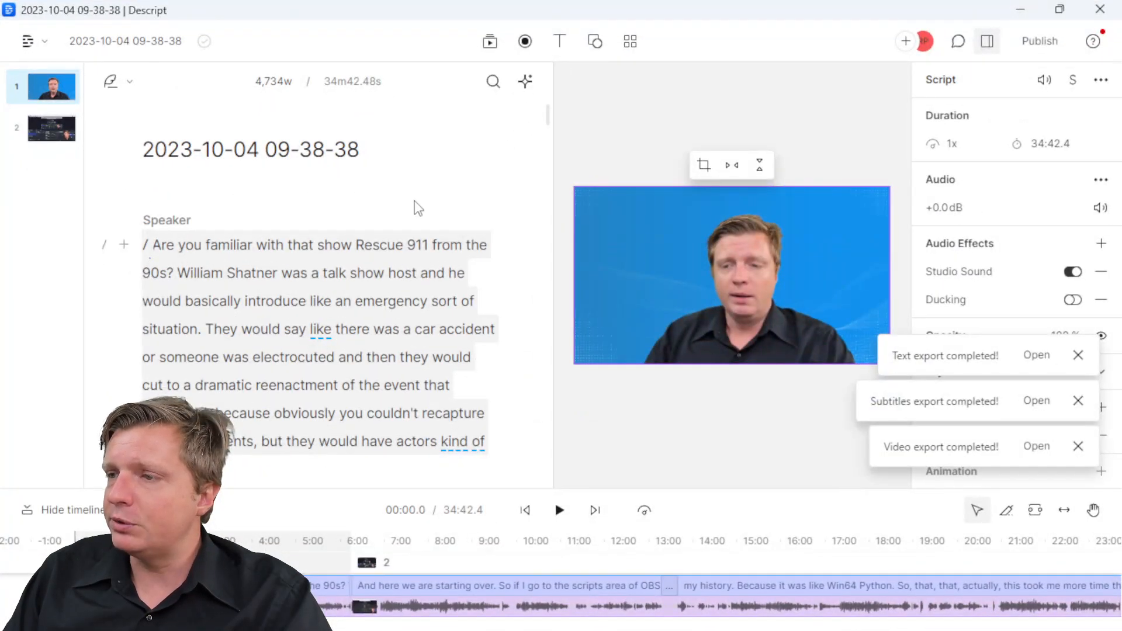
# In Descript's Publish panel, choose Export as Transcript (Plain text .txt)
pyautogui.scroll(-3)
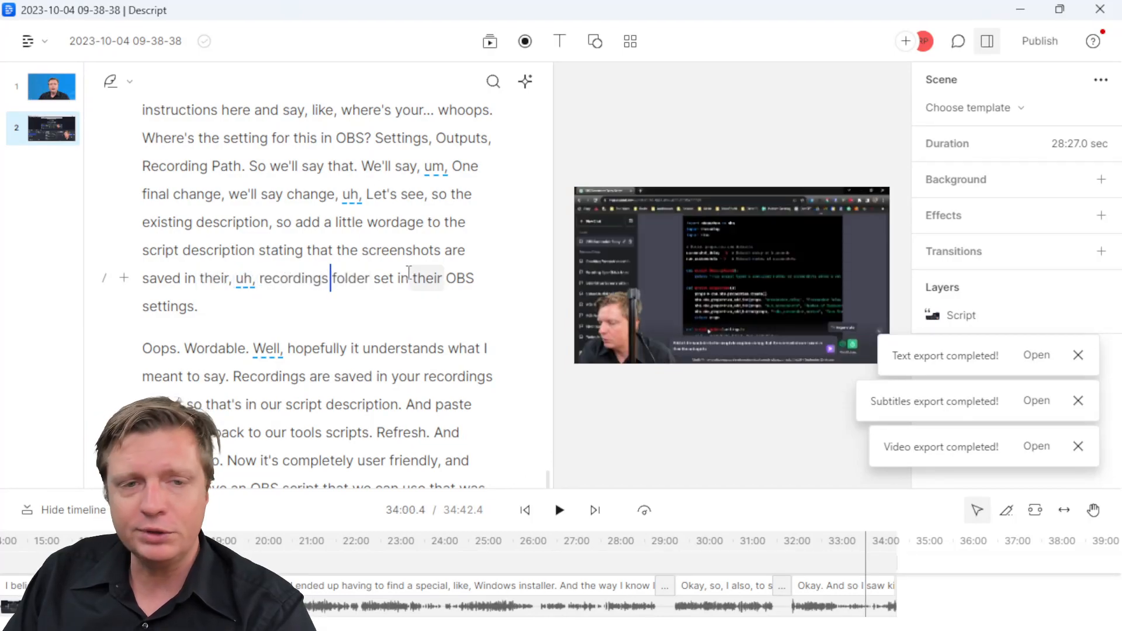
pyautogui.click(1038, 41)
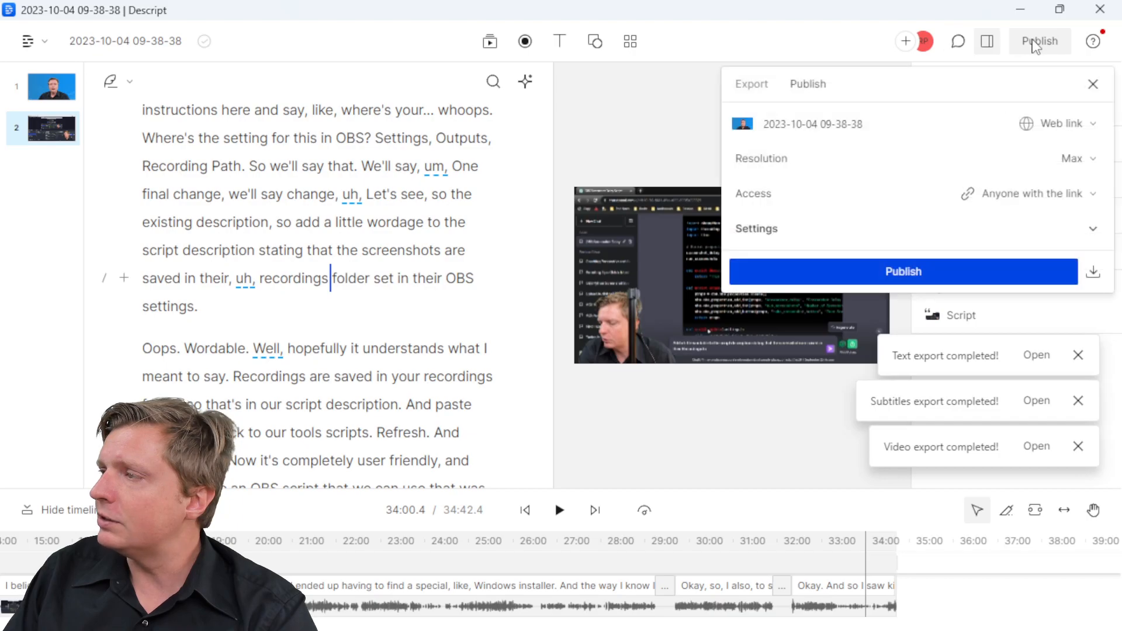
pyautogui.click(750, 85)
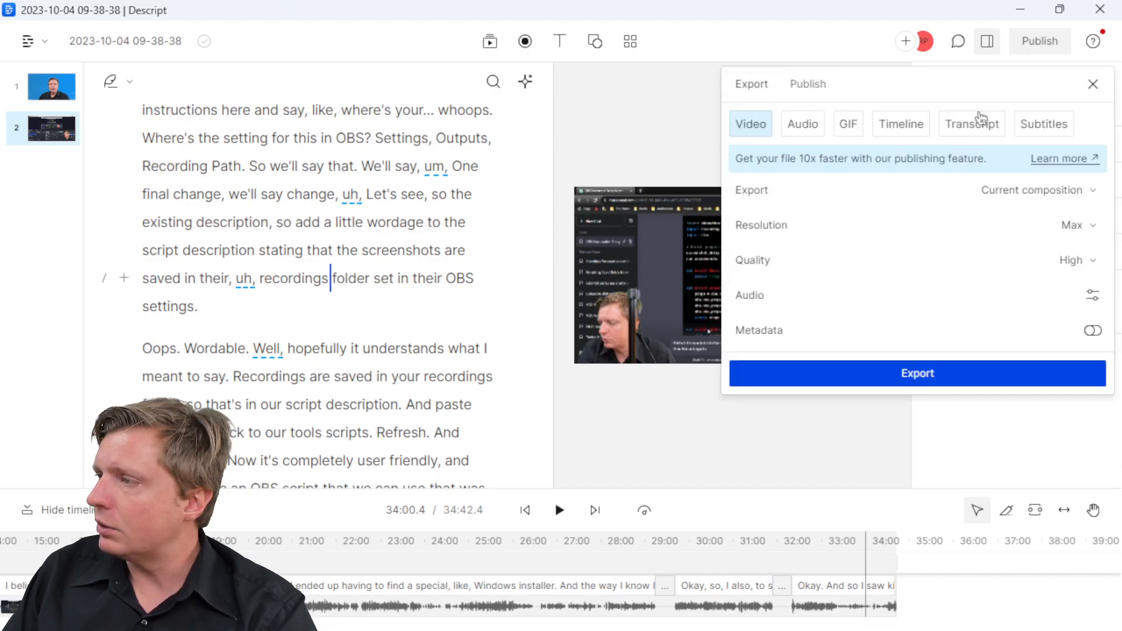
pyautogui.click(971, 123)
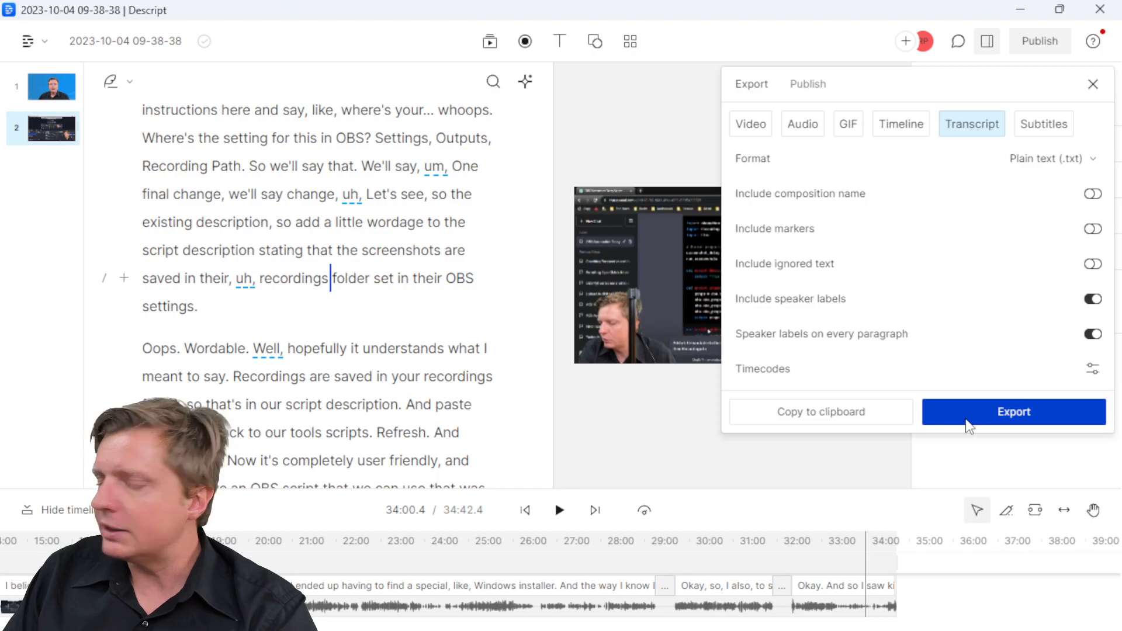
pyautogui.click(1014, 411)
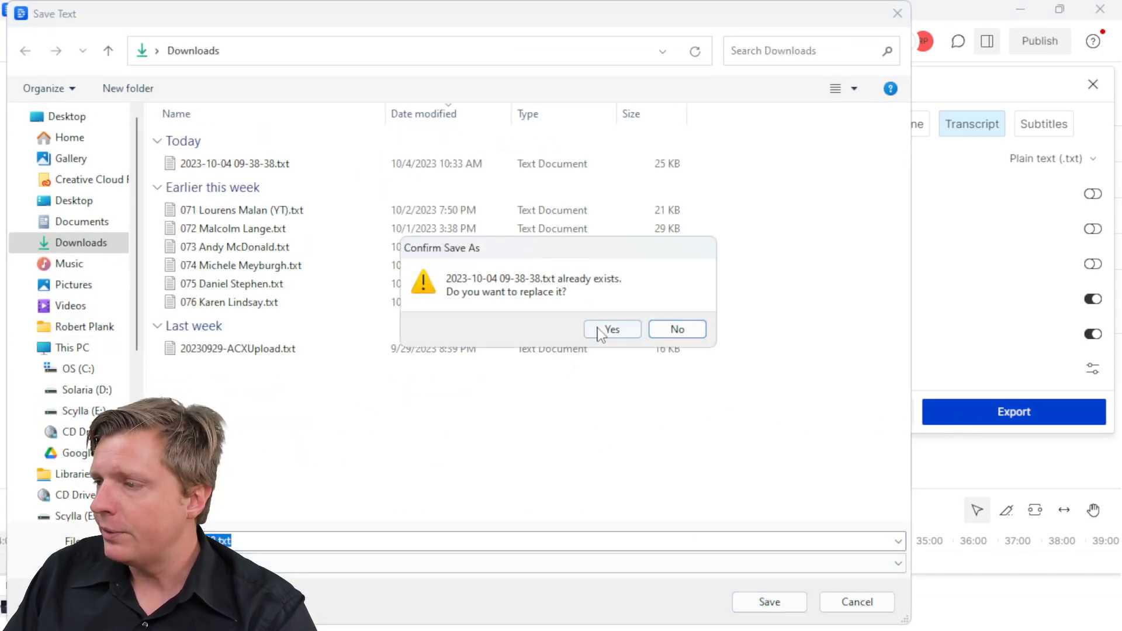
pyautogui.click(611, 330)
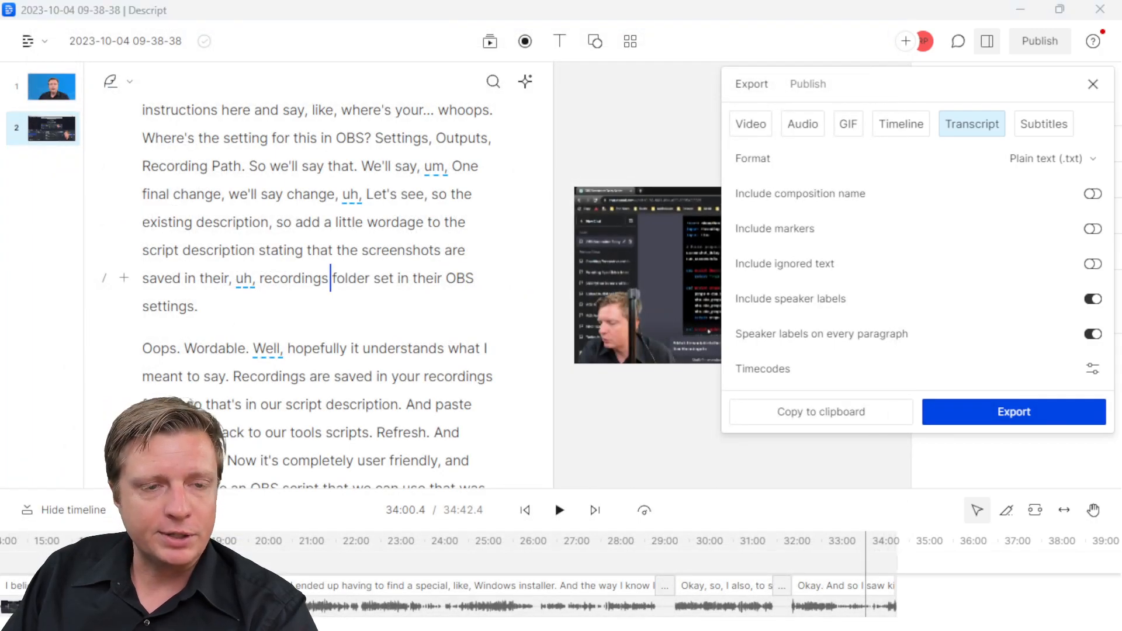
pyautogui.click(1013, 411)
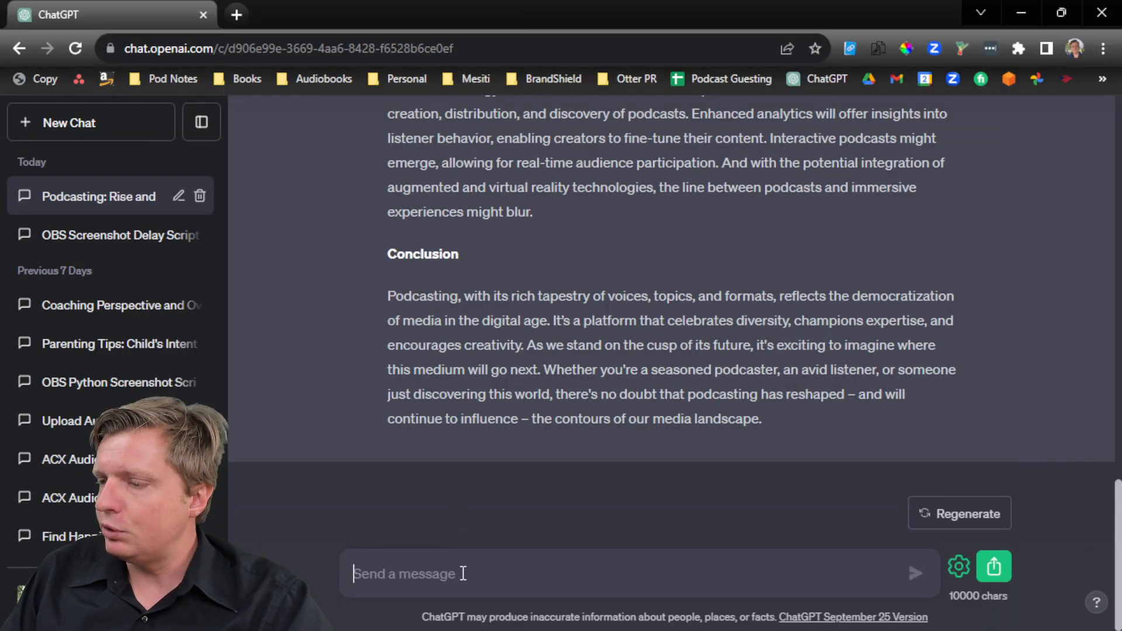
# Delete the 'Podcasting: Rise and Resonance' chat from the sidebar
pyautogui.click(200, 196)
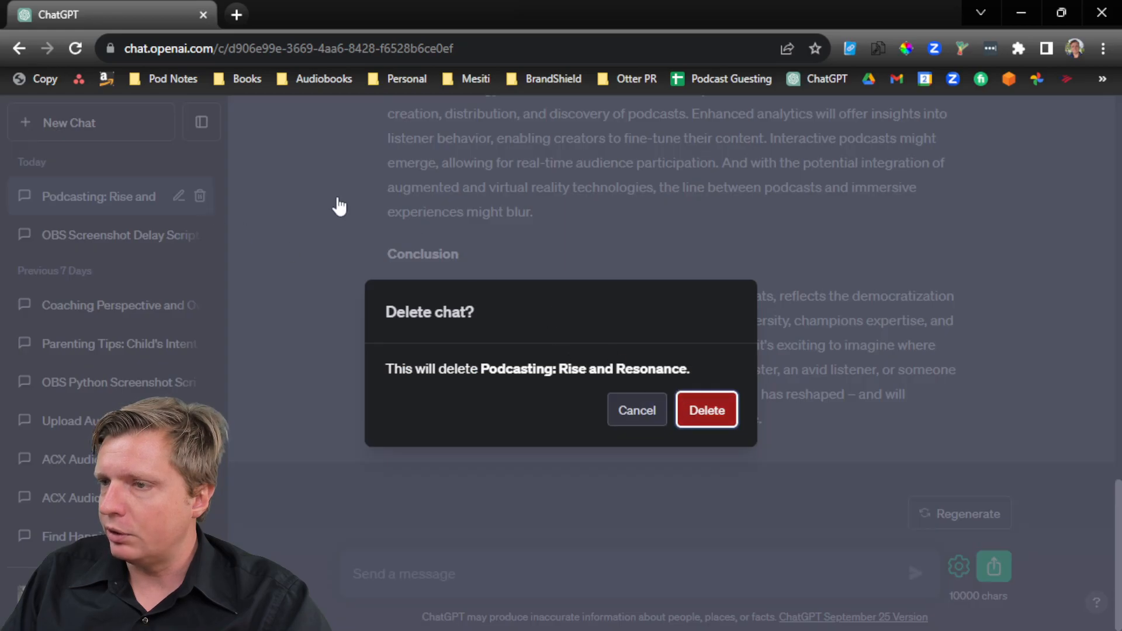
pyautogui.click(706, 411)
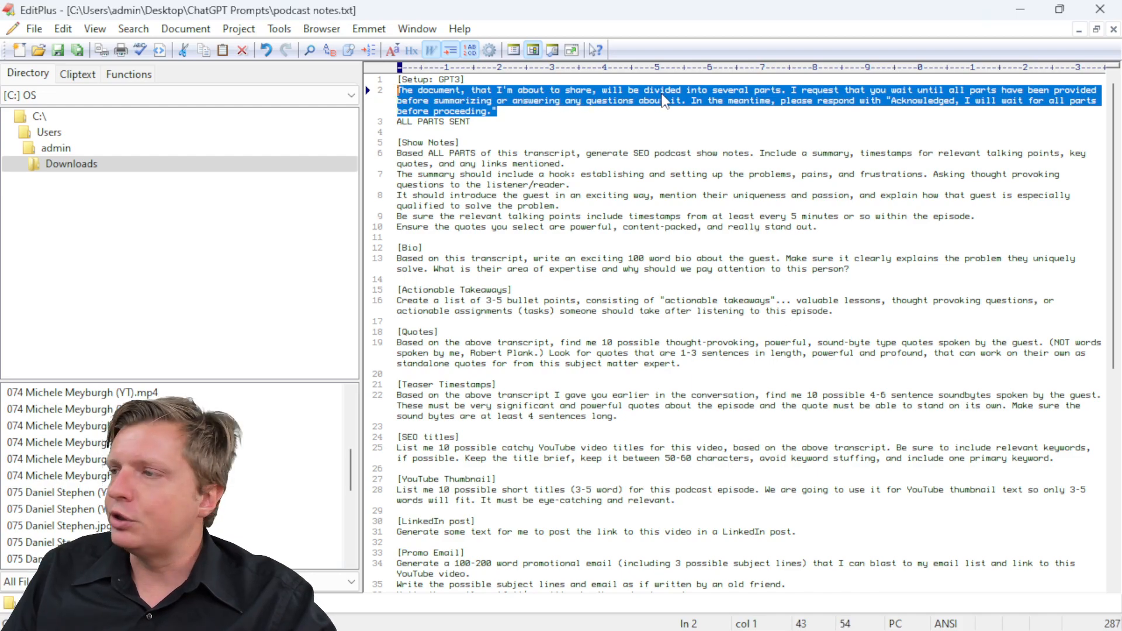
pyautogui.moveTo(795, 105)
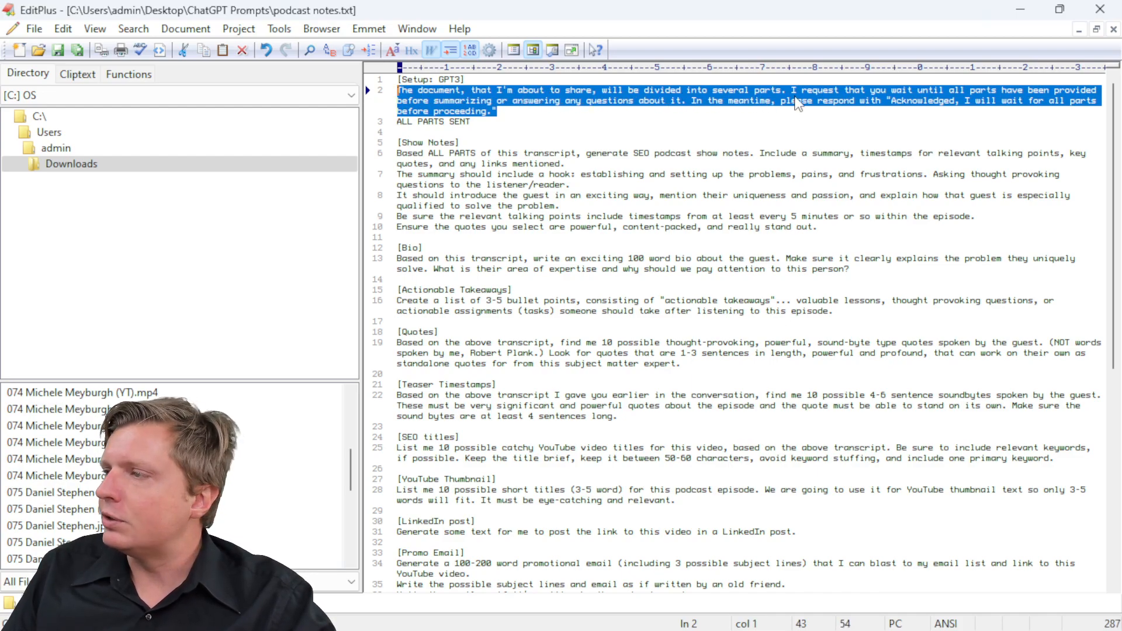
# Open the exported transcript in EditPlus and select its opening section through 00:10:08
pyautogui.click(887, 100)
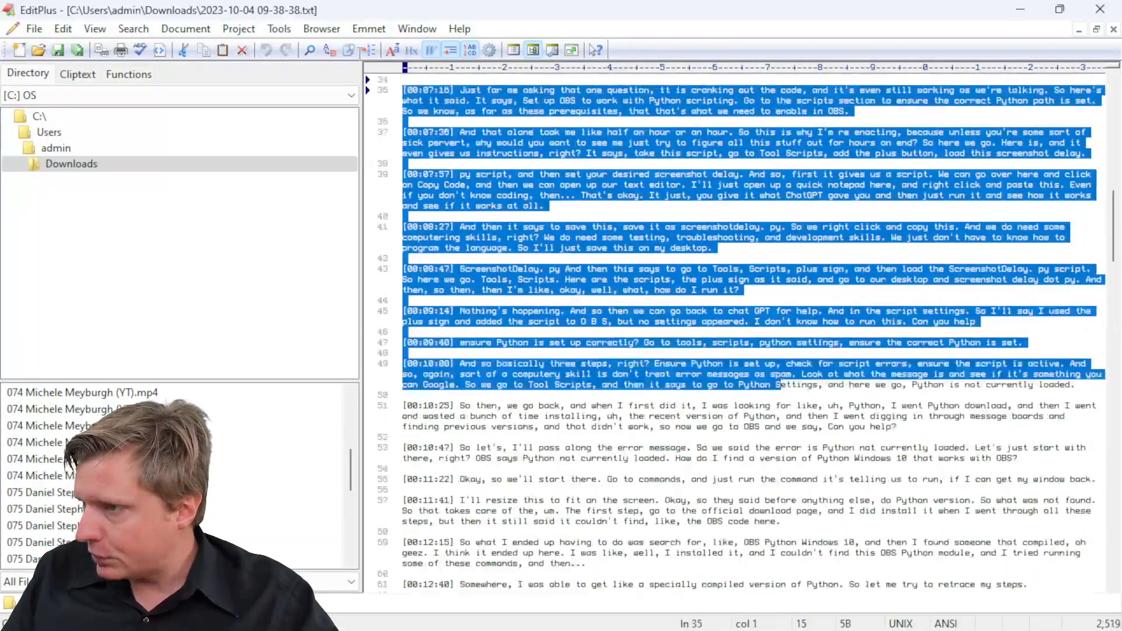
pyautogui.scroll(3)
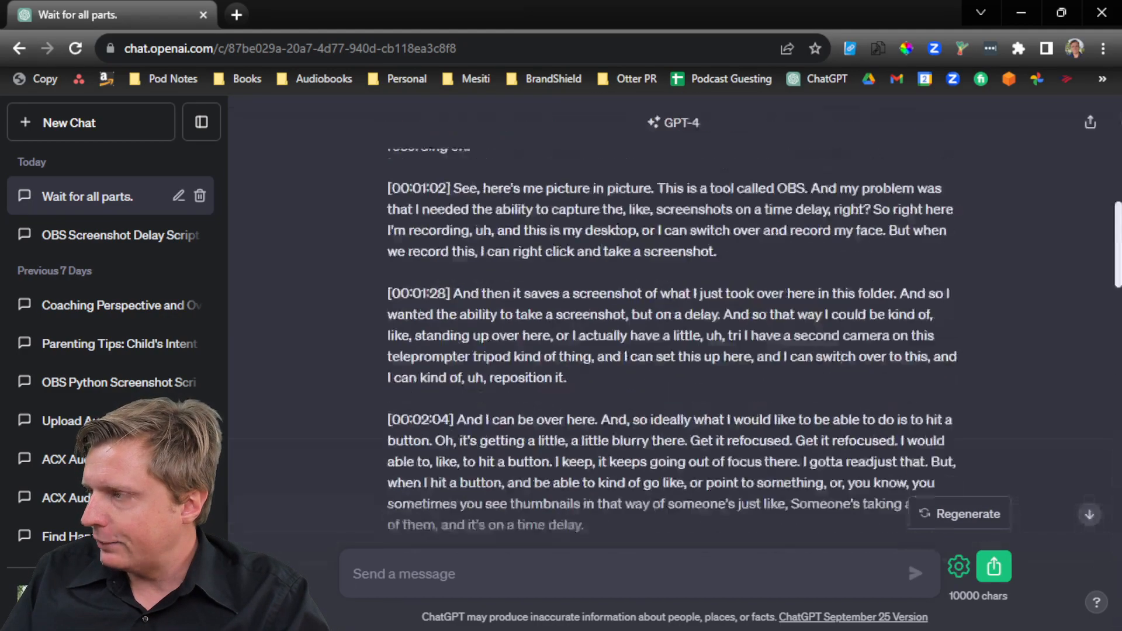
# Start a fresh GPT-4 chat ready for the next transcript part
pyautogui.click(68, 123)
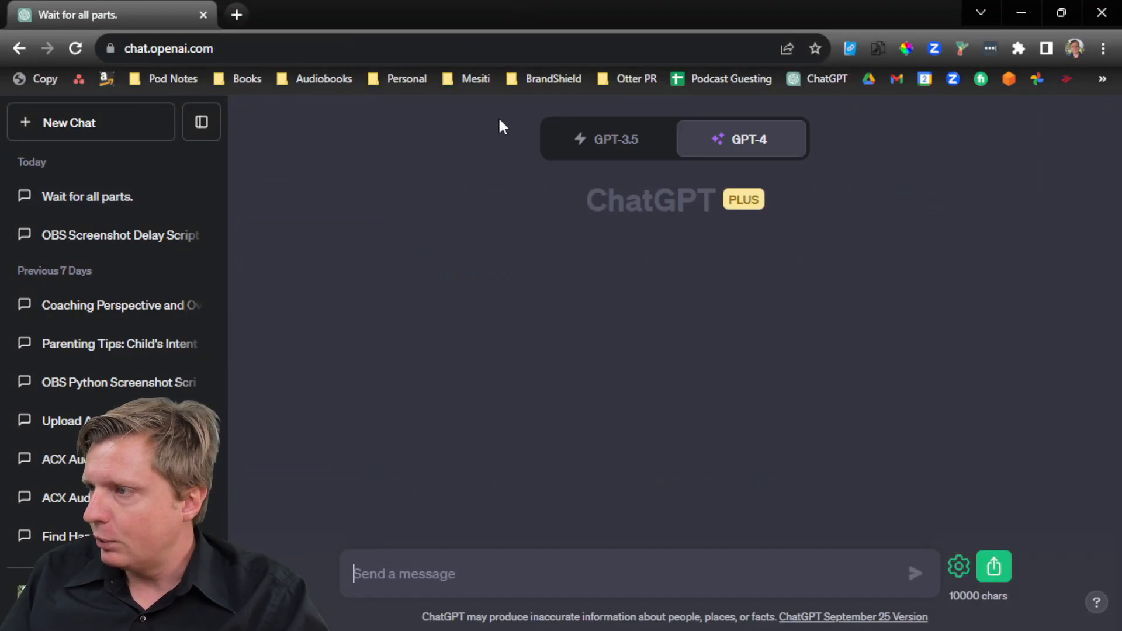
pyautogui.click(607, 139)
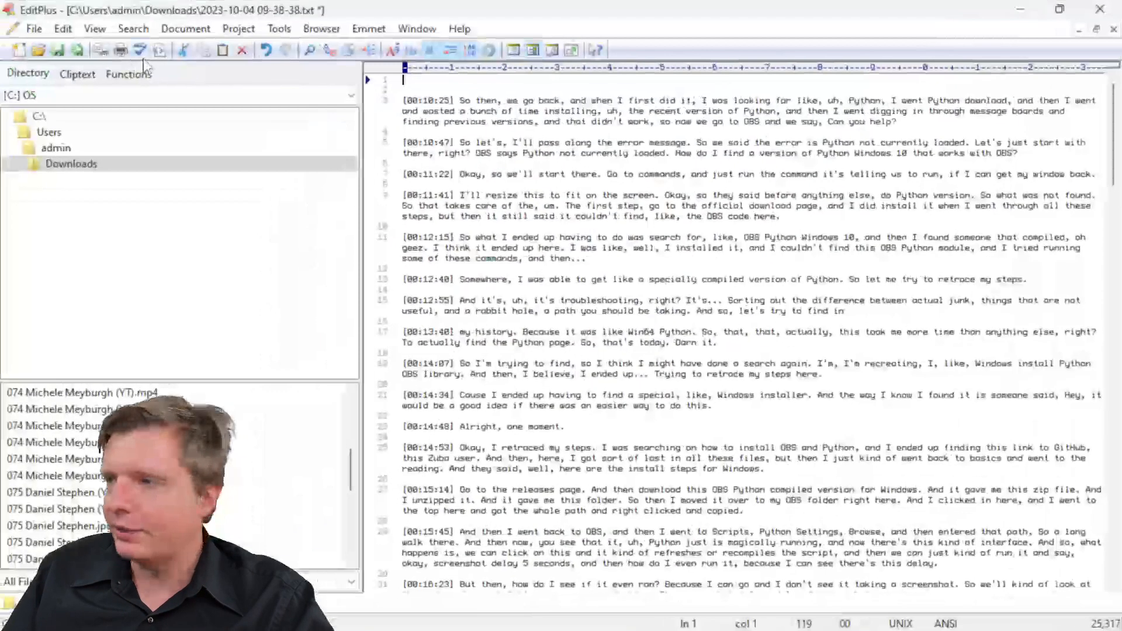
# Trim the sent opening so the transcript starts at 00:10:25 and select through 00:19:35
pyautogui.scroll(-3)
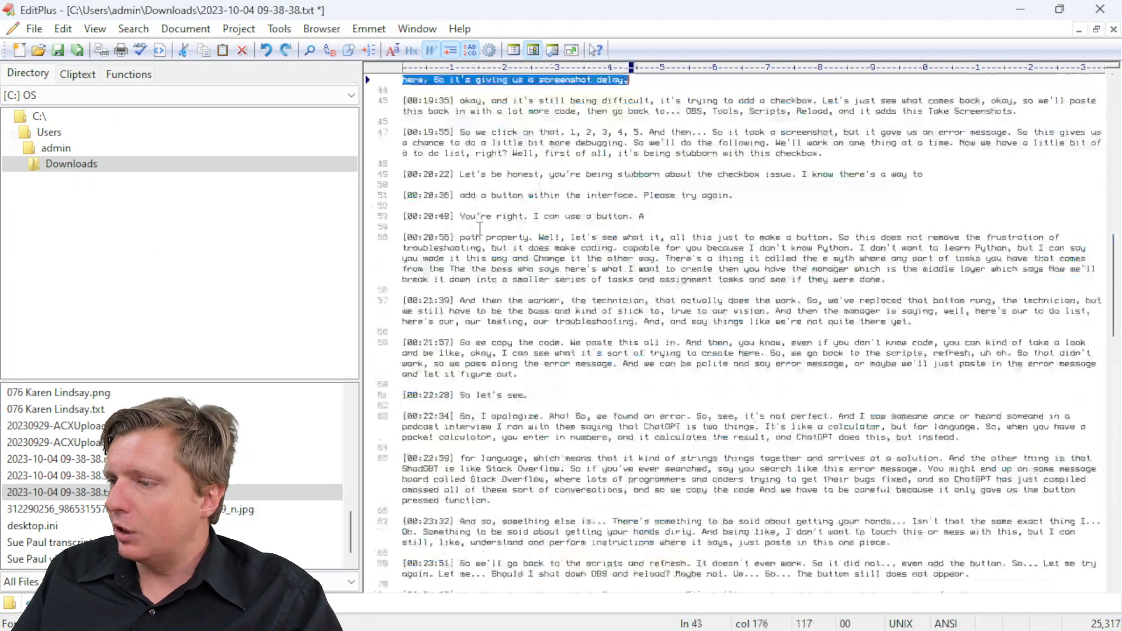
pyautogui.scroll(3)
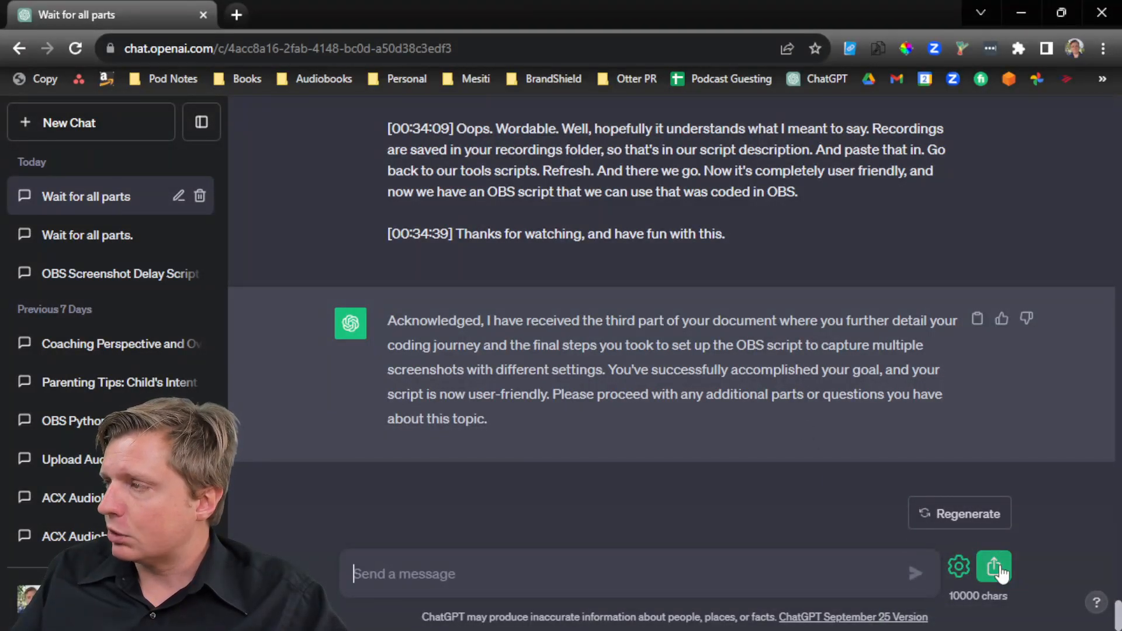
# Delete the duplicate 'Wait for all parts' chat and upload the transcript via the extension
pyautogui.click(1018, 48)
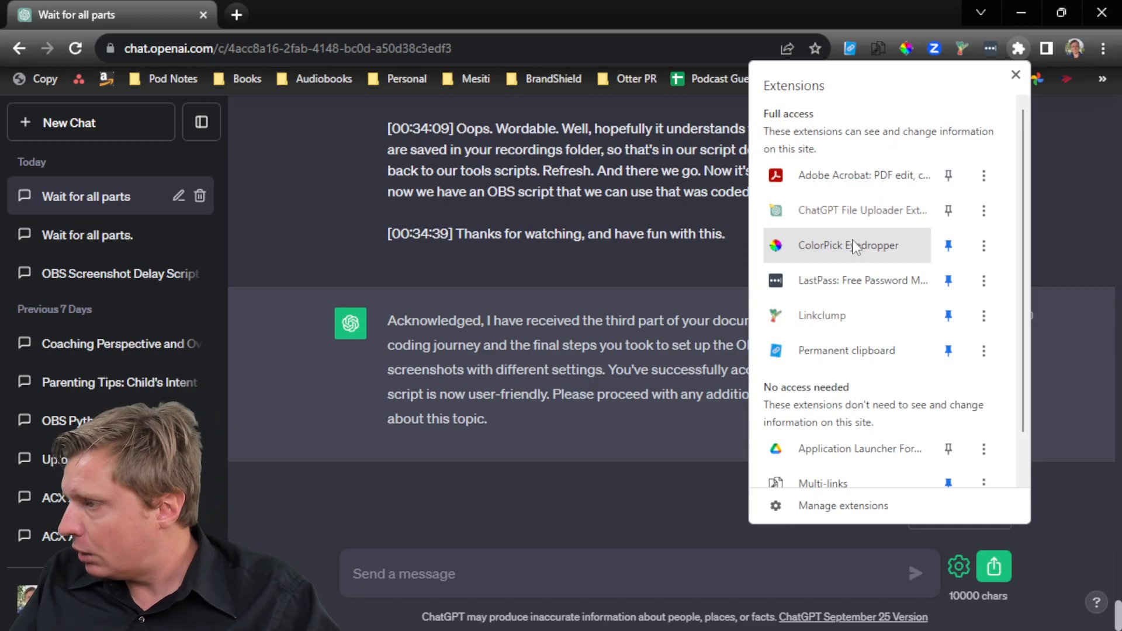
pyautogui.moveTo(877, 210)
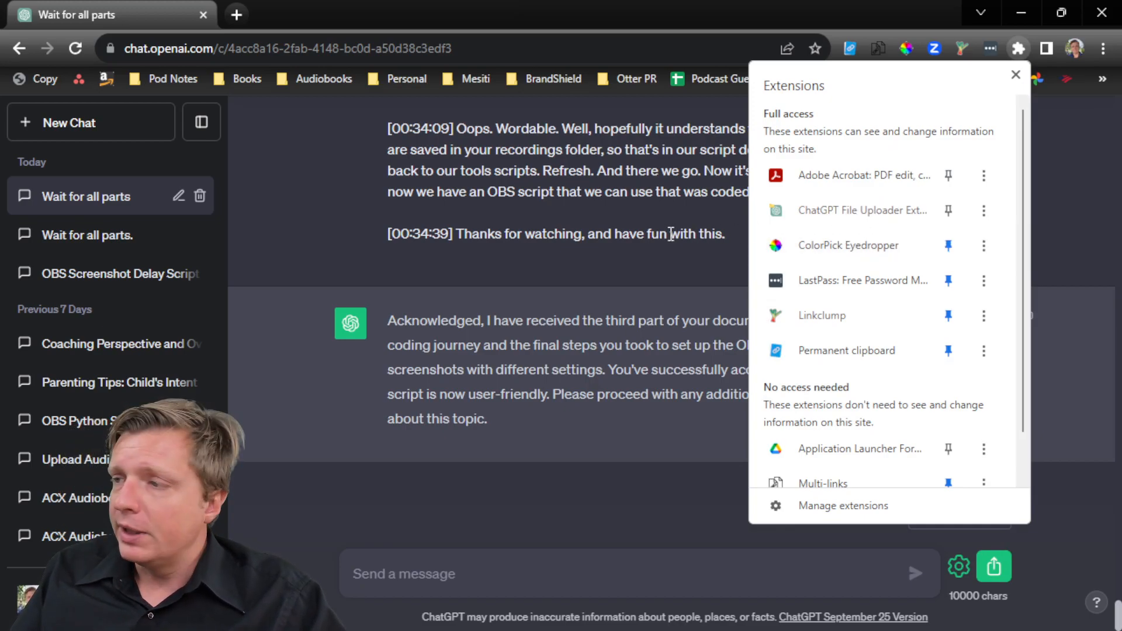
pyautogui.click(1015, 74)
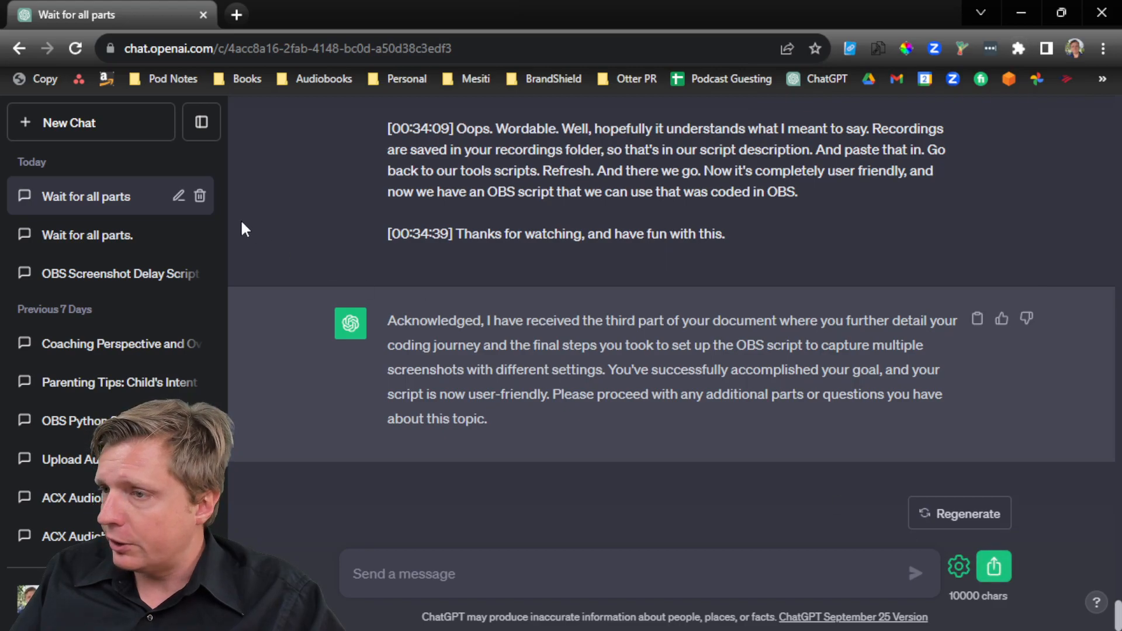
pyautogui.click(69, 123)
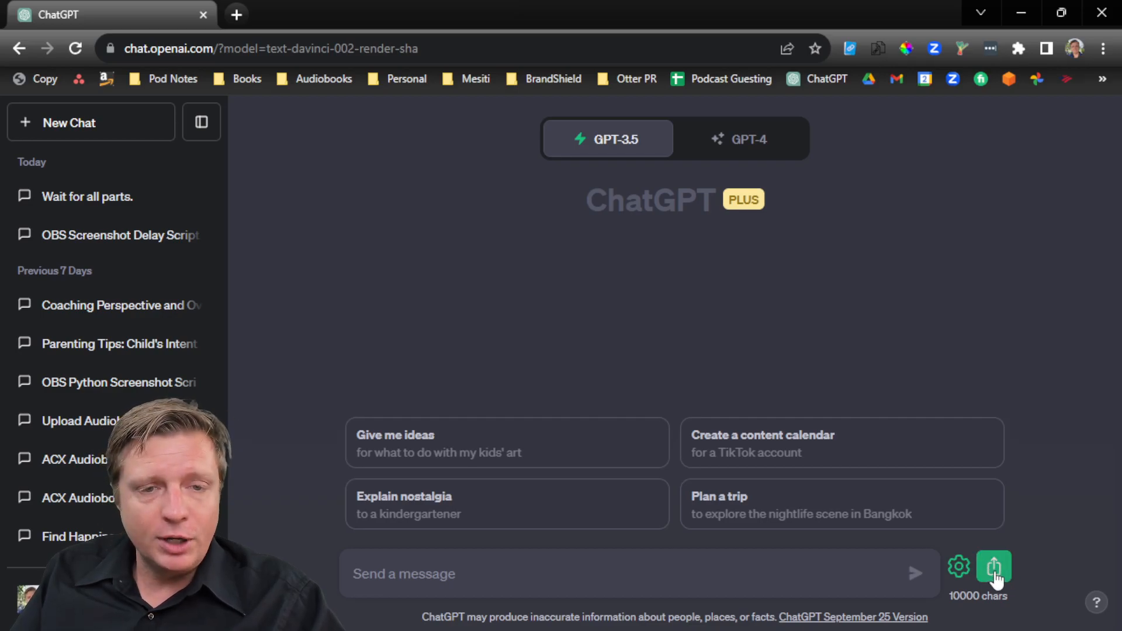
pyautogui.click(993, 567)
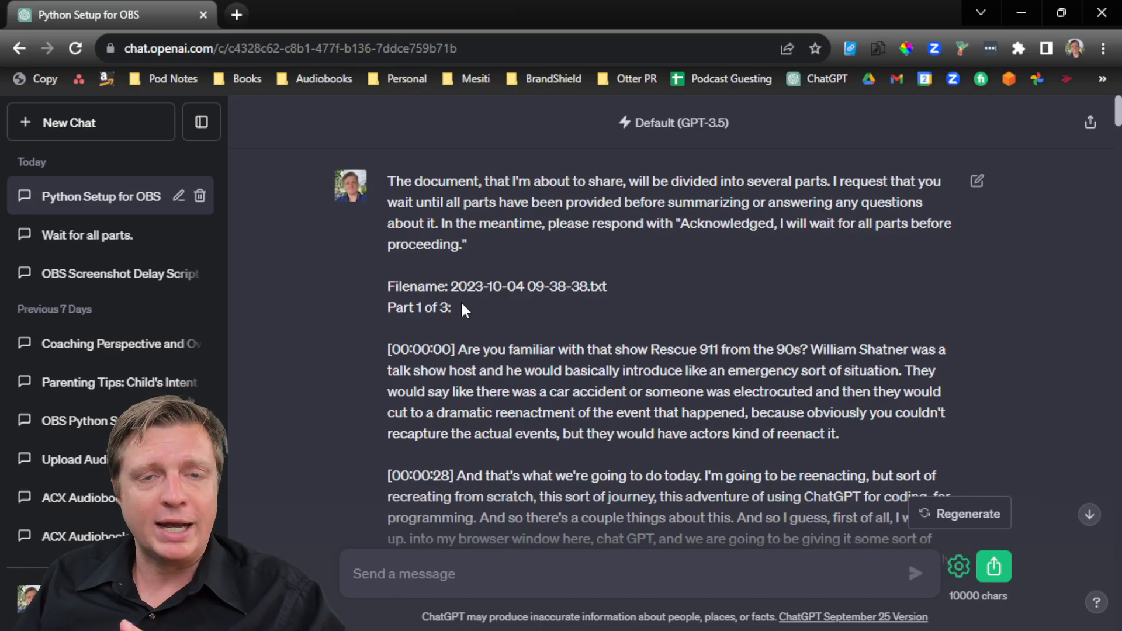
pyautogui.moveTo(560, 266)
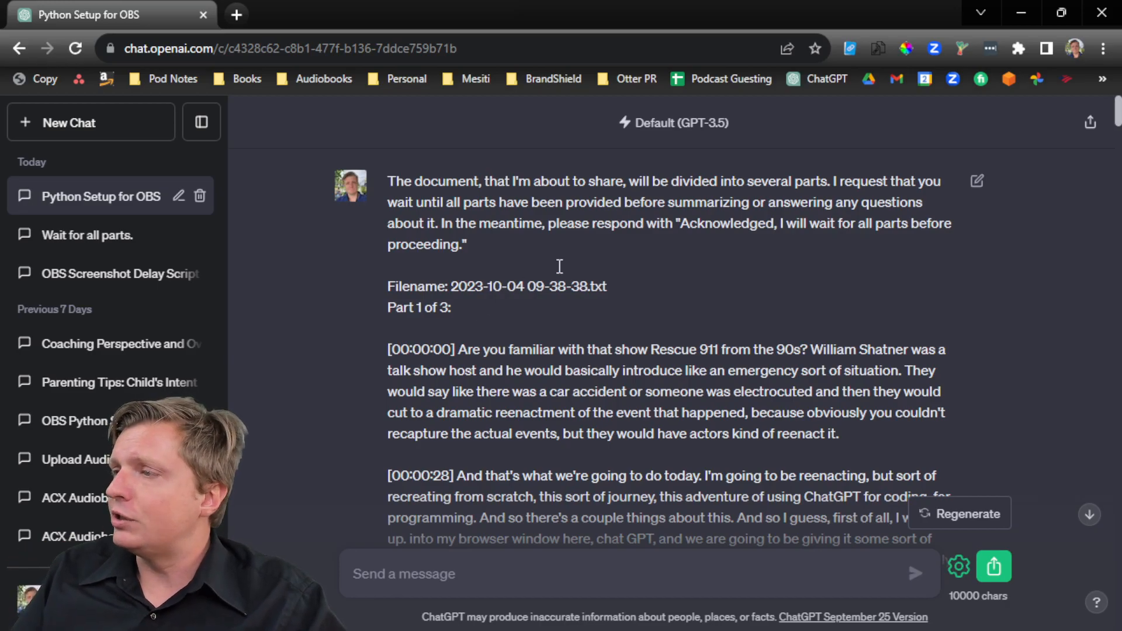
# Draft a request for a 500-word blog post covering Why, What, How-To and What-If aspects
pyautogui.scroll(-3)
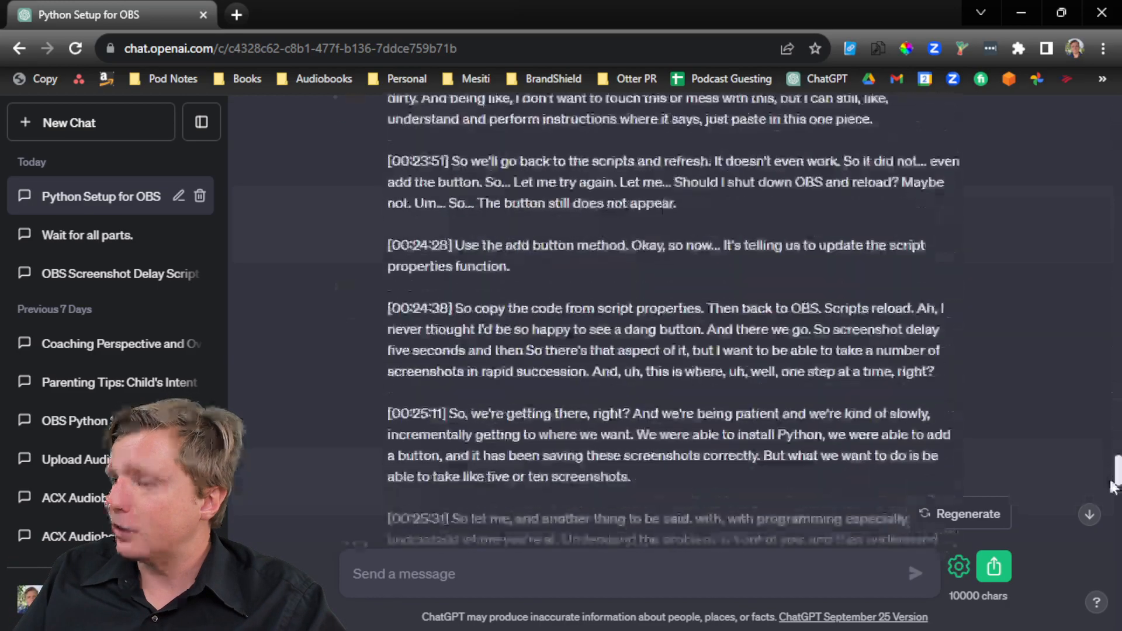
pyautogui.scroll(-3)
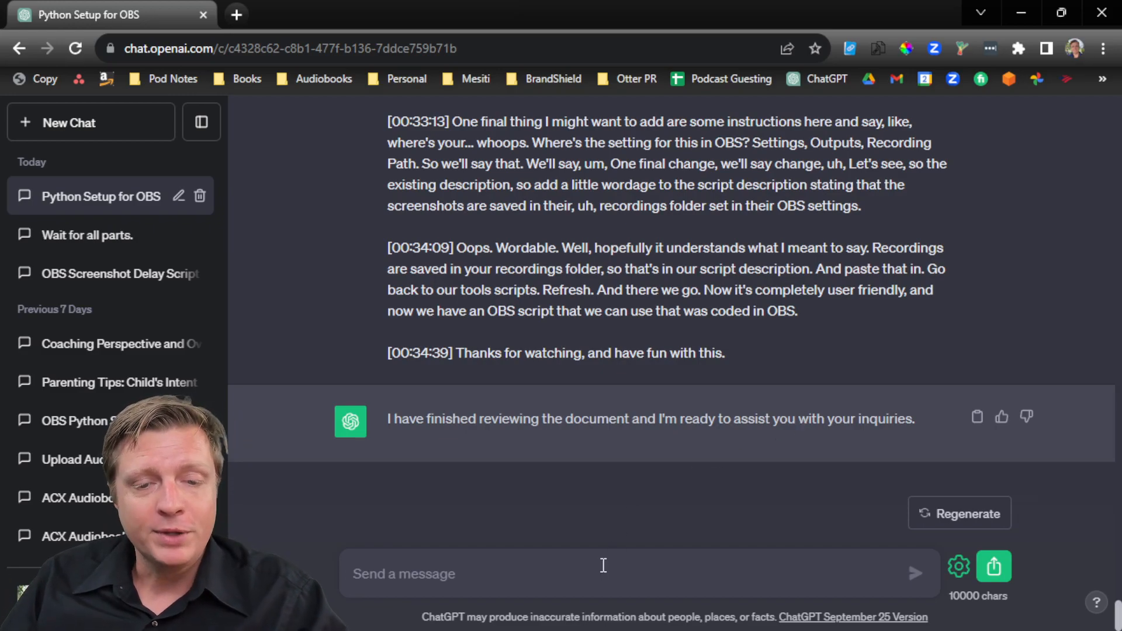
pyautogui.write('Use what I sent you to create a 5')
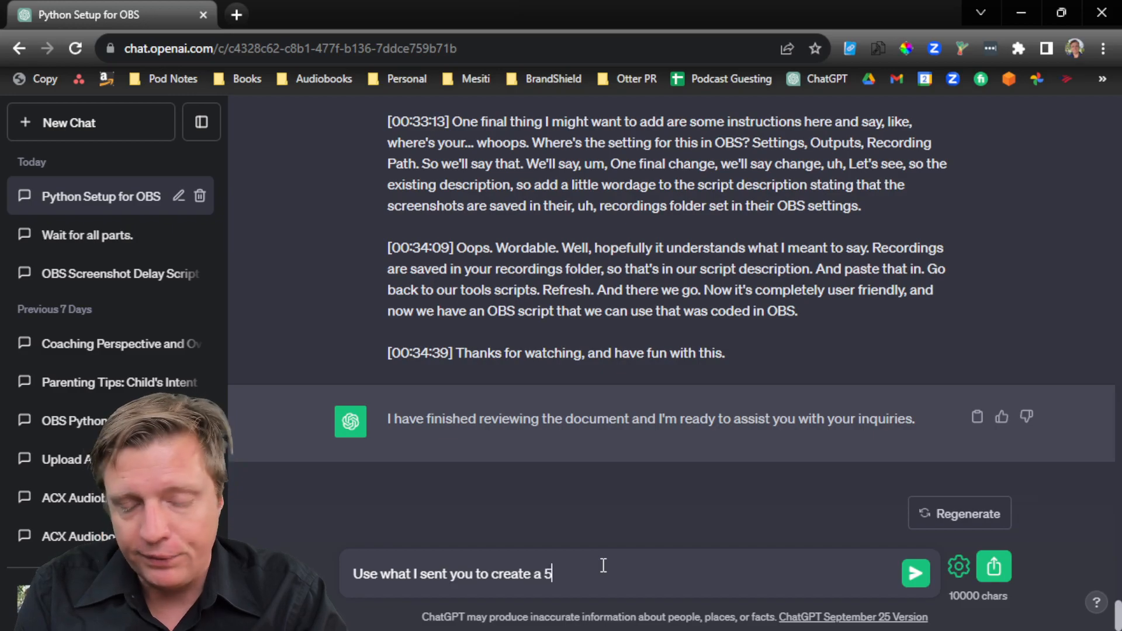
pyautogui.write('00 word blog post.')
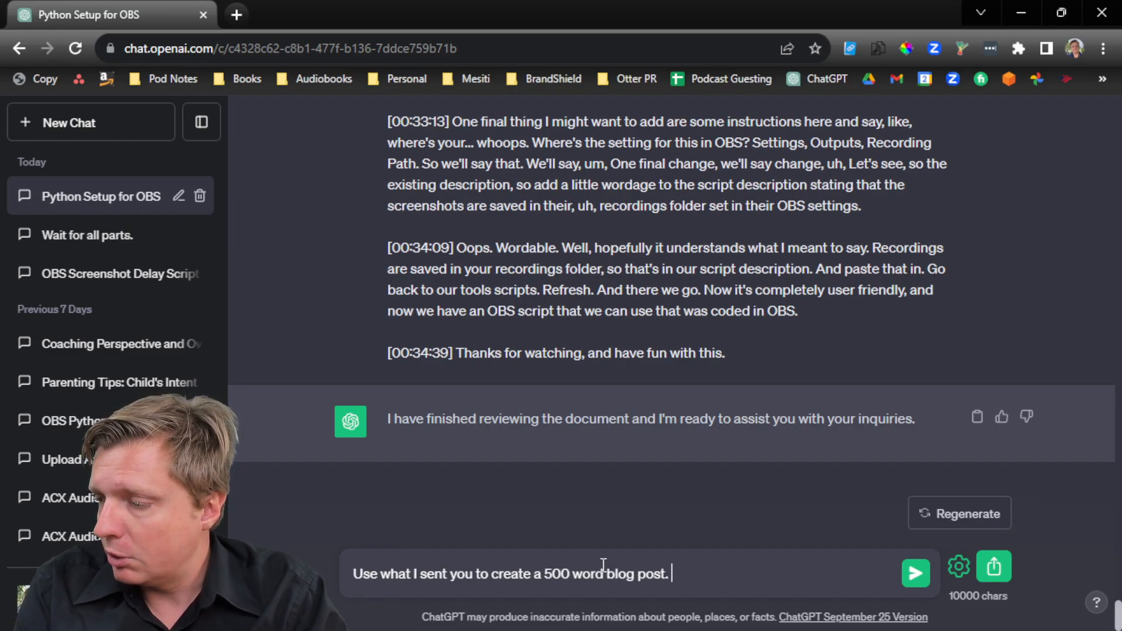
pyautogui.write('Ensure it in')
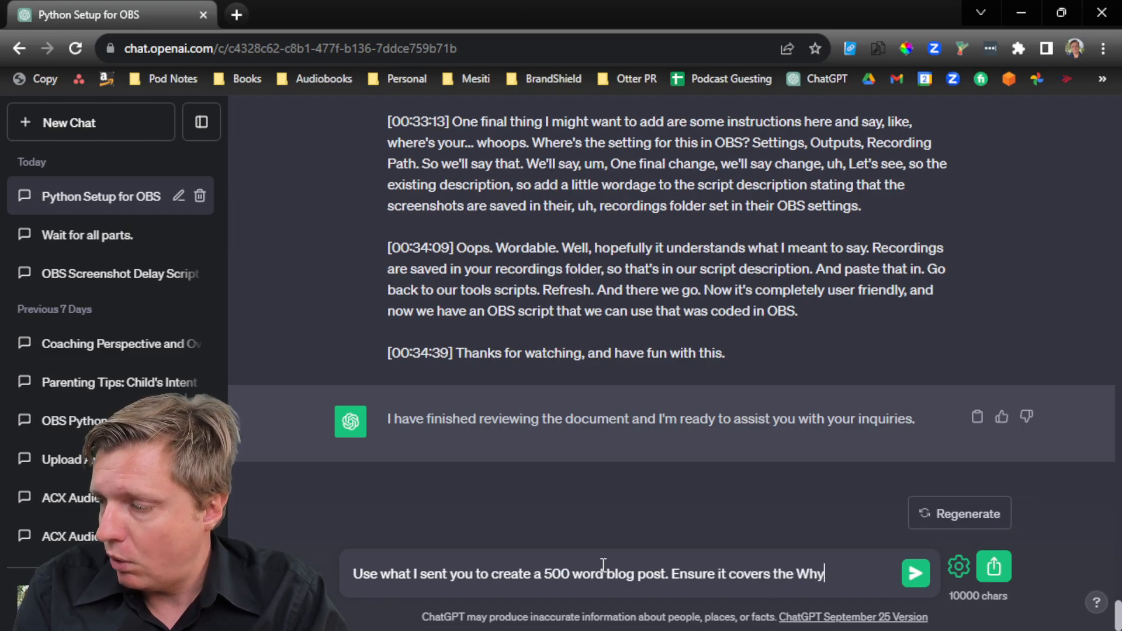
pyautogui.write(', What, How-To,')
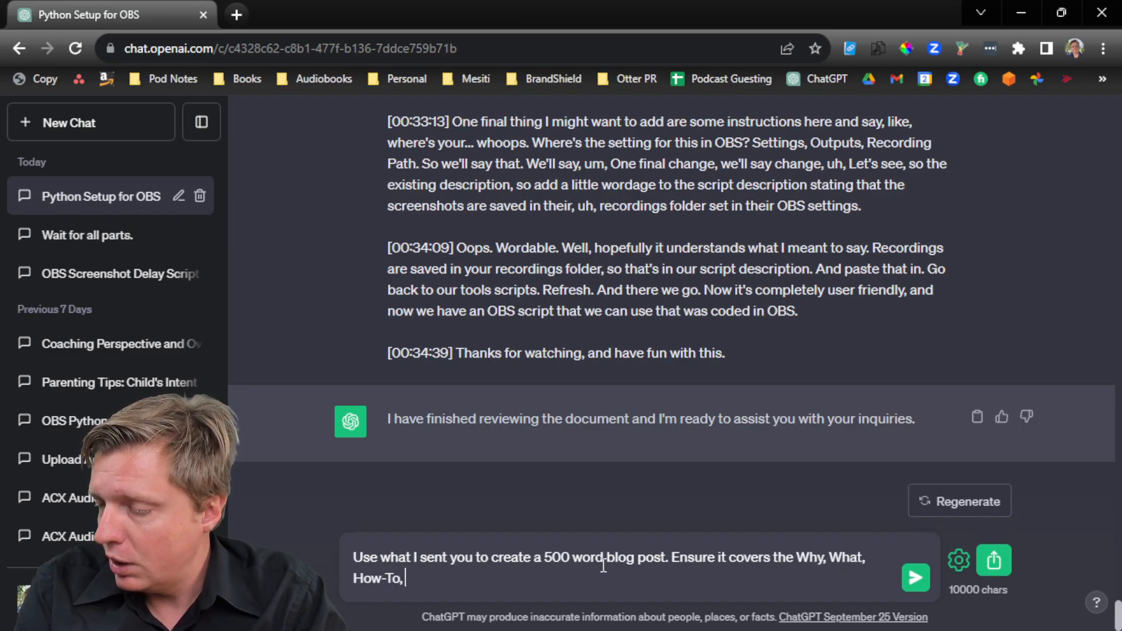
pyautogui.write('and What-If aspects of learning.')
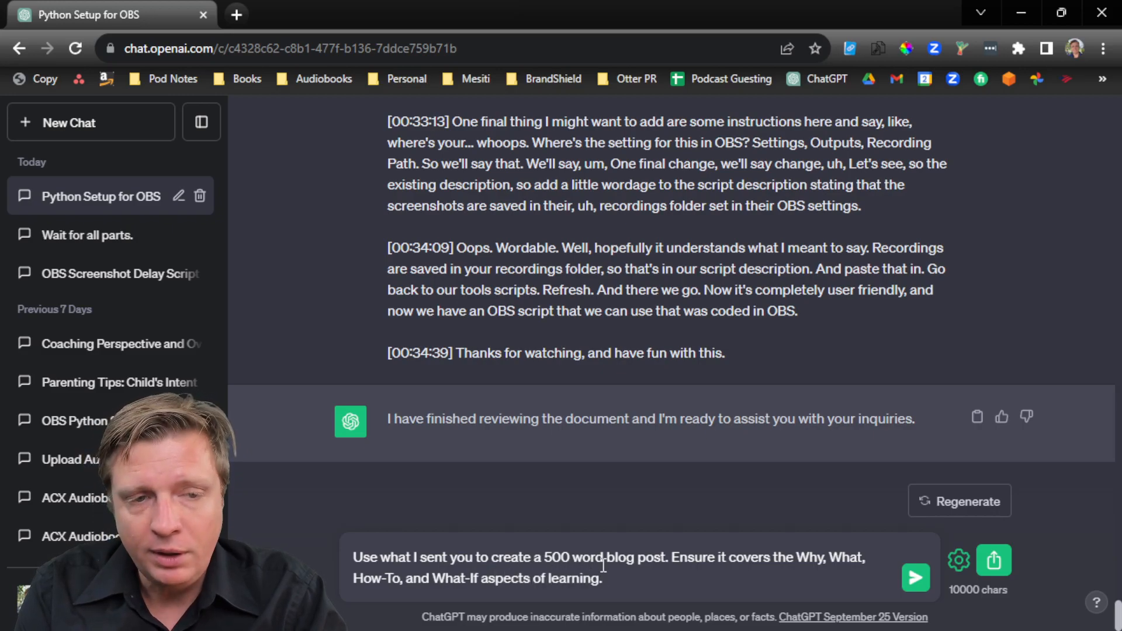
# Add instructions: powerful hook, explain the problem, solutions, summary, next steps and what is possible
pyautogui.write('Start with a powerful,')
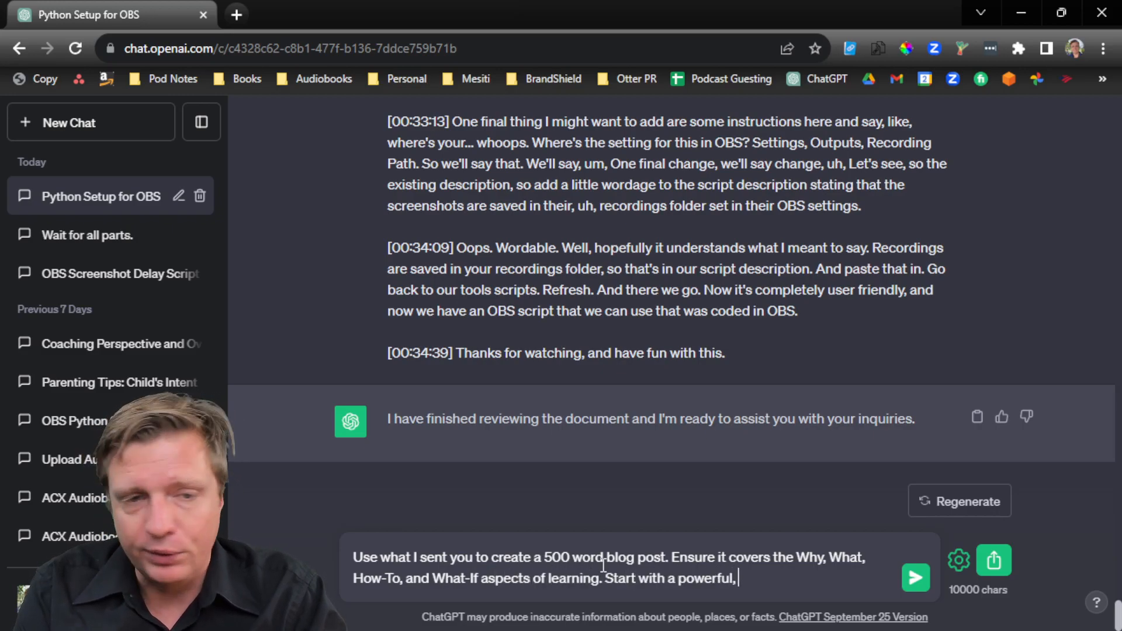
pyautogui.write('"hook')
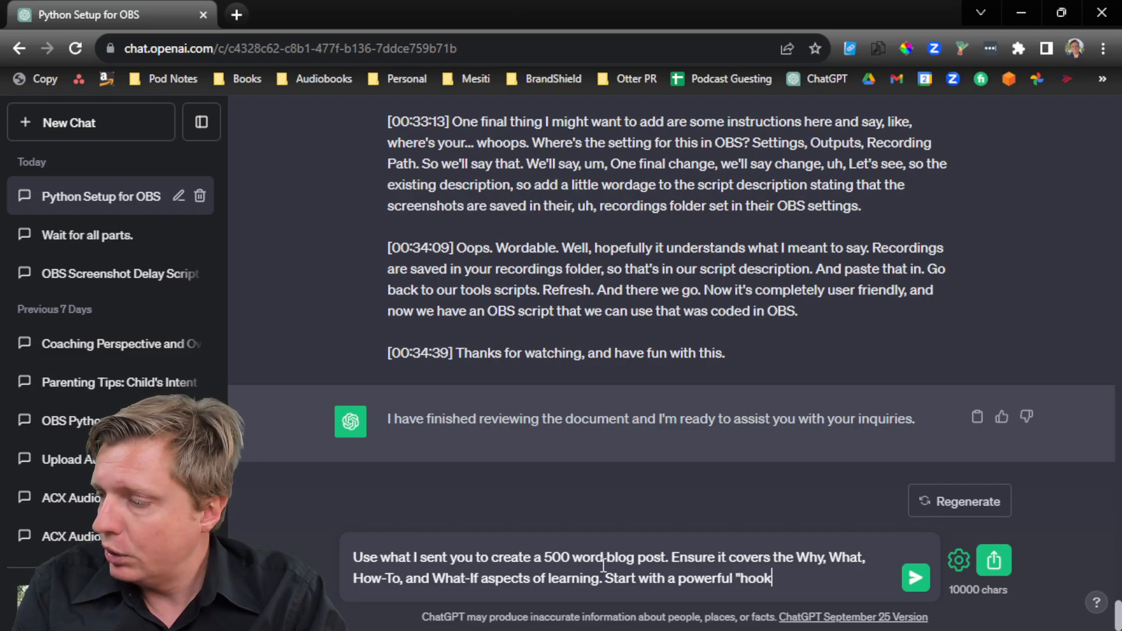
pyautogui.write('-- a thought provoking question that')
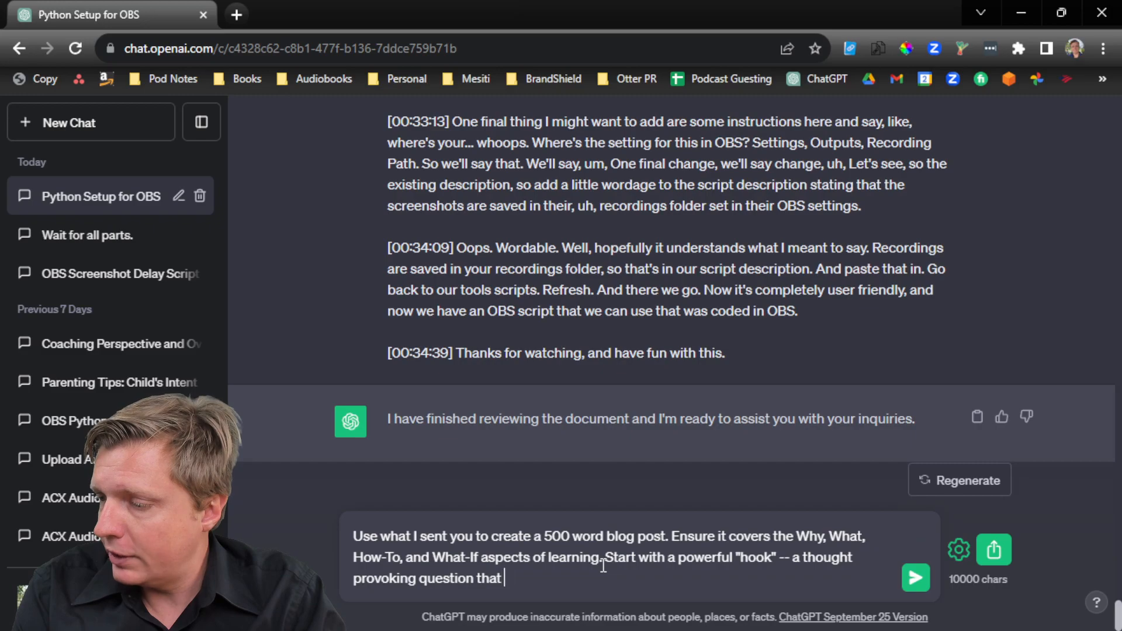
pyautogui.write('sets up the problem. E')
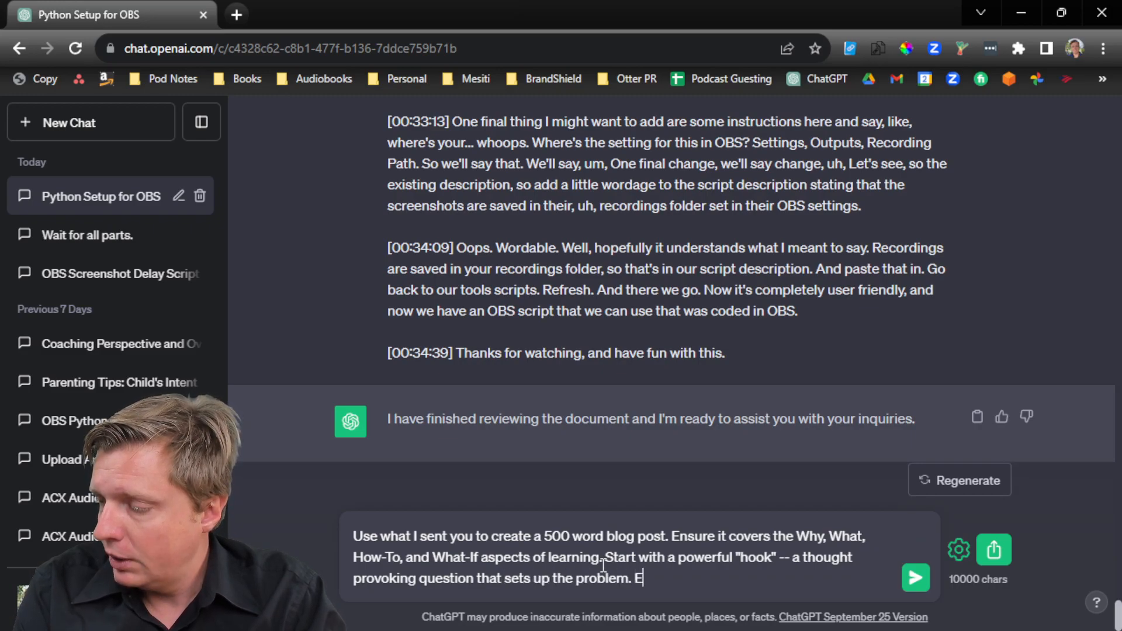
pyautogui.write('xplain the problem and possible')
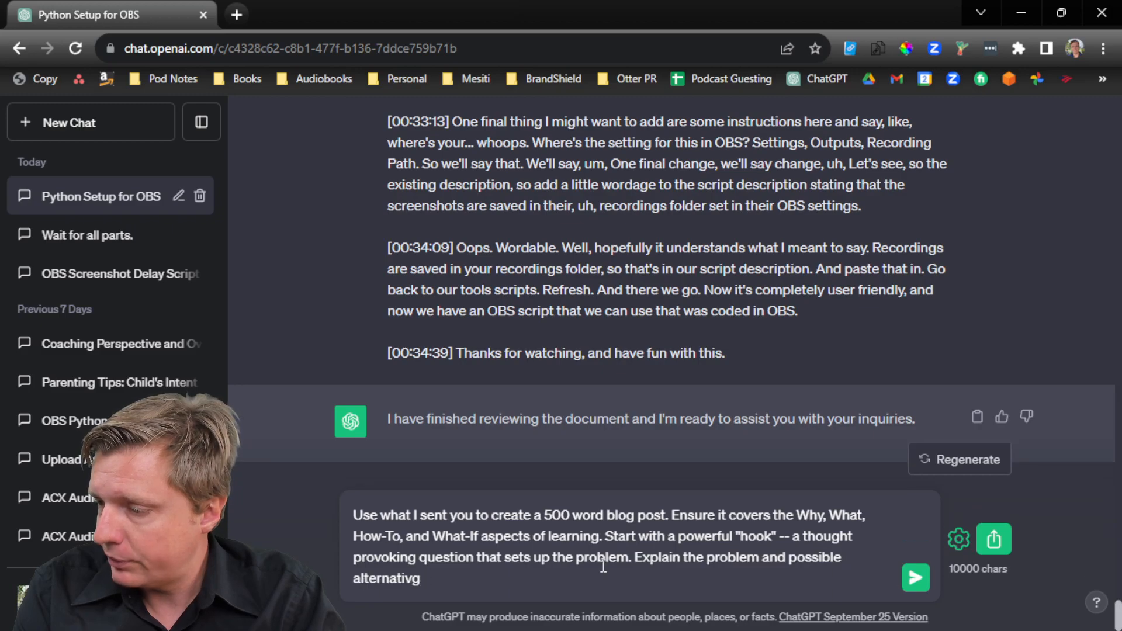
pyautogui.write('s, jump into the solution, perhaps with step by step instructions if that makes sense. Su')
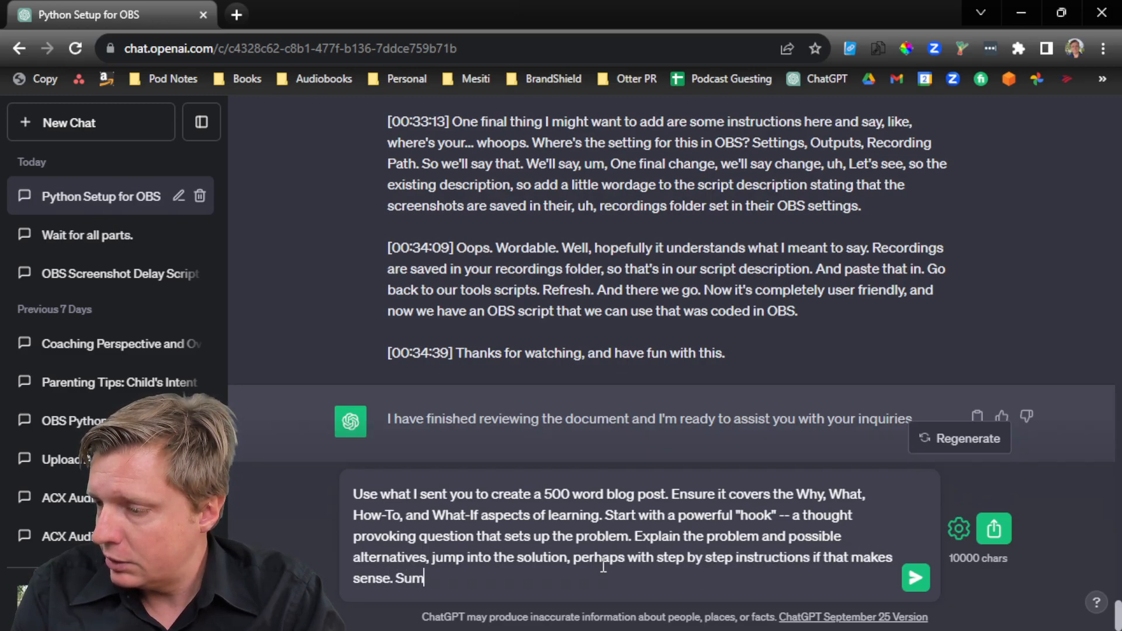
pyautogui.write('marize, talk about')
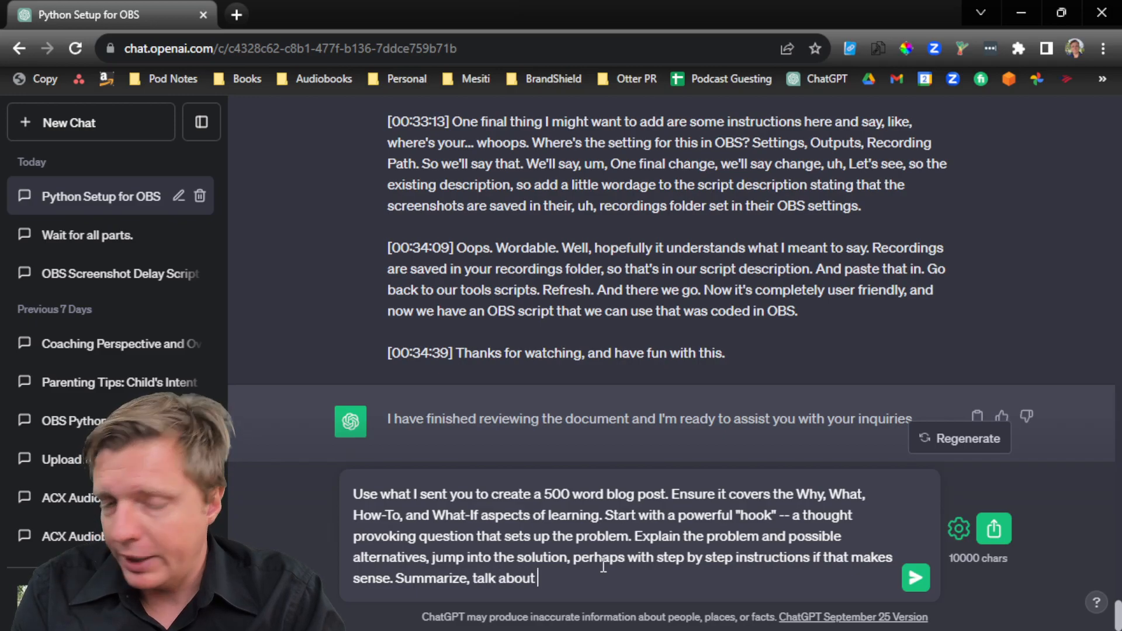
pyautogui.write('next steps, and what is')
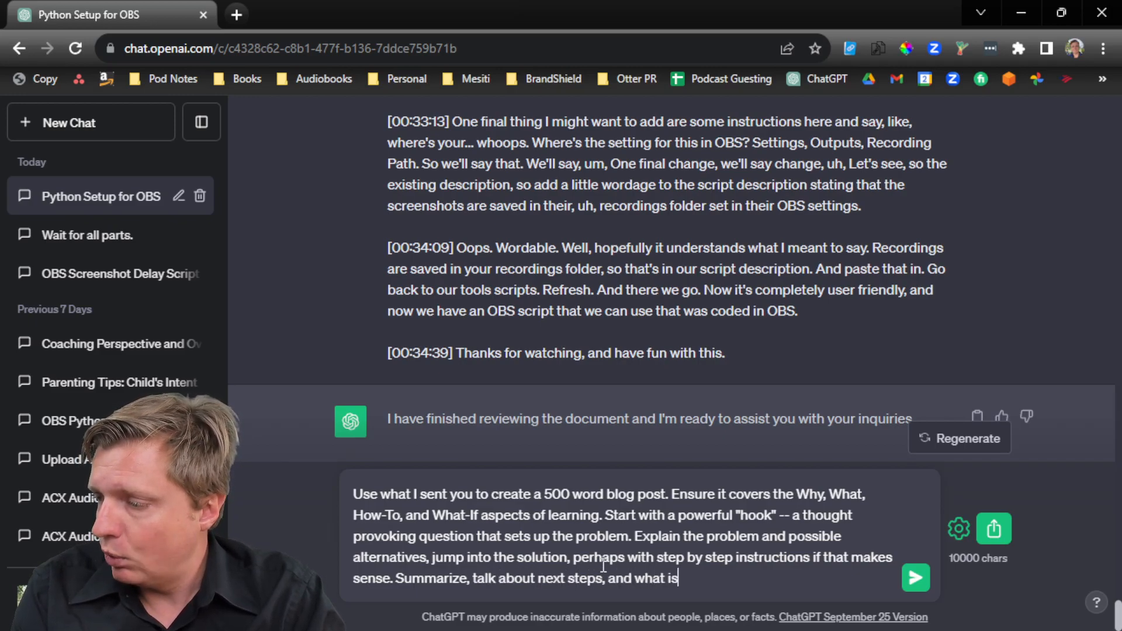
pyautogui.write('possible')
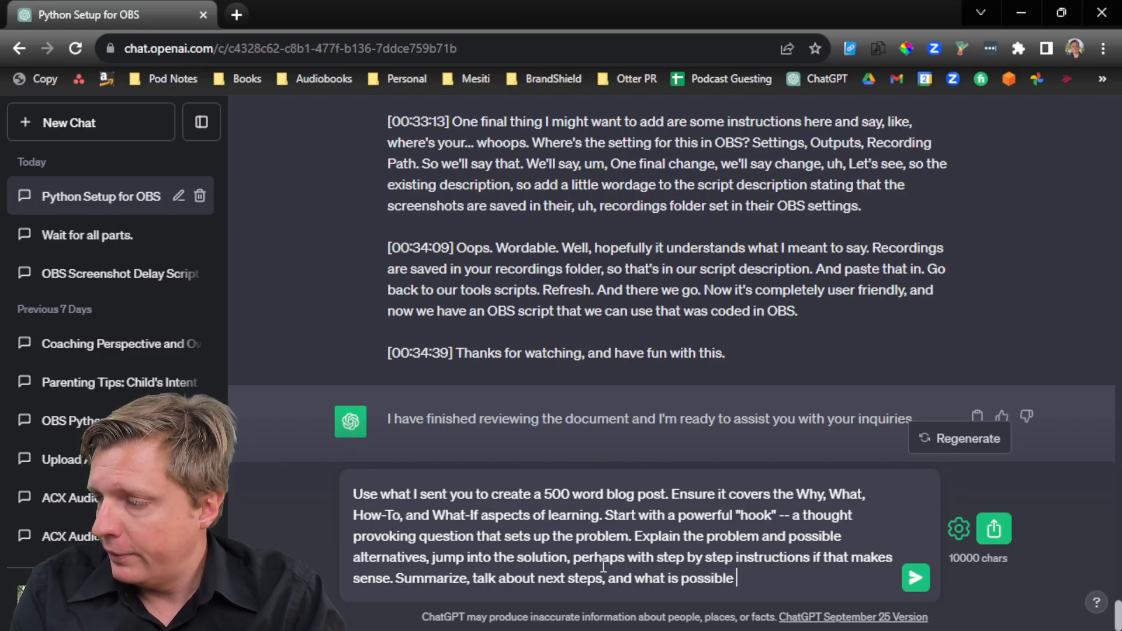
pyautogui.write('now that tyehy')
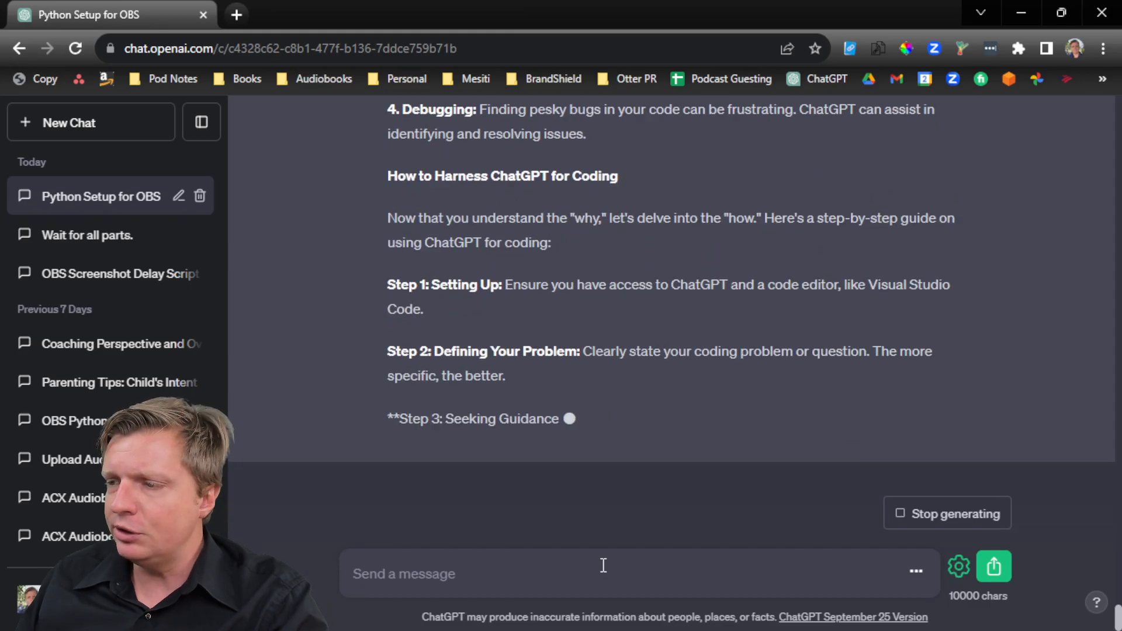
# Review the finished blog post ending 'Your Coding Companion' and ready a follow-up
pyautogui.scroll(-3)
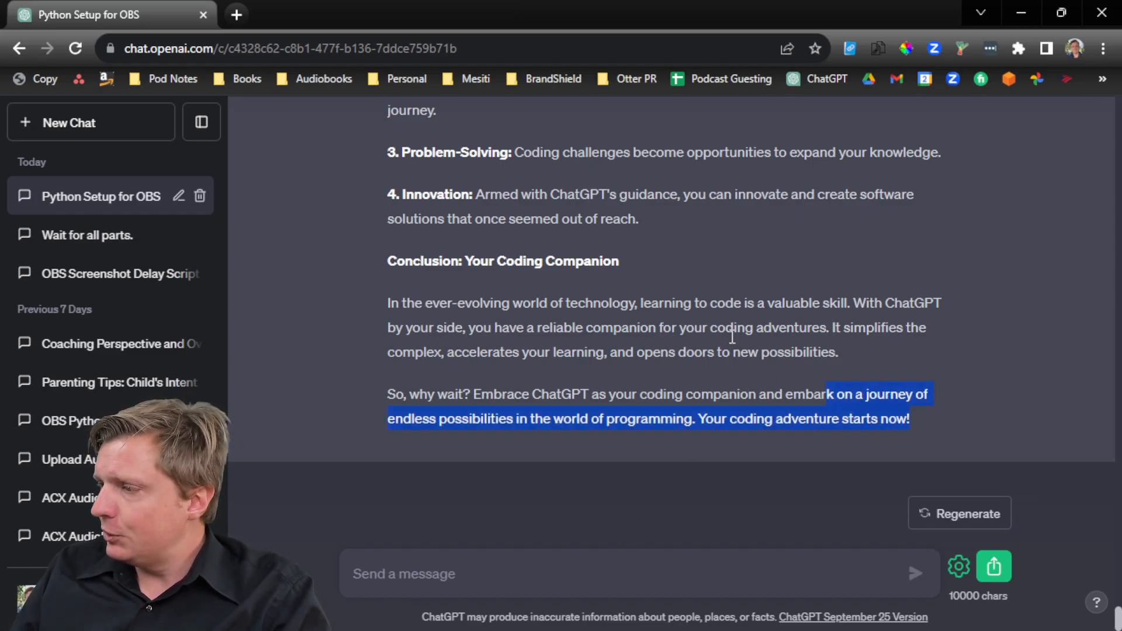
pyautogui.click(523, 418)
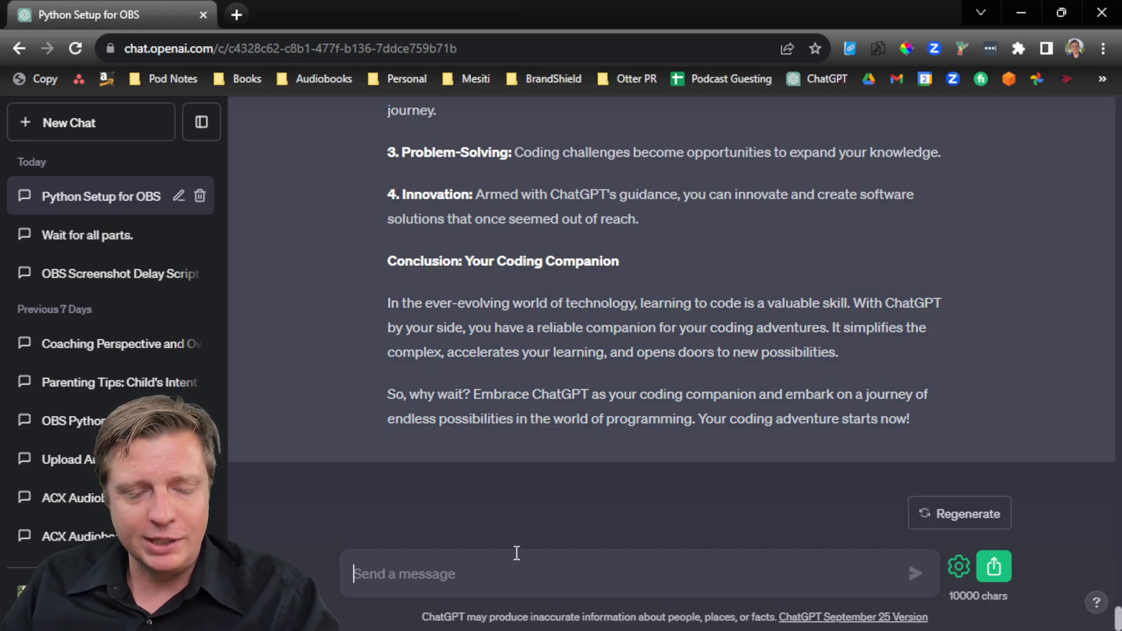
# Send 'Can you add a funny joke at the end?' and review the rewritten conclusion
pyautogui.write('Can you add a funny joke at the end?')
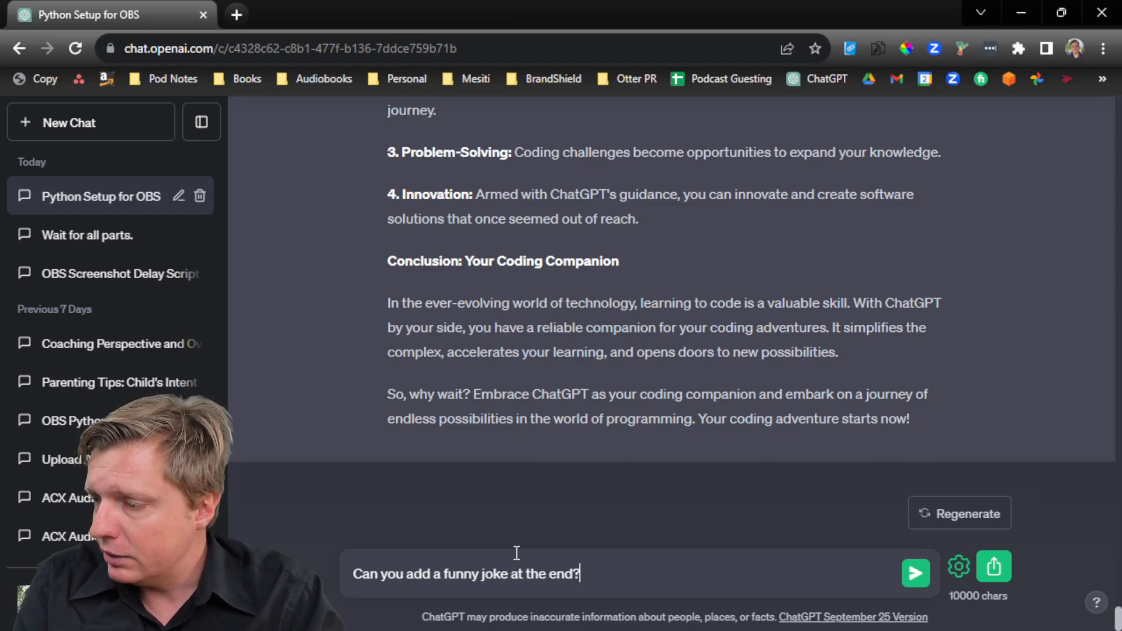
pyautogui.click(915, 572)
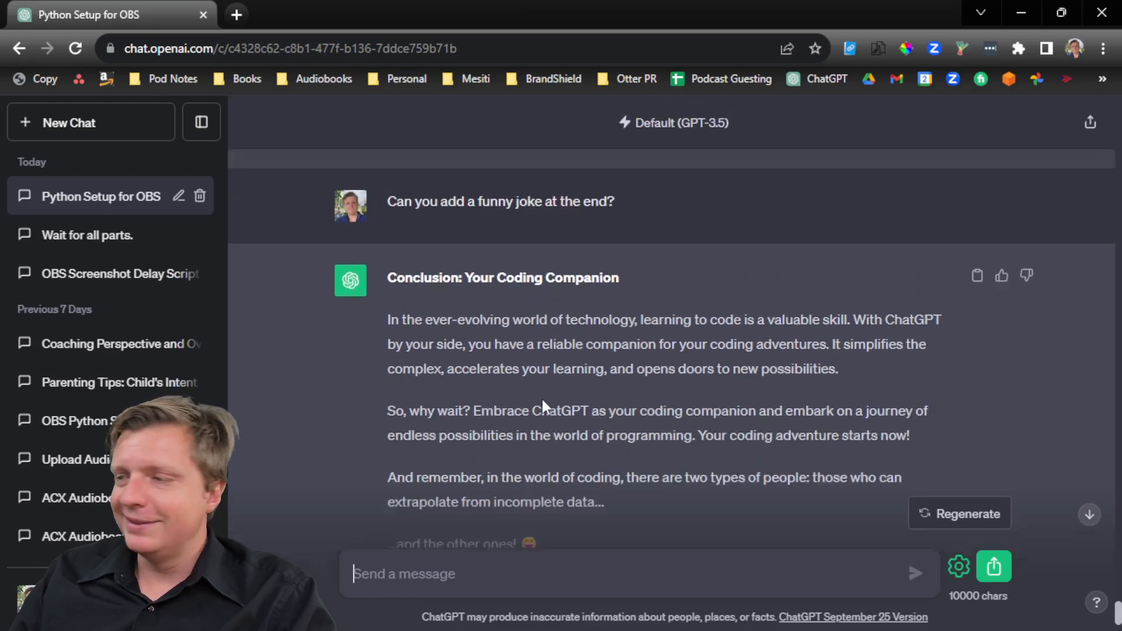
pyautogui.scroll(-3)
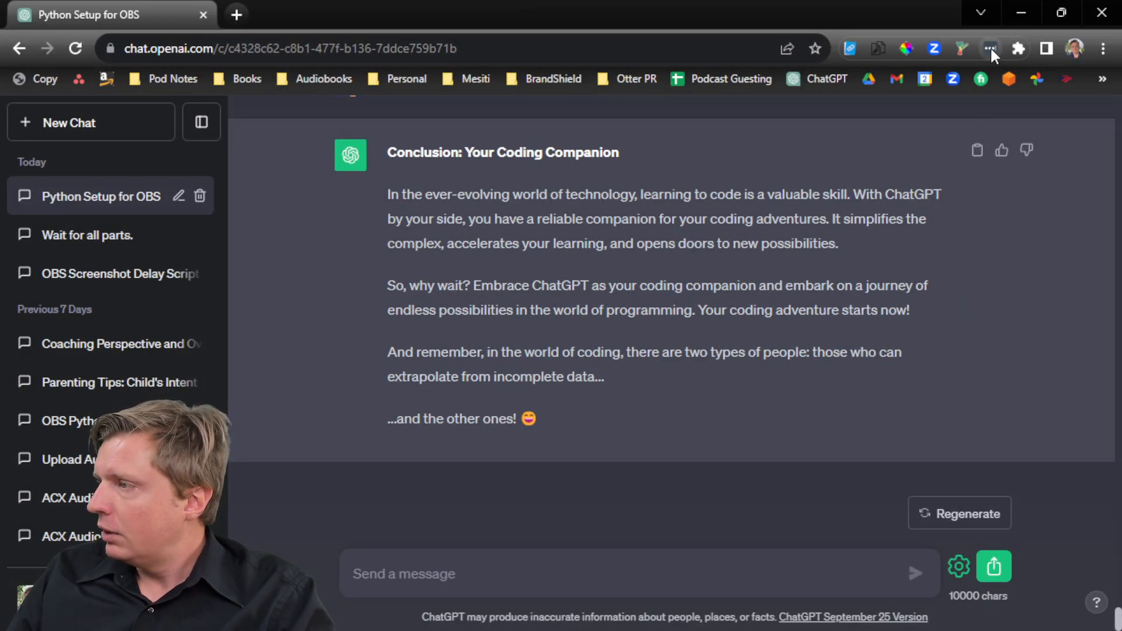
# Show the installed extensions list and the options for ChatGPT File Uploader Extended
pyautogui.click(1026, 150)
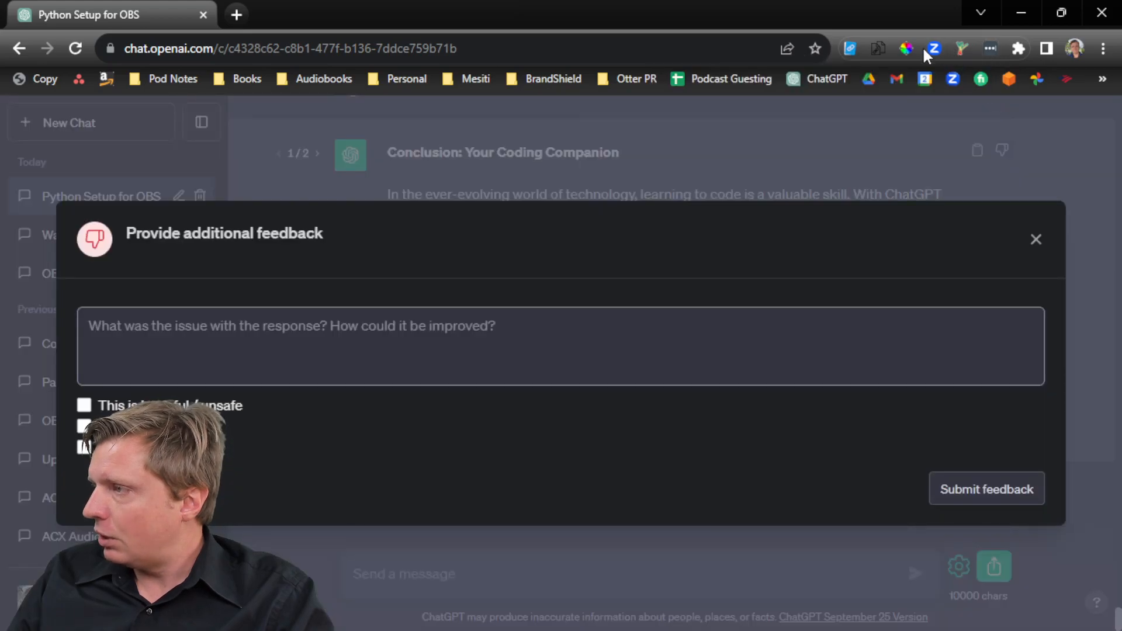
pyautogui.click(1018, 49)
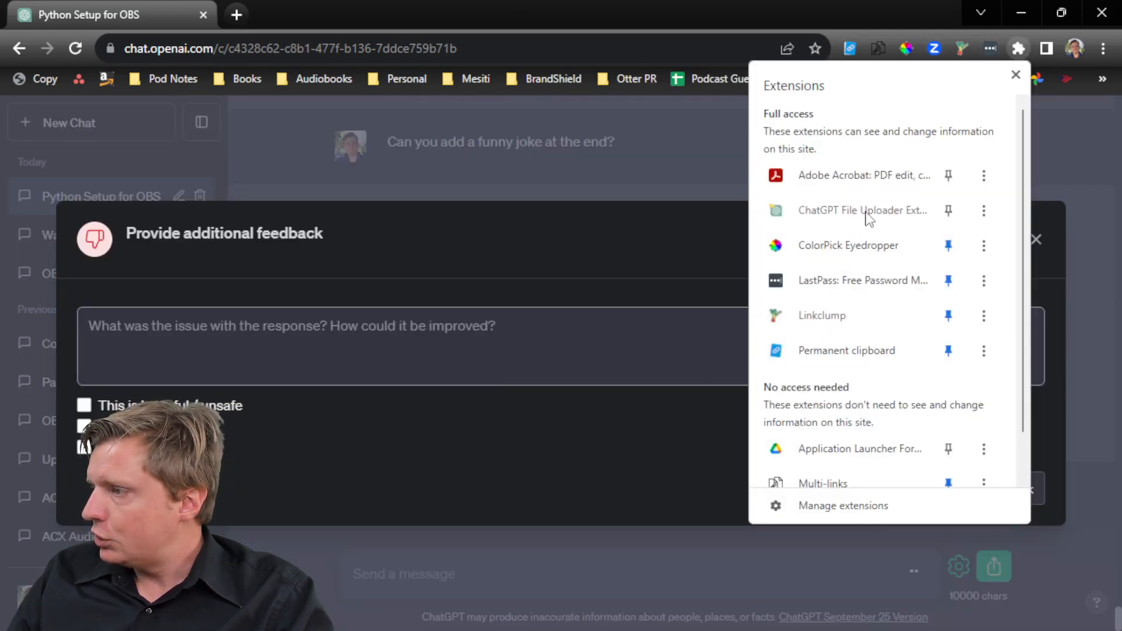
pyautogui.click(983, 209)
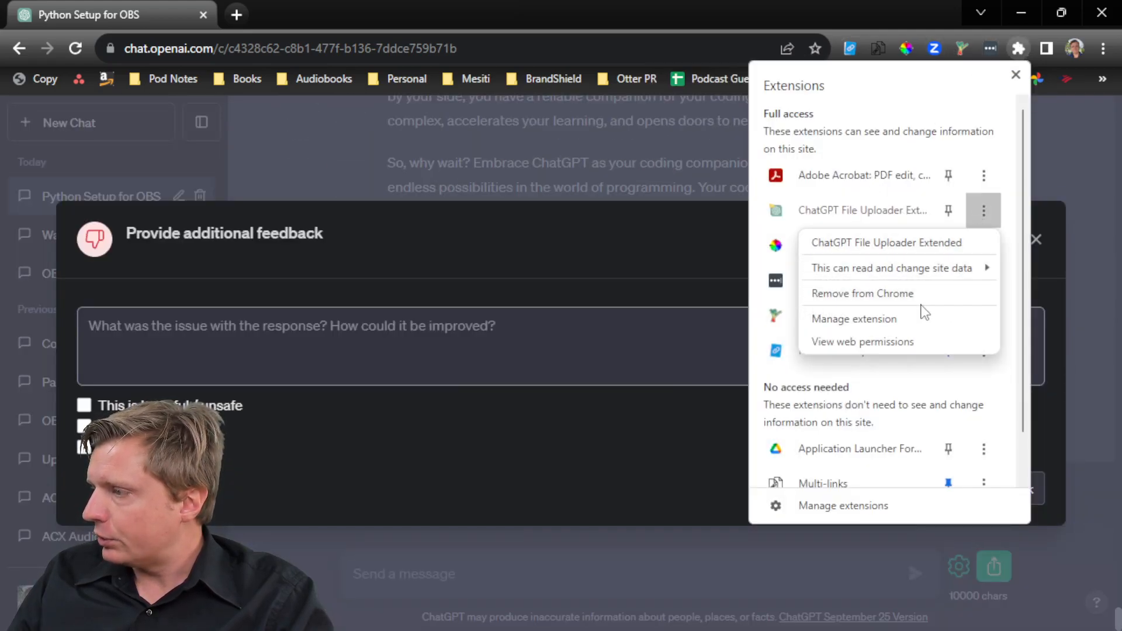
pyautogui.click(862, 293)
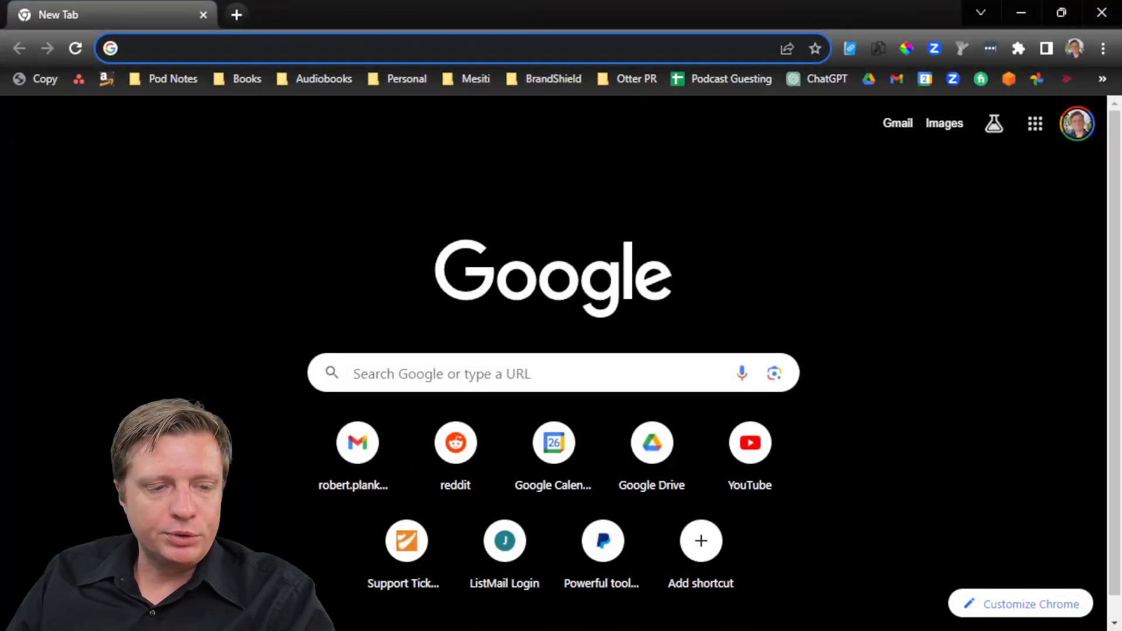
# Go to Manage Extensions via the Chrome menu and follow the Chrome Web Store link
pyautogui.click(1102, 48)
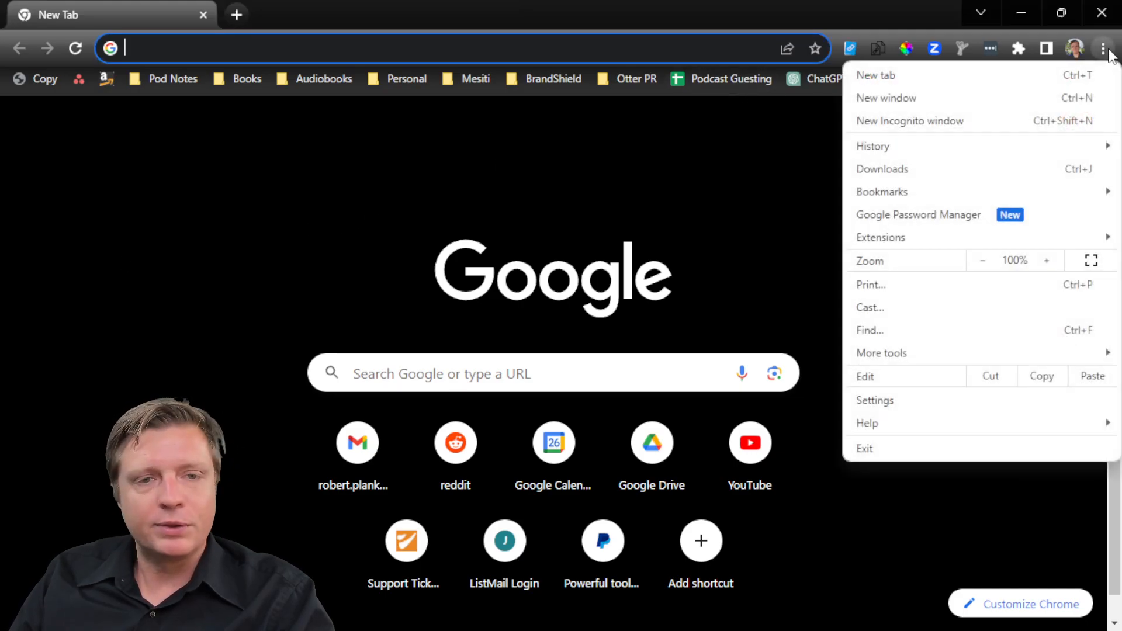
pyautogui.moveTo(880, 237)
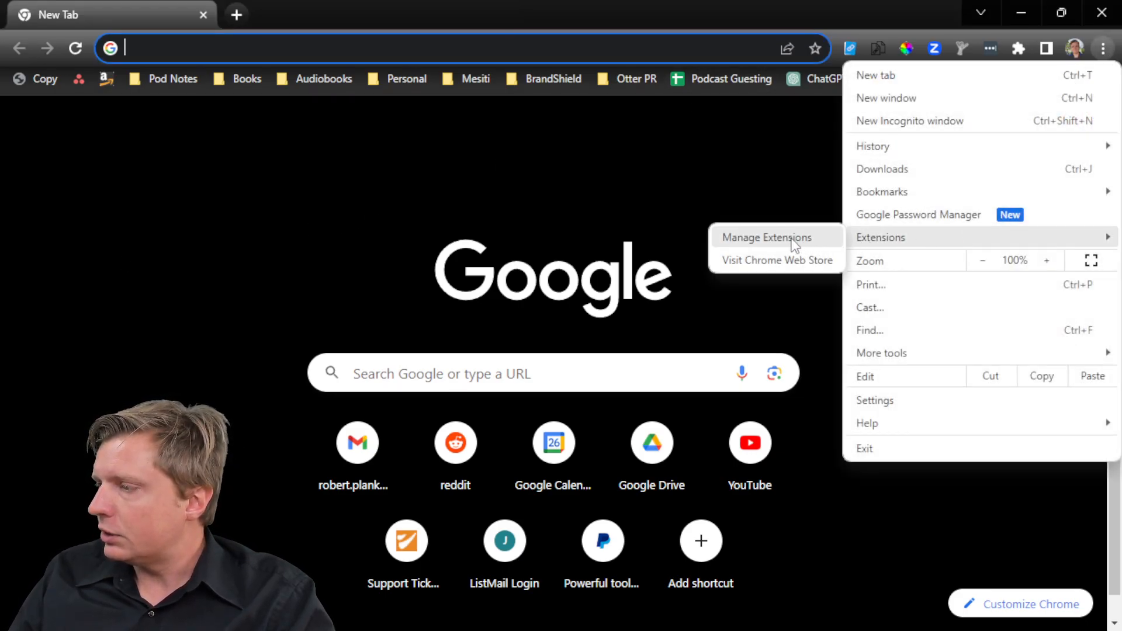
pyautogui.click(767, 237)
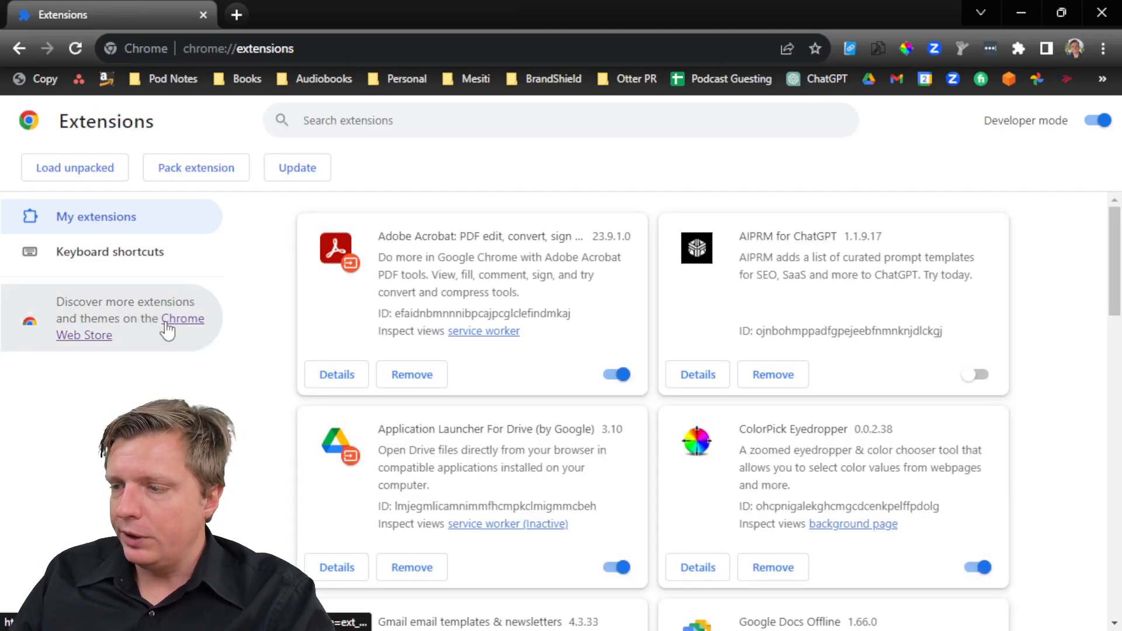
pyautogui.click(183, 318)
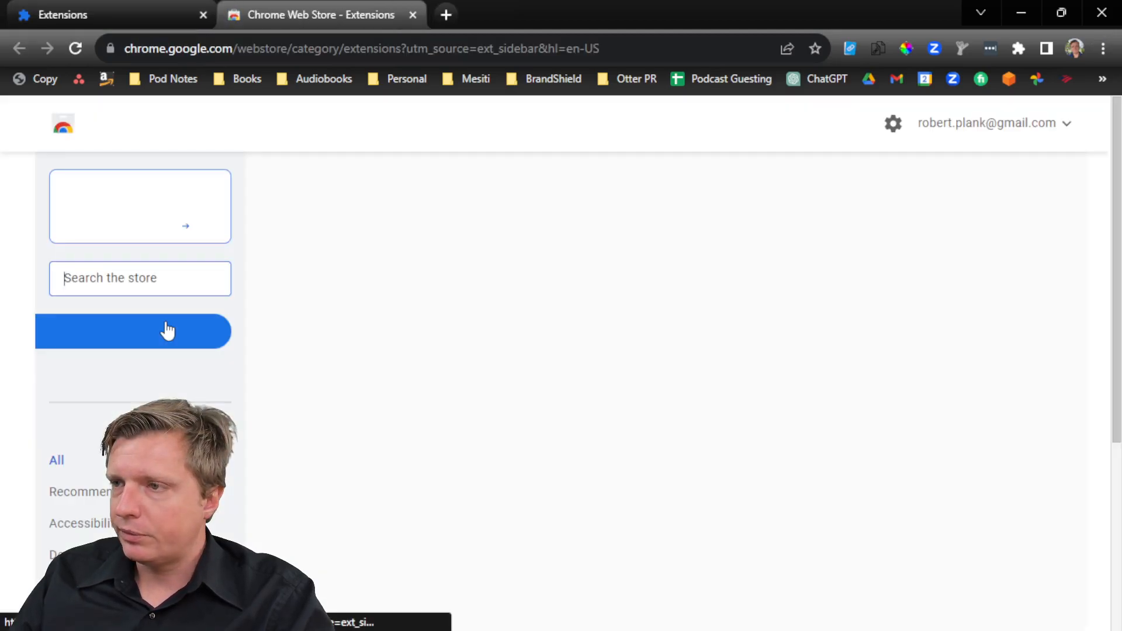
# Search the store for 'chatgpt file uploader' and open the ChatGPT File Uploader Extended listing
pyautogui.write('chatgpt file uploader')
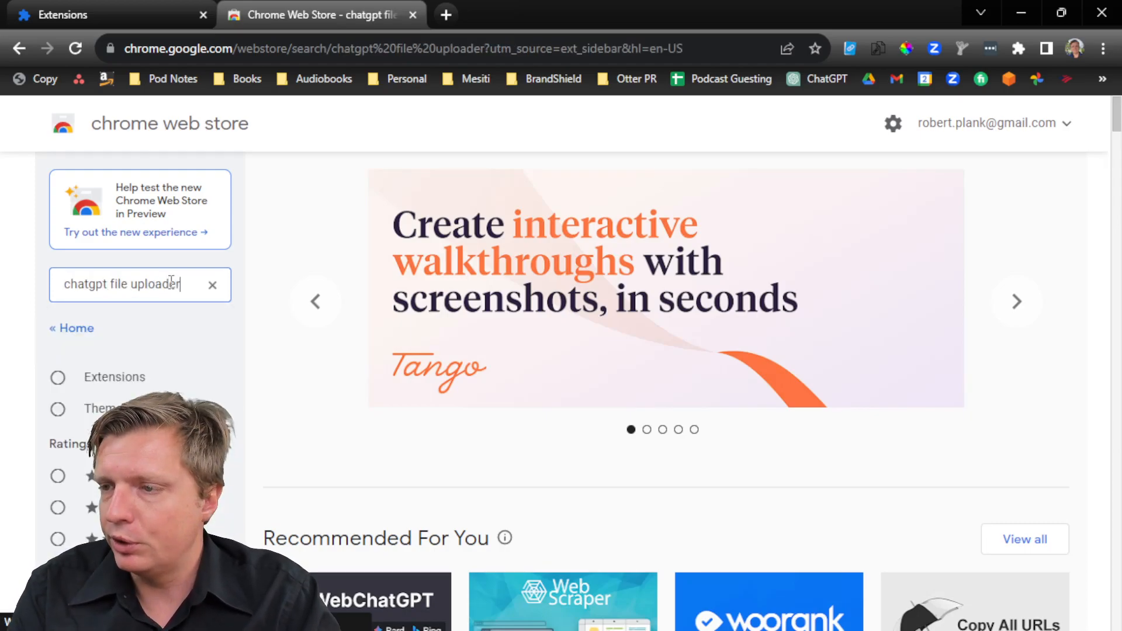
pyautogui.scroll(-3)
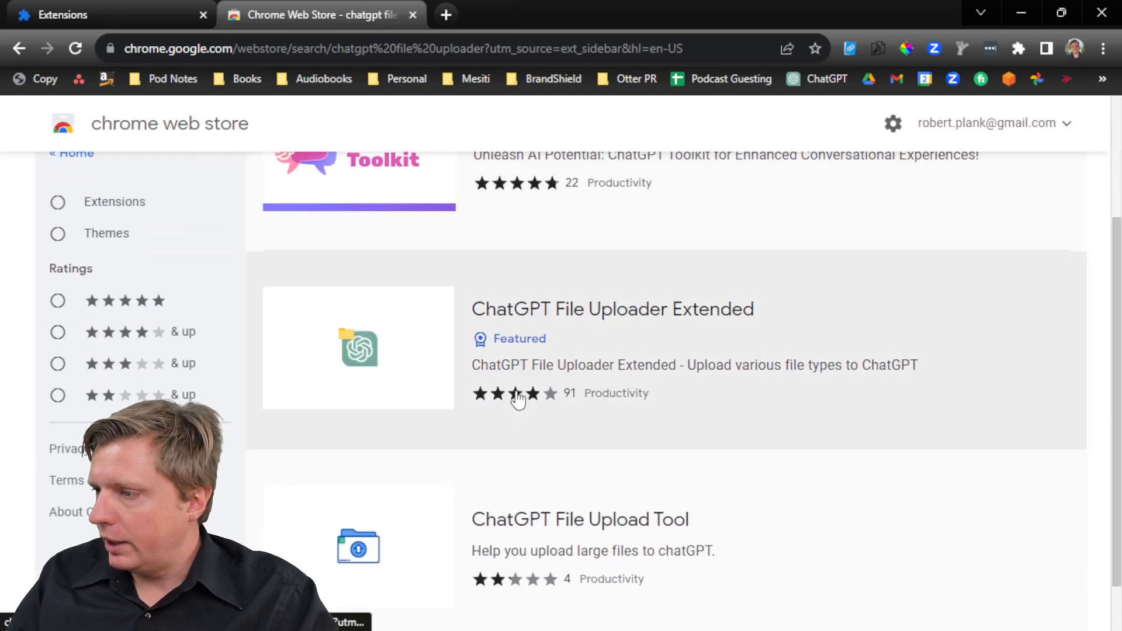
pyautogui.scroll(-3)
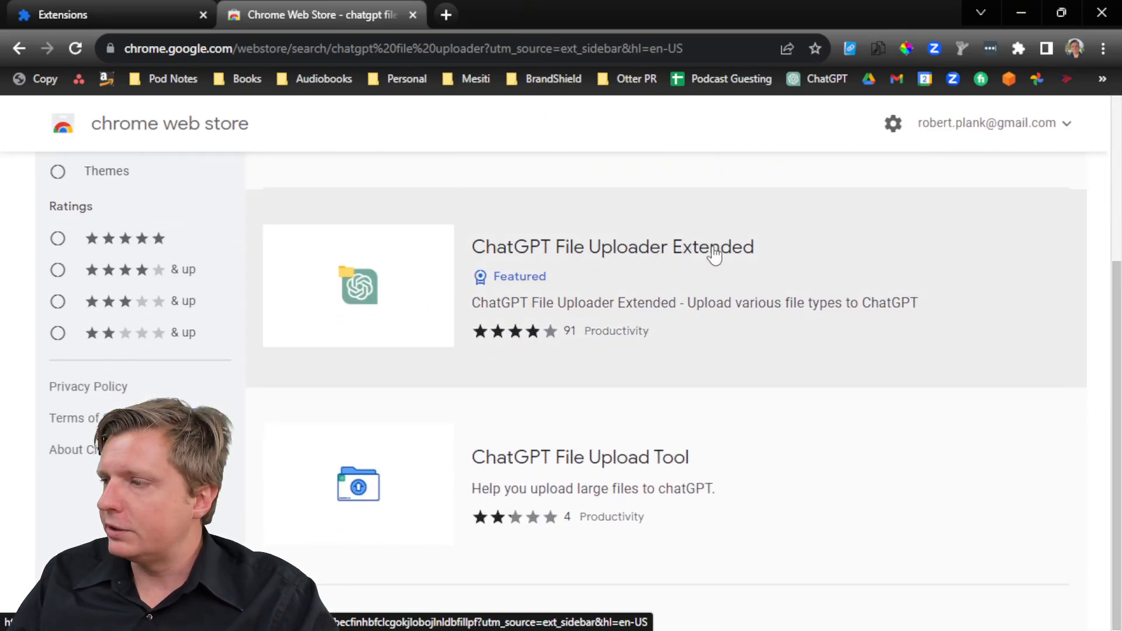
pyautogui.moveTo(691, 257)
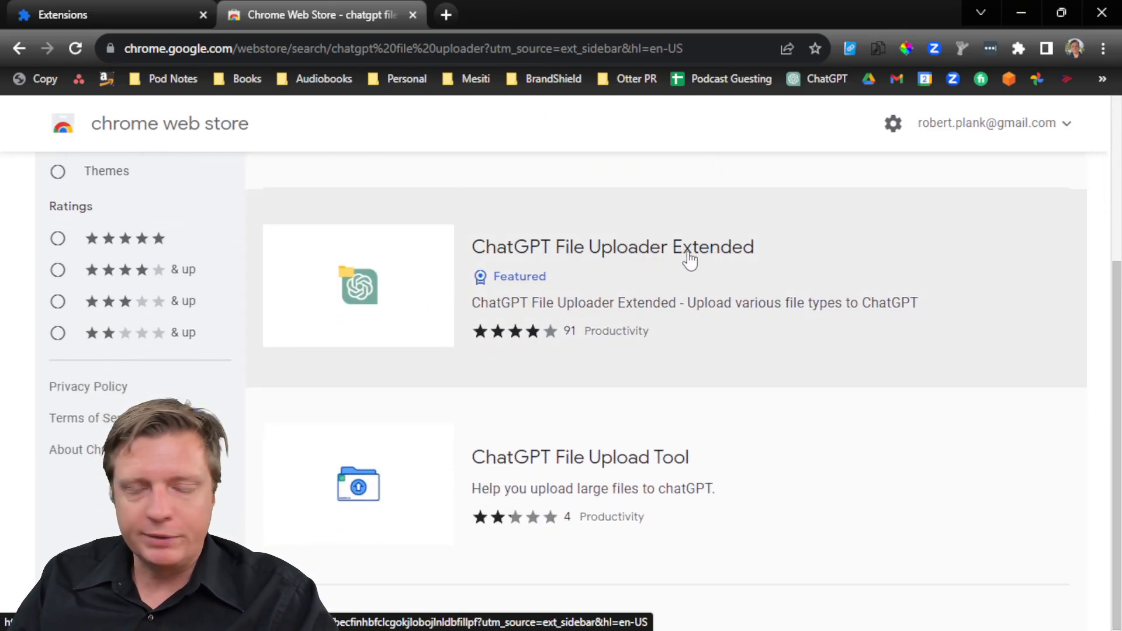
pyautogui.click(612, 247)
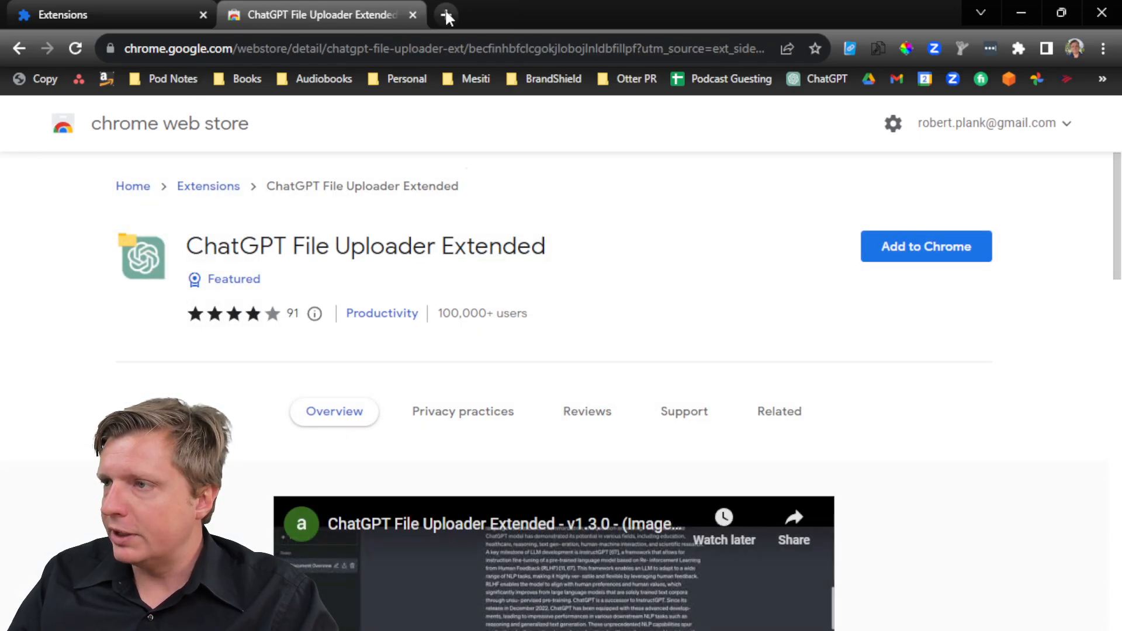
# Start a new tab with an empty ChatGPT chat at chat.openai.com
pyautogui.click(446, 14)
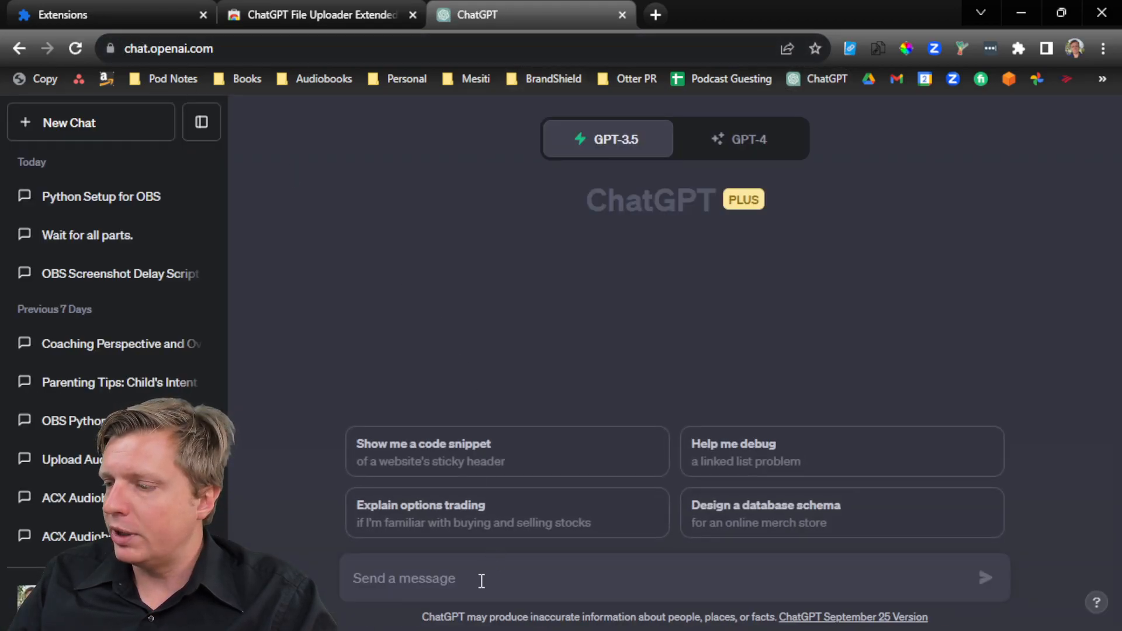
pyautogui.moveTo(986, 578)
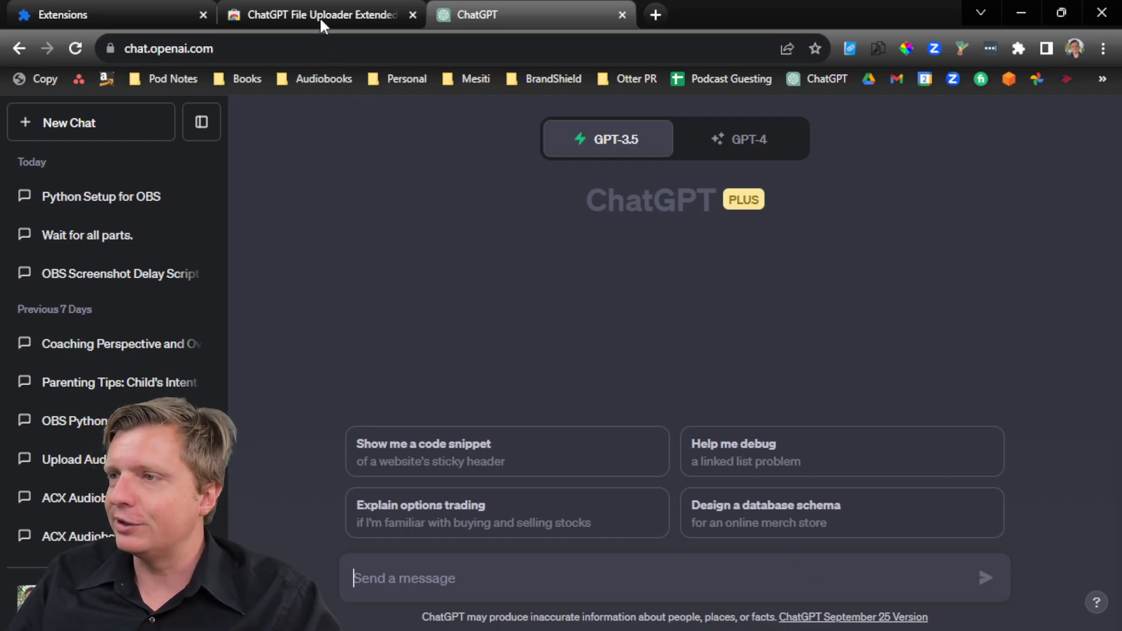
# Add ChatGPT File Uploader Extended to Chrome from its store page and confirm
pyautogui.click(318, 14)
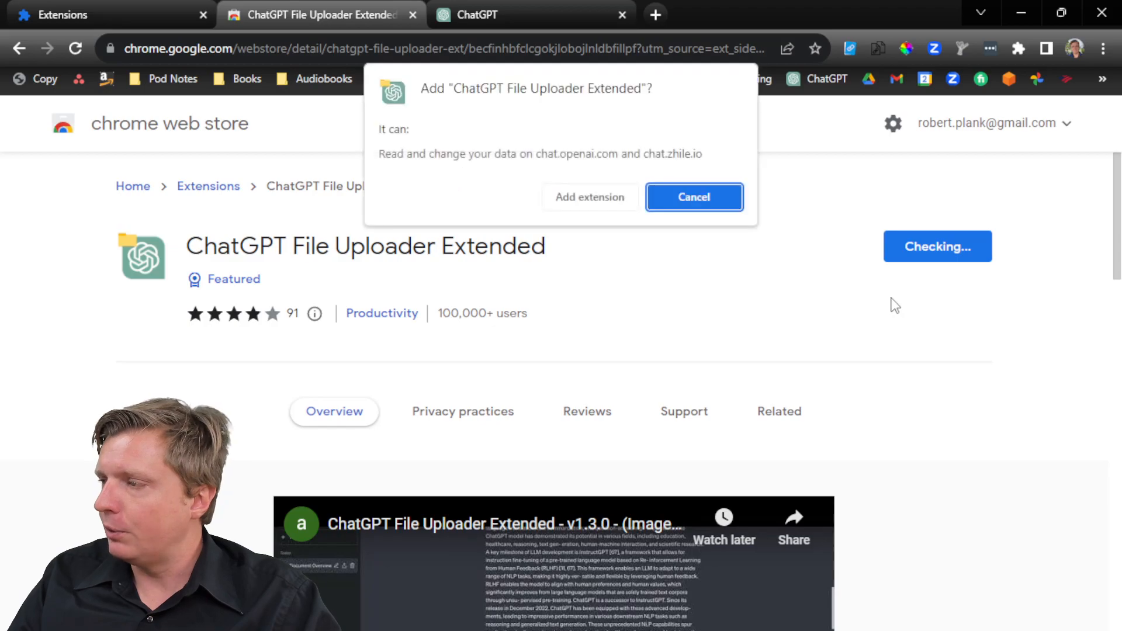
pyautogui.click(589, 196)
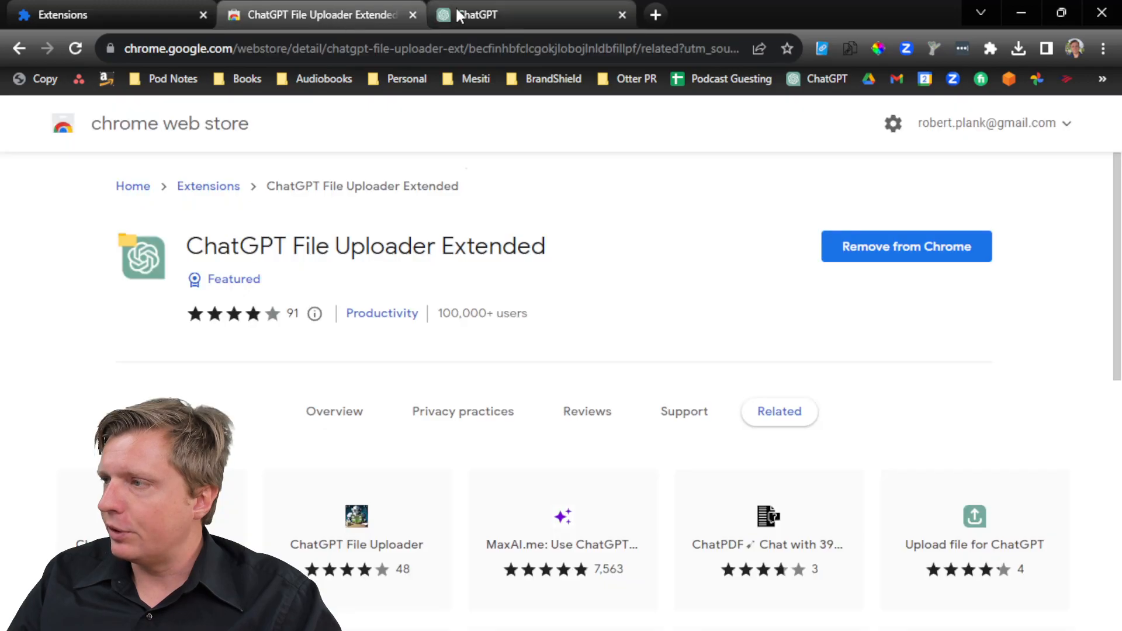
pyautogui.click(990, 49)
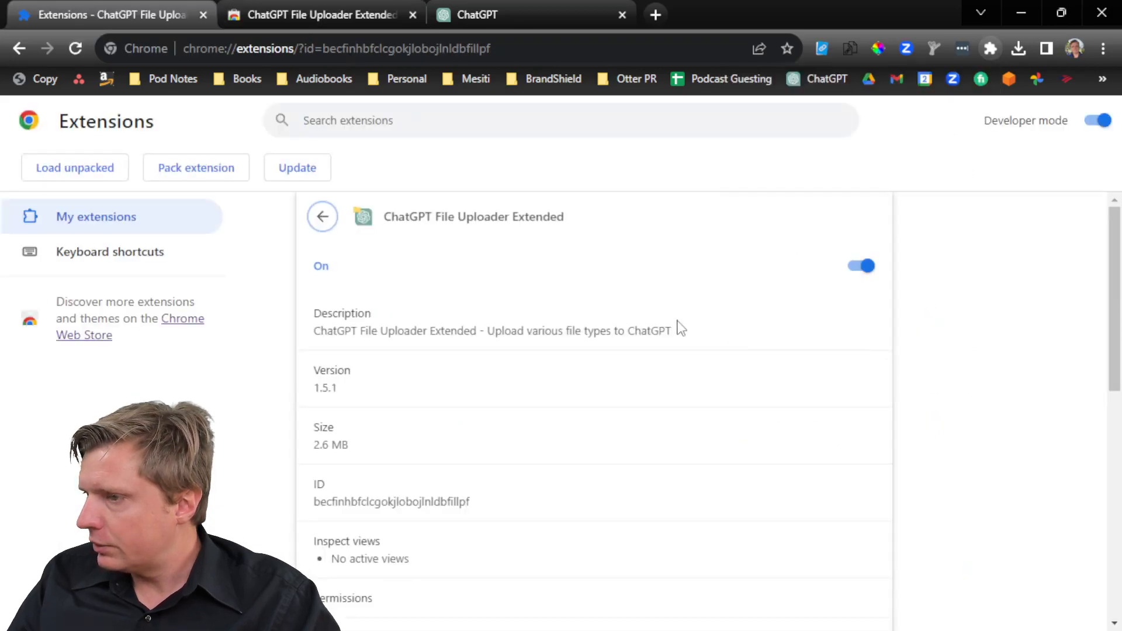
pyautogui.moveTo(476, 371)
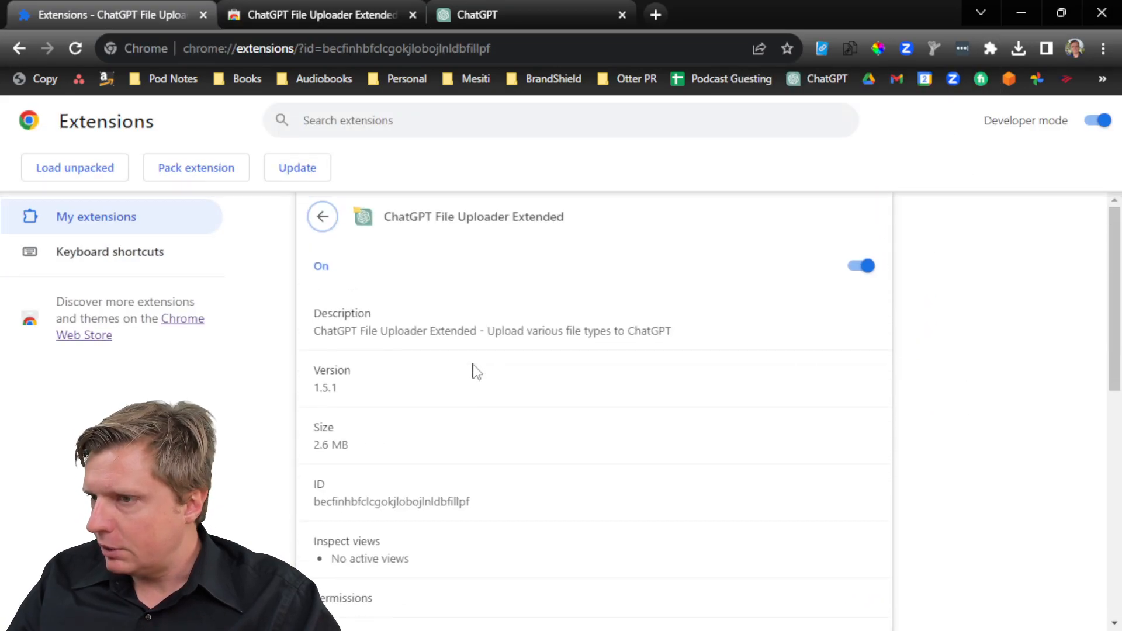
# Review the extension's details, then return to the ChatGPT tab so the uploader controls appear
pyautogui.scroll(-3)
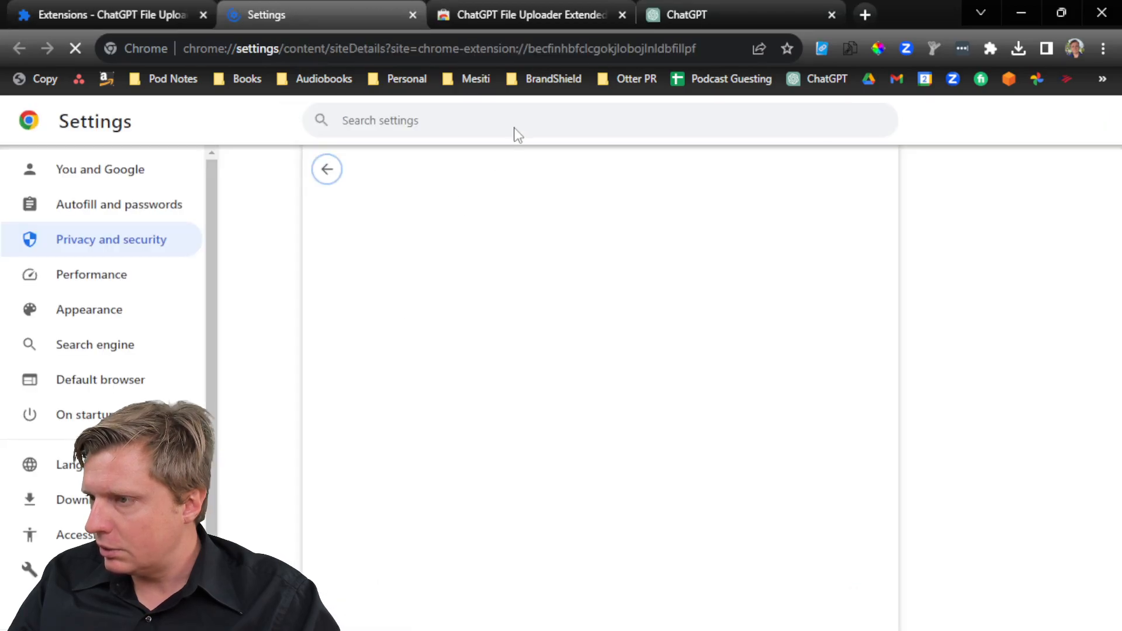
pyautogui.click(526, 14)
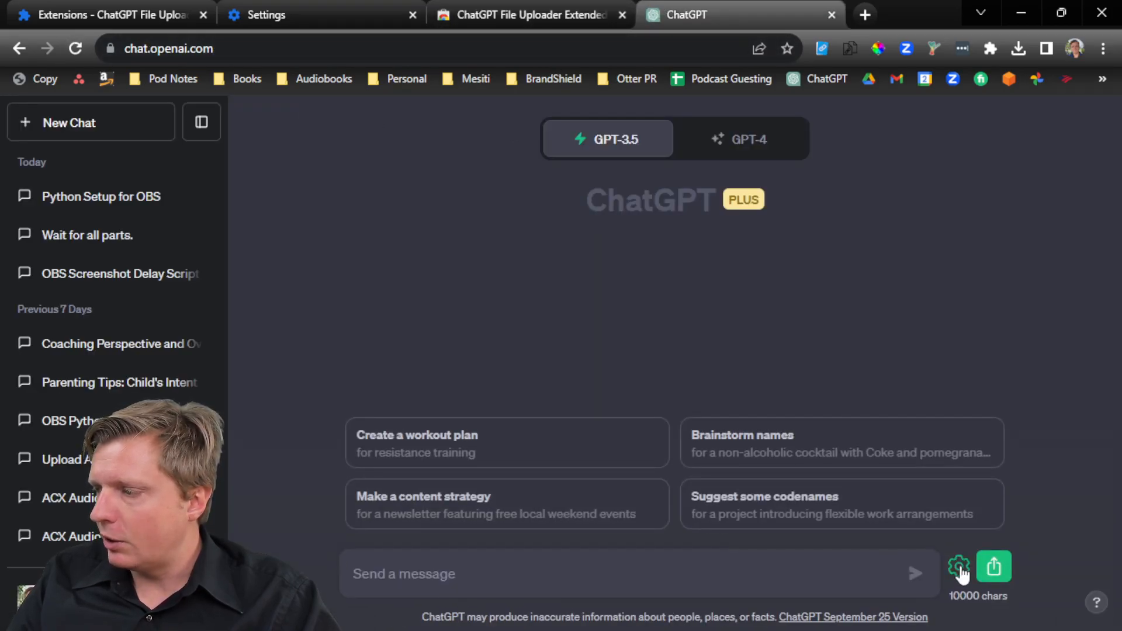
pyautogui.click(957, 567)
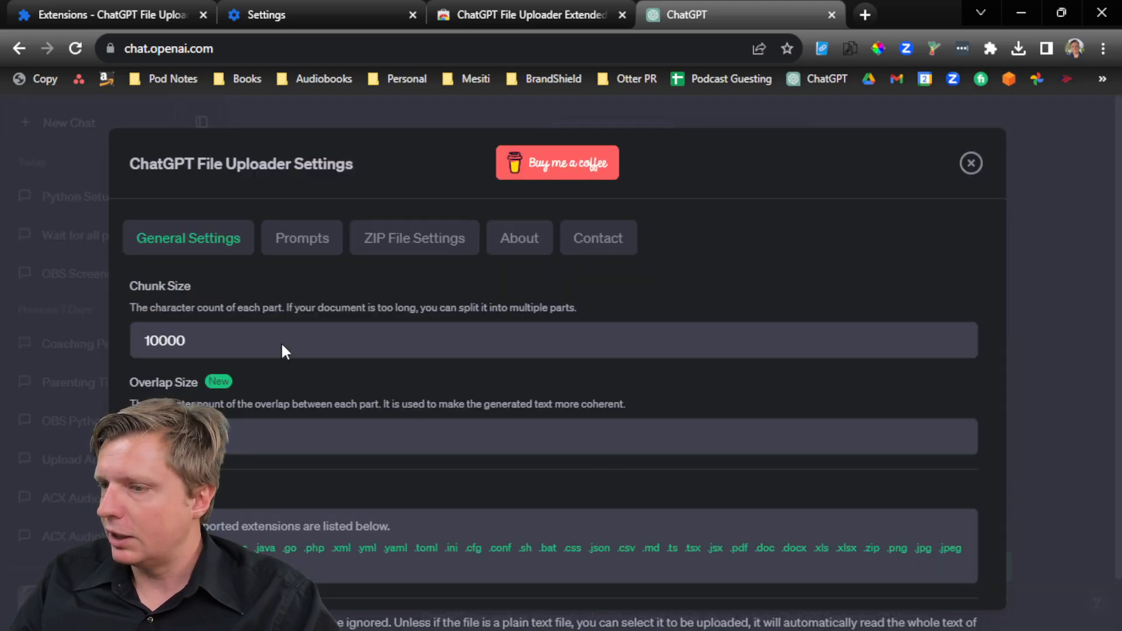
pyautogui.click(413, 237)
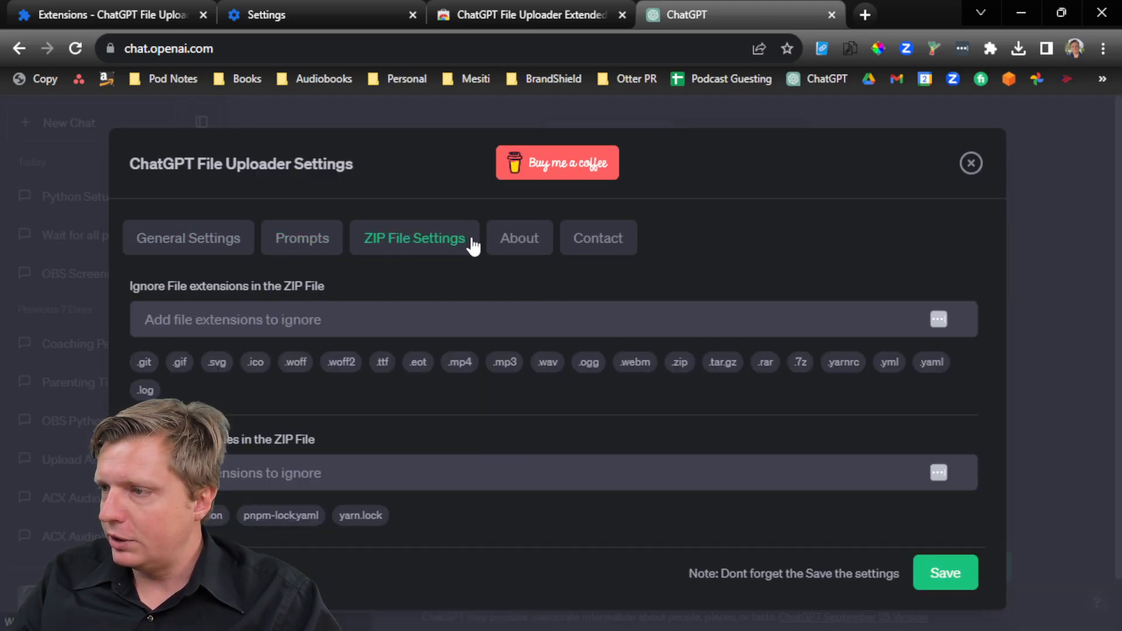
pyautogui.click(301, 238)
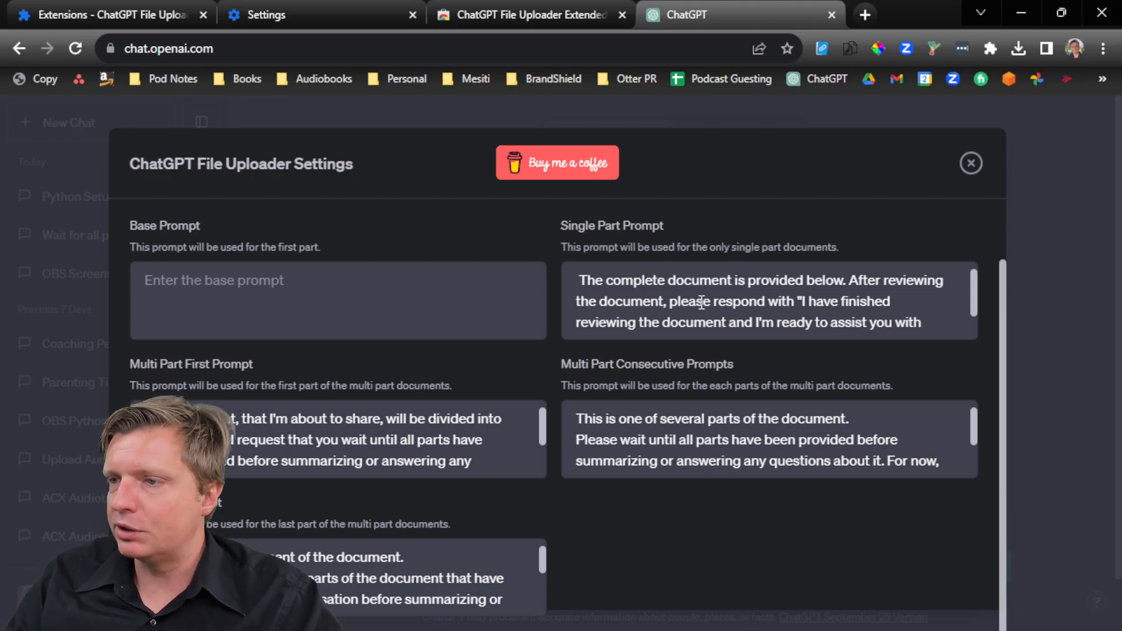
pyautogui.click(971, 164)
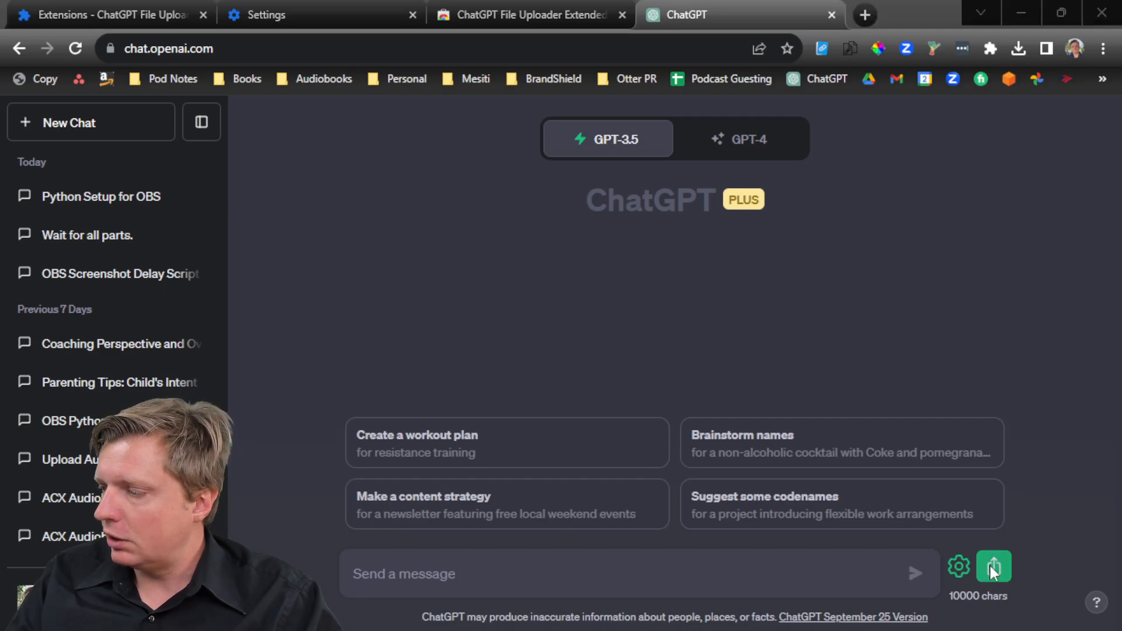
# Upload the video transcript .txt file from Downloads through the extension into a new chat
pyautogui.click(993, 566)
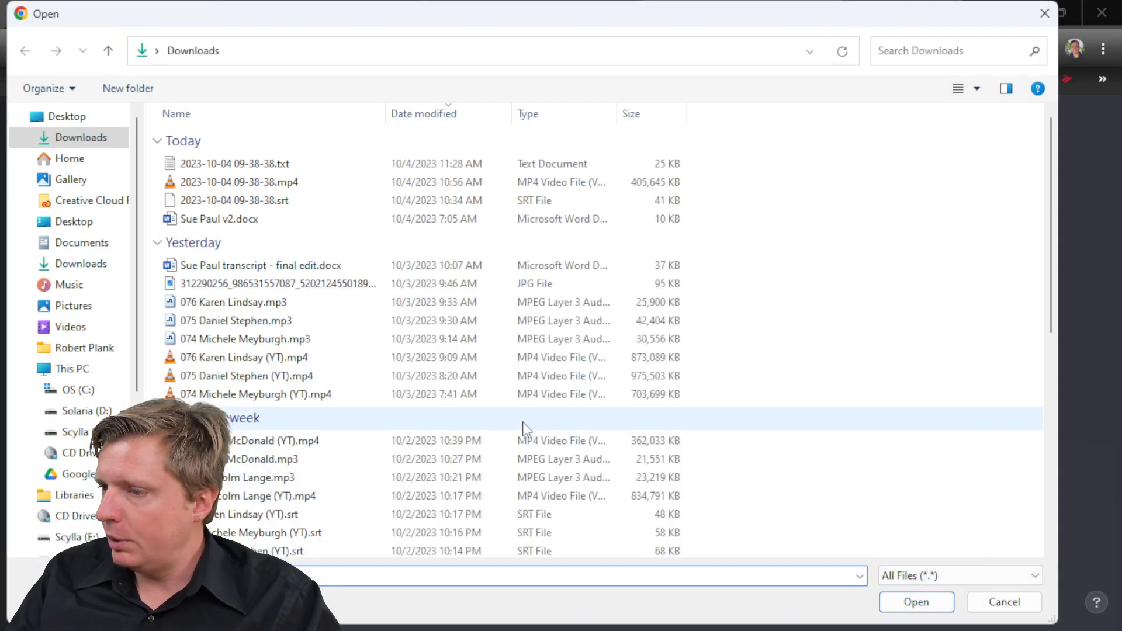
pyautogui.click(233, 163)
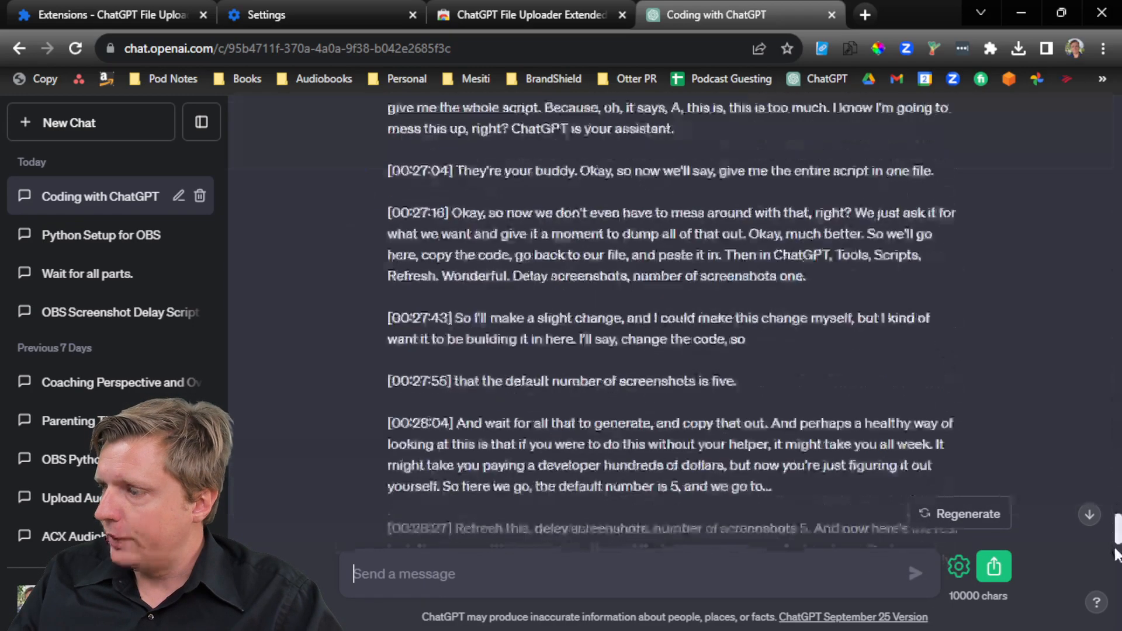
# Ask ChatGPT for 5-7 takeaways, lessons, tasks or assignments to perform after the video
pyautogui.scroll(-3)
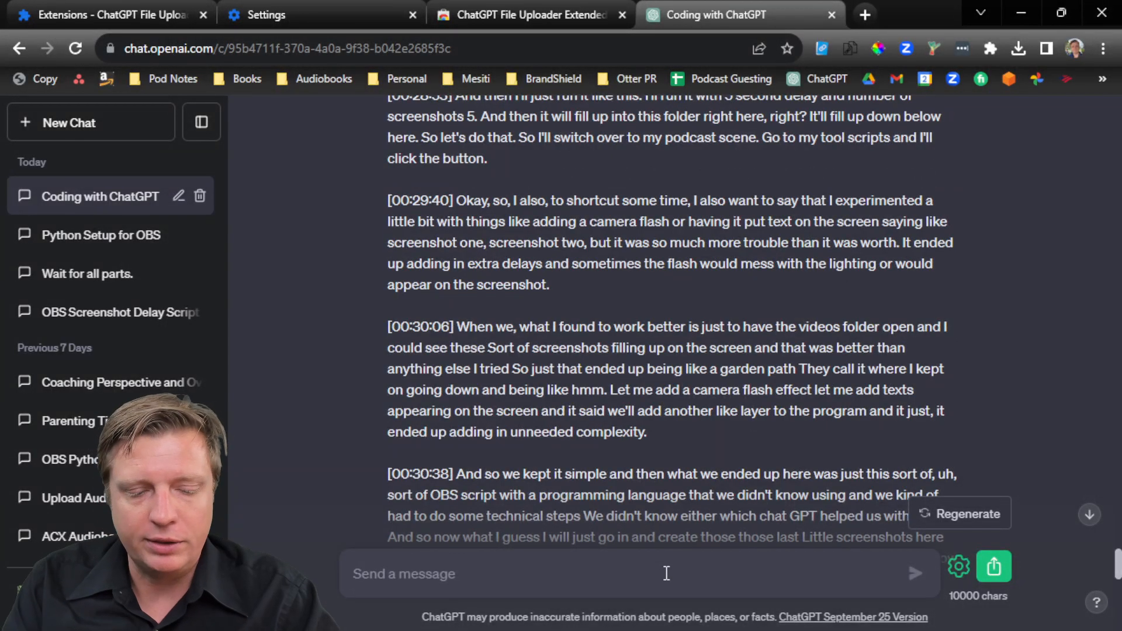
pyautogui.write('Give me')
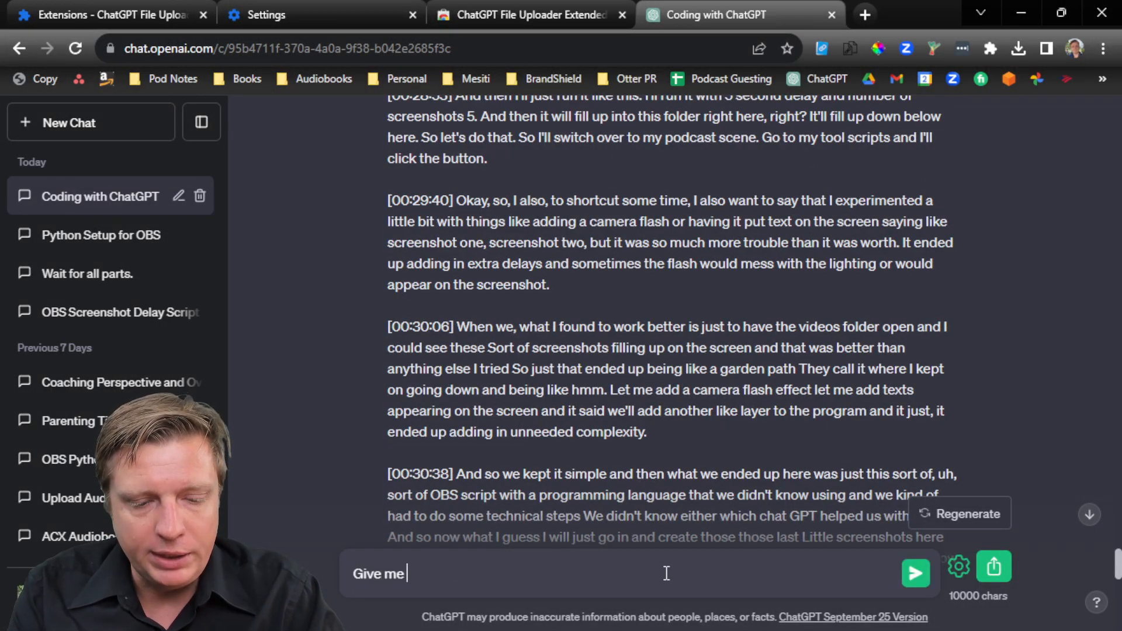
pyautogui.write('5-7')
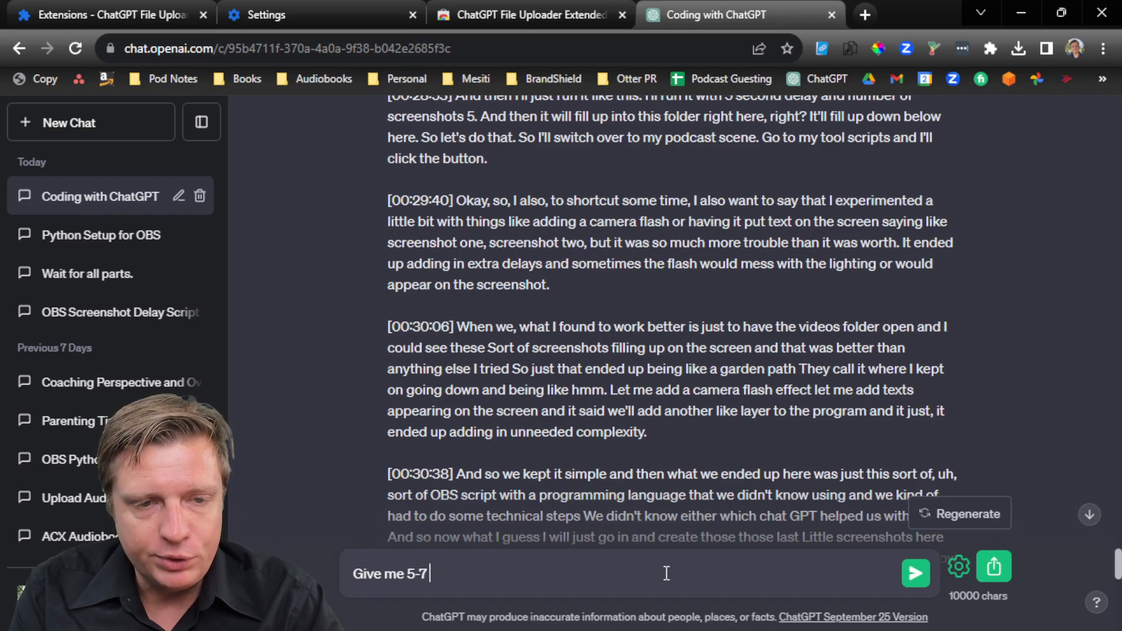
pyautogui.write('takeaays (important lessons or')
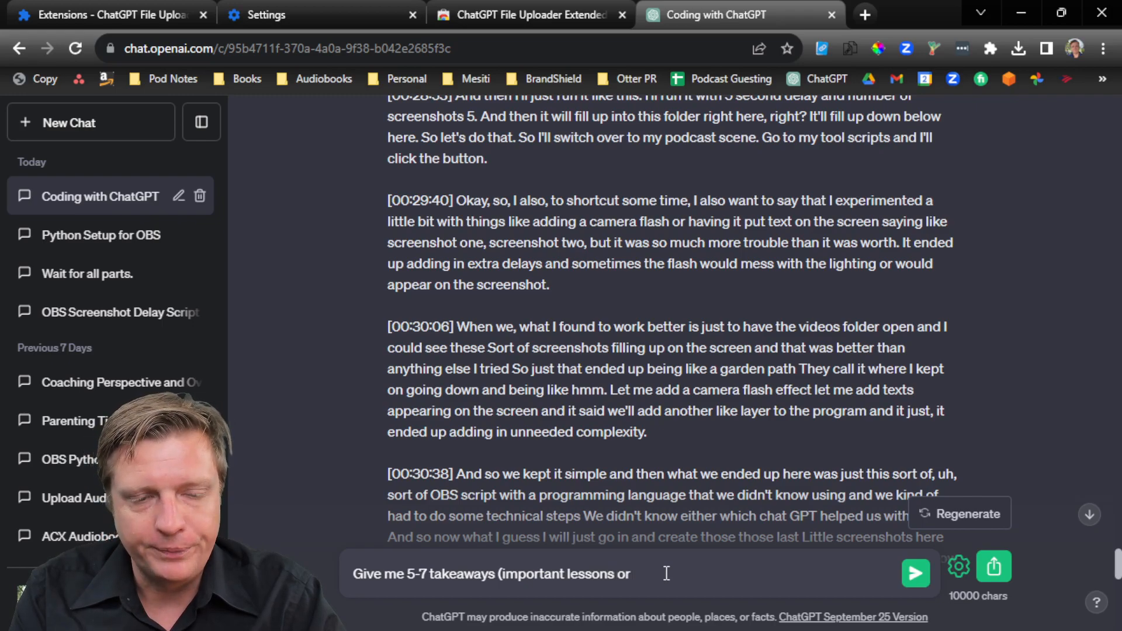
pyautogui.write(', tasks')
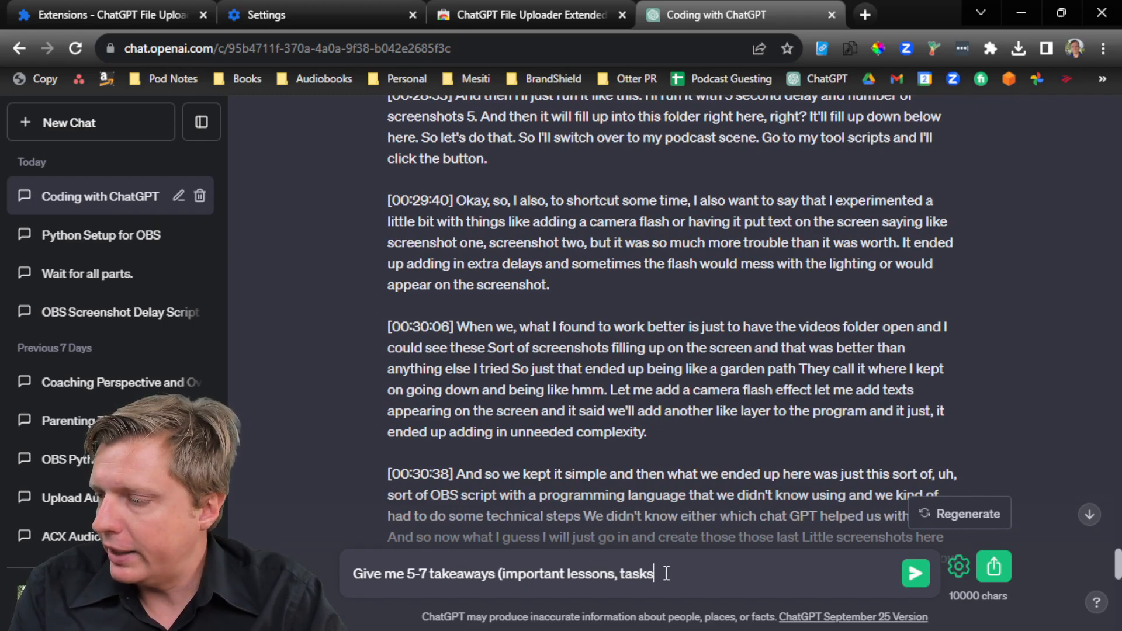
pyautogui.write('or assignments I')
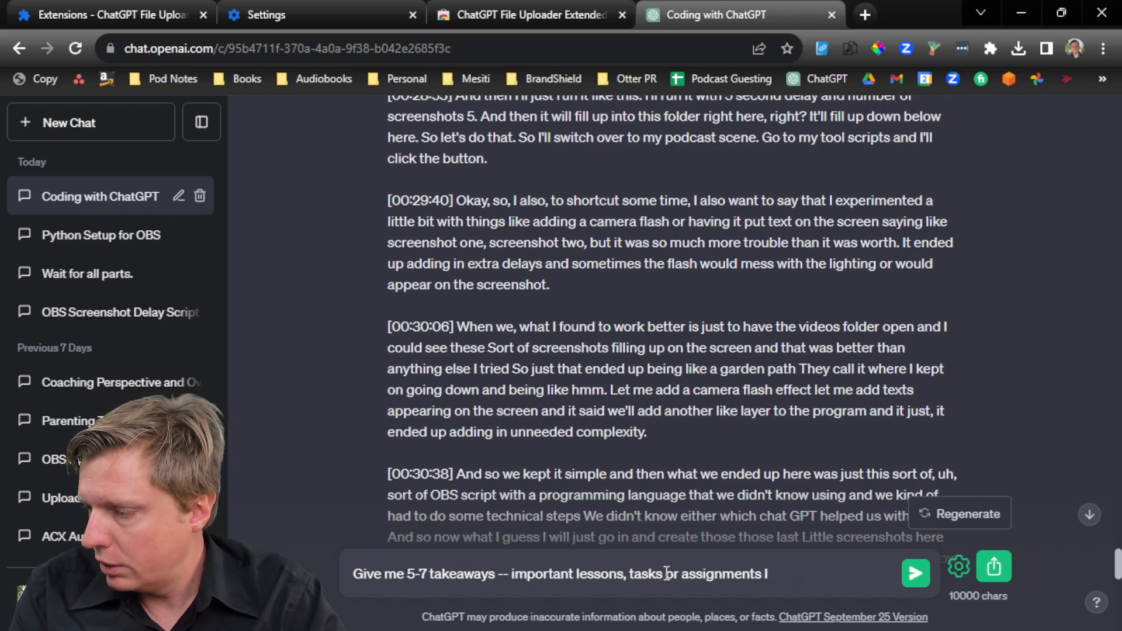
pyautogui.write('should perform after laer')
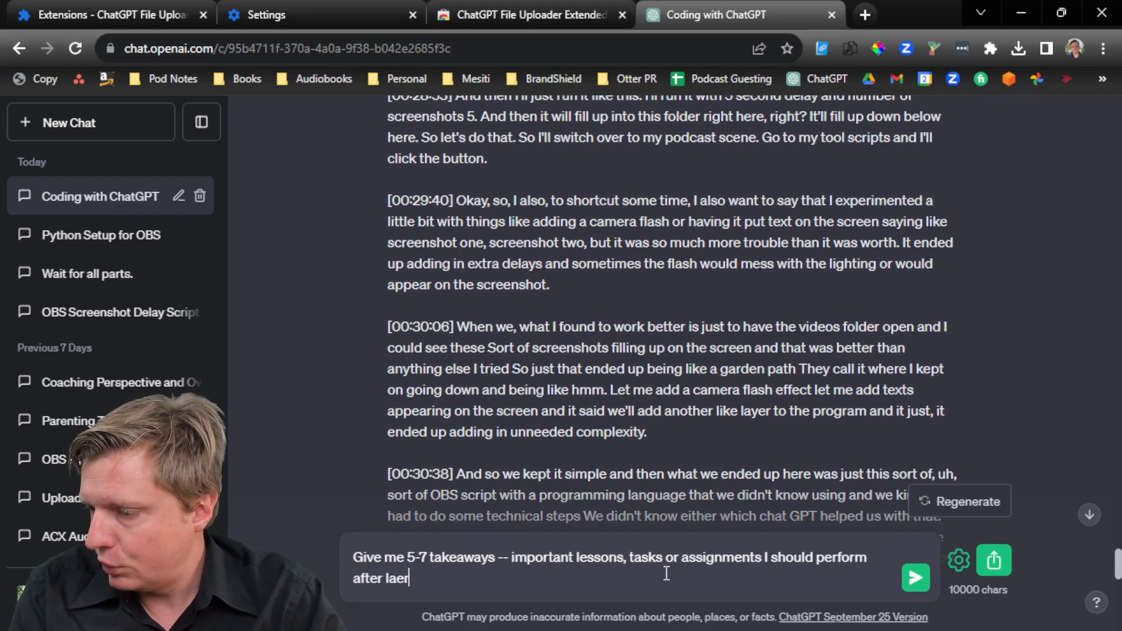
pyautogui.click(915, 577)
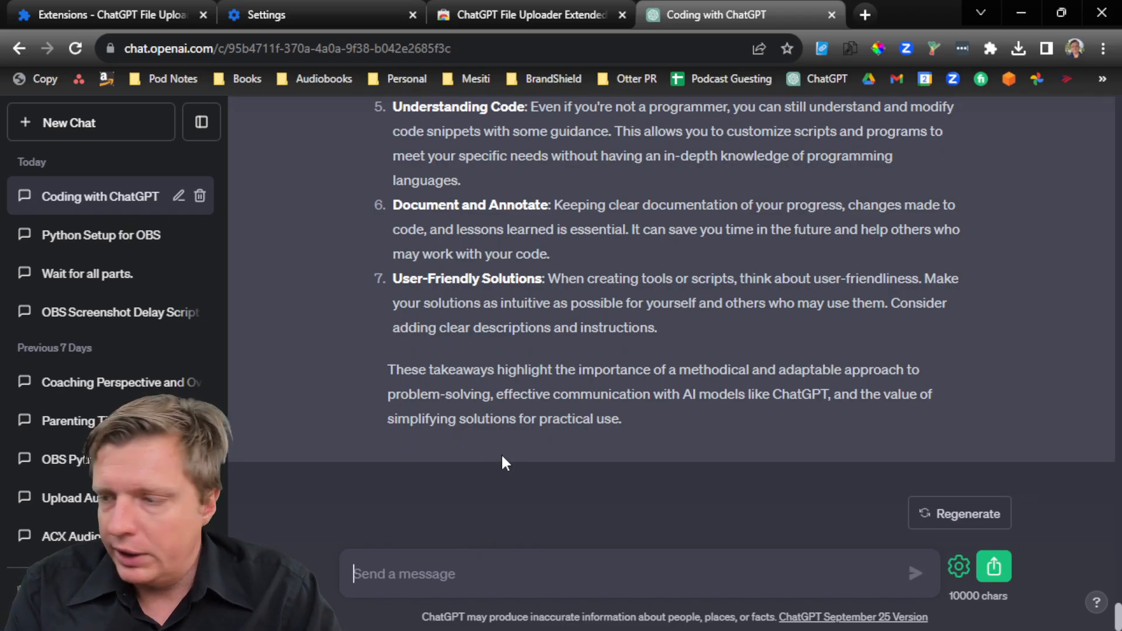
# Request 10 SEO-optimised YouTube titles under 85 characters, then begin a redo prompt
pyautogui.write('Generate 10 possible YouTube titles for this video. Make')
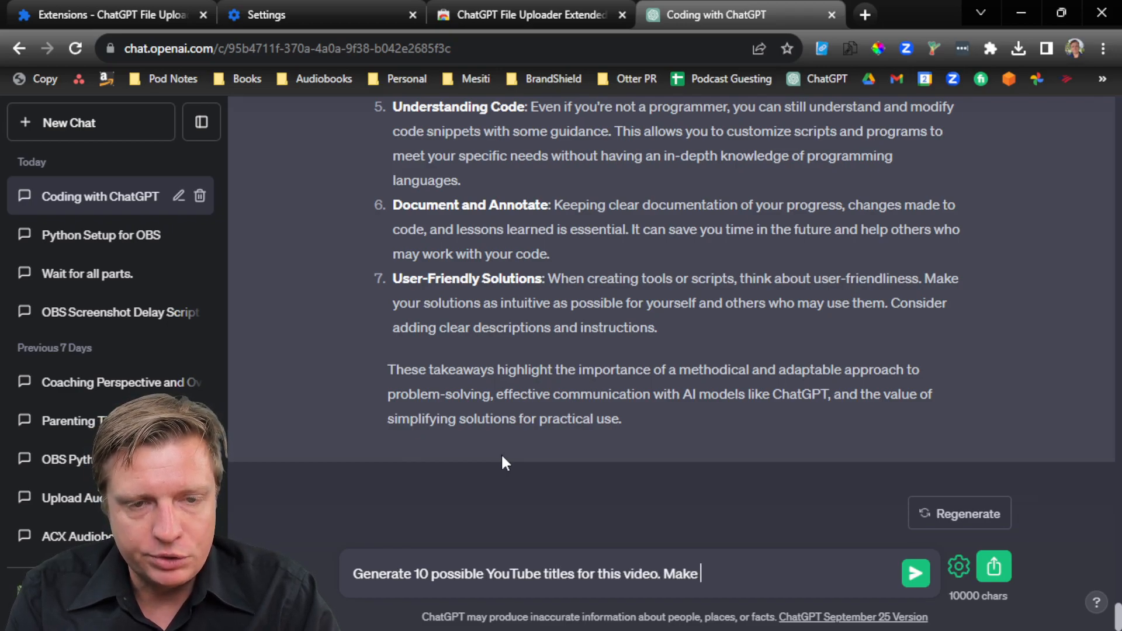
pyautogui.write('sure to follow SEO best practices, including')
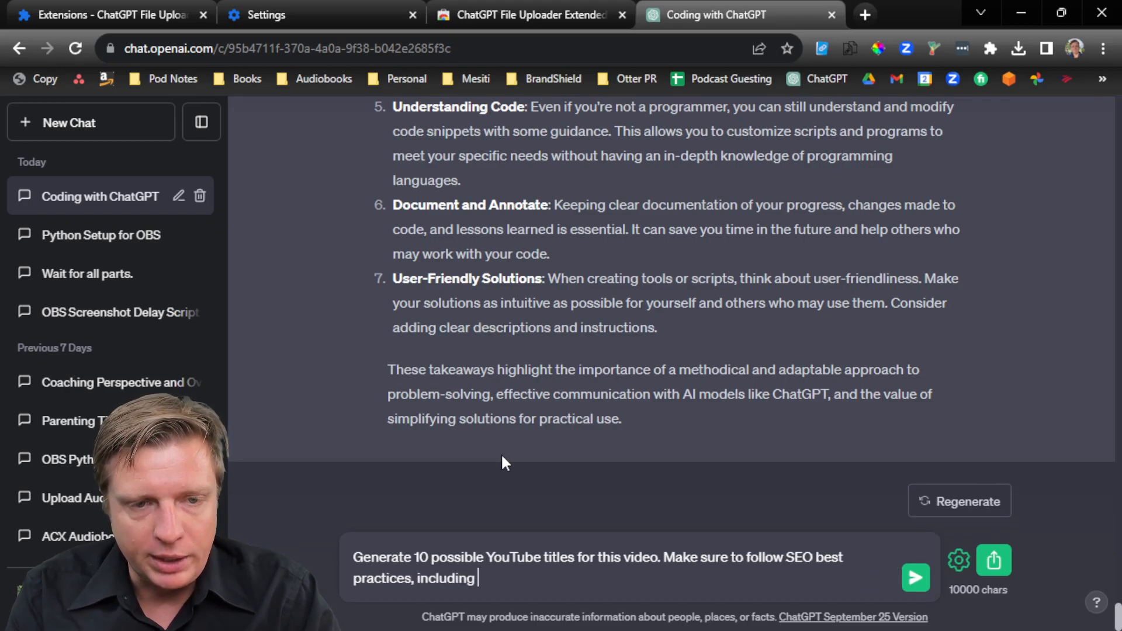
pyautogui.write('using a primary and secondary keyword and limiting to 85 characte')
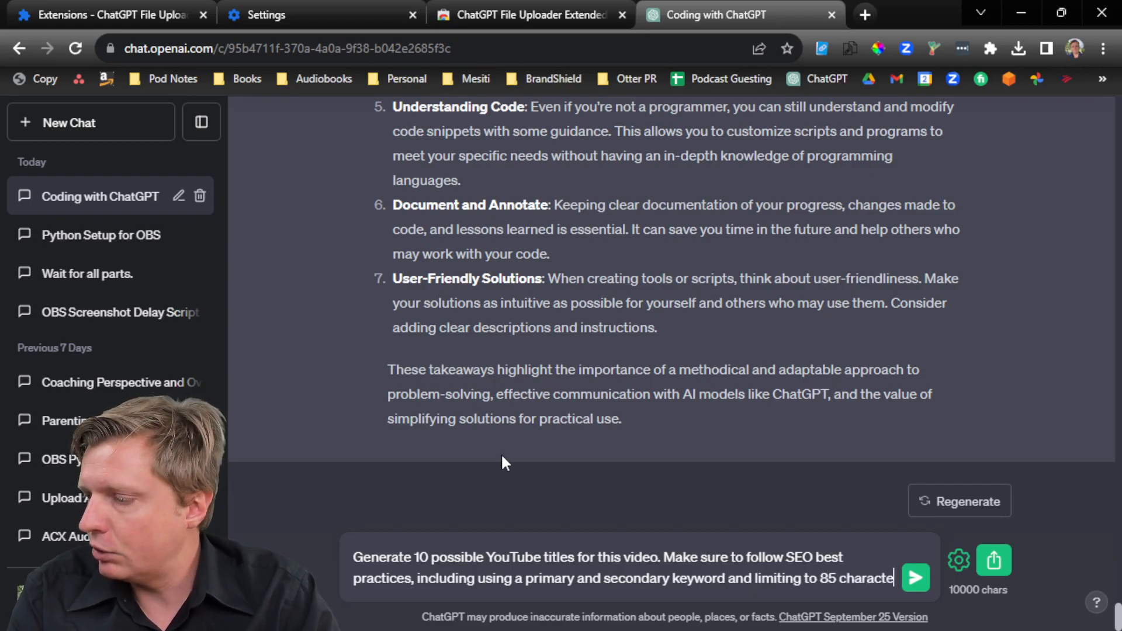
pyautogui.click(916, 576)
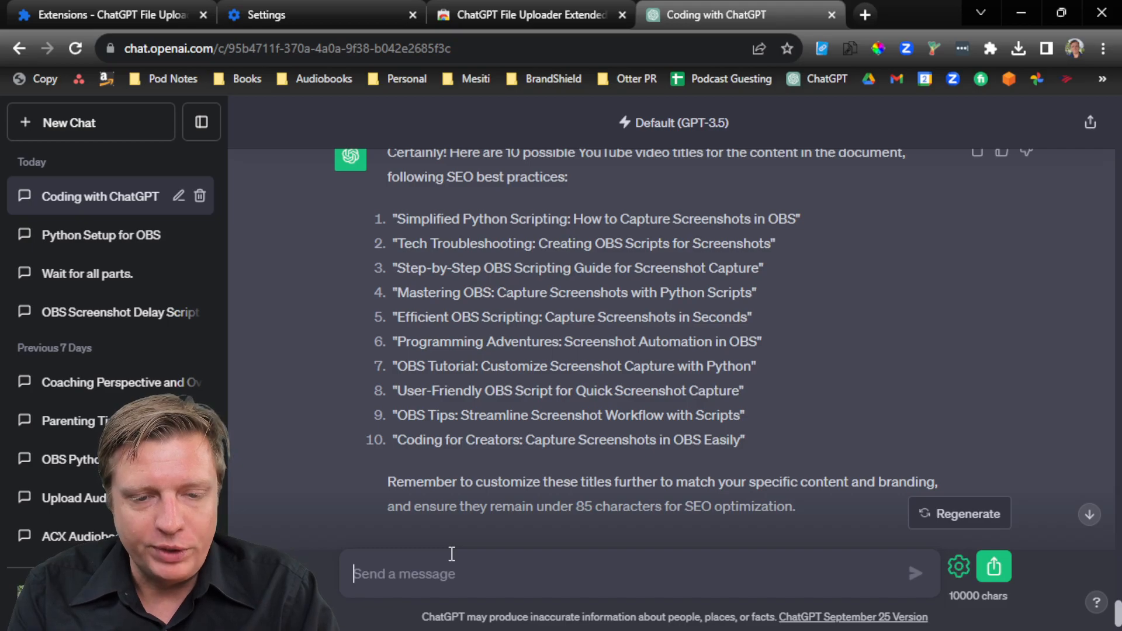
pyautogui.write('Re-do the titles to mention ChatGPT and AI more promi')
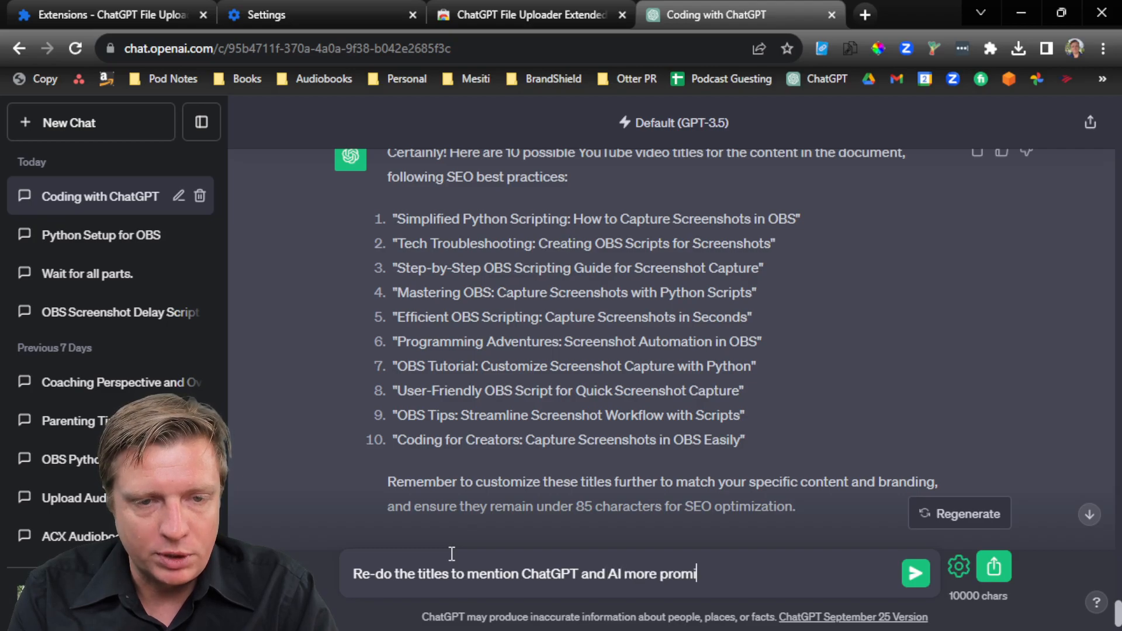
# Send 'Re-do the titles to mention ChatGPT and AI more prominently' and review the revised titles
pyautogui.click(915, 572)
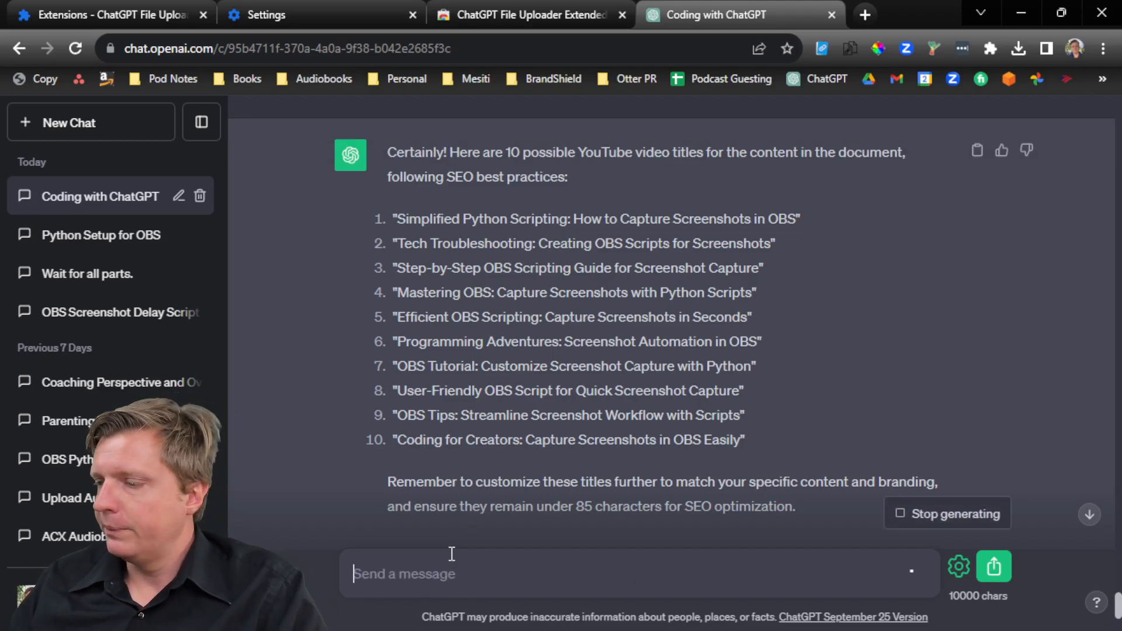
pyautogui.write('Re-do the titles to mention ChatGPT and AI more prominently.')
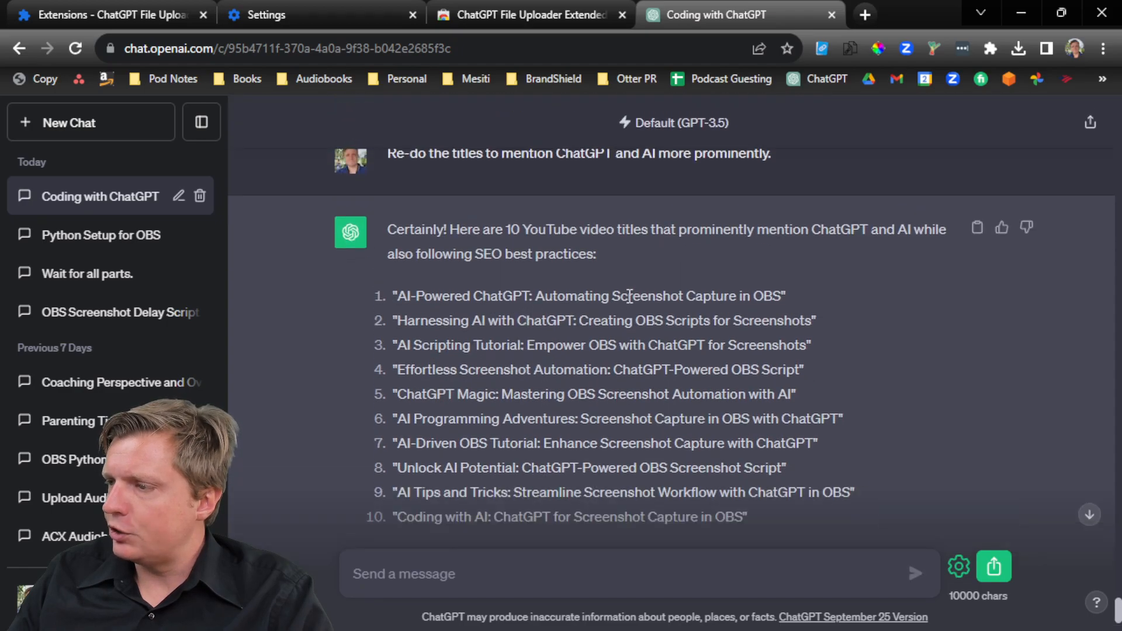
pyautogui.scroll(-3)
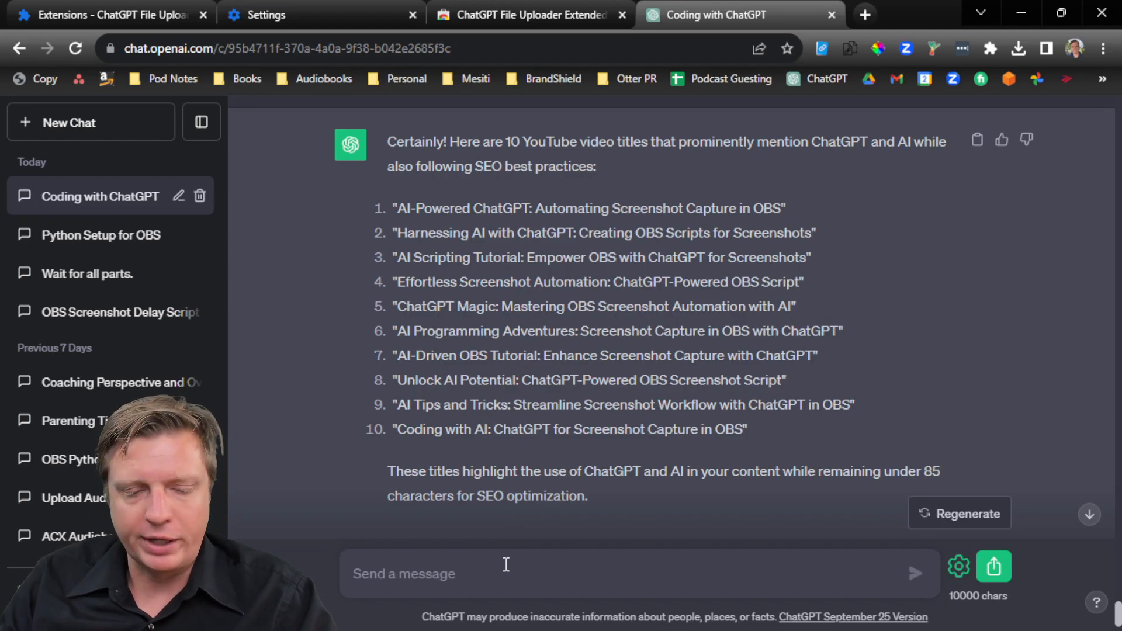
# Request full podcast show notes including a summary, problem and solutions, timestamps, key quotes and URLs
pyautogui.write('Write full podcast s')
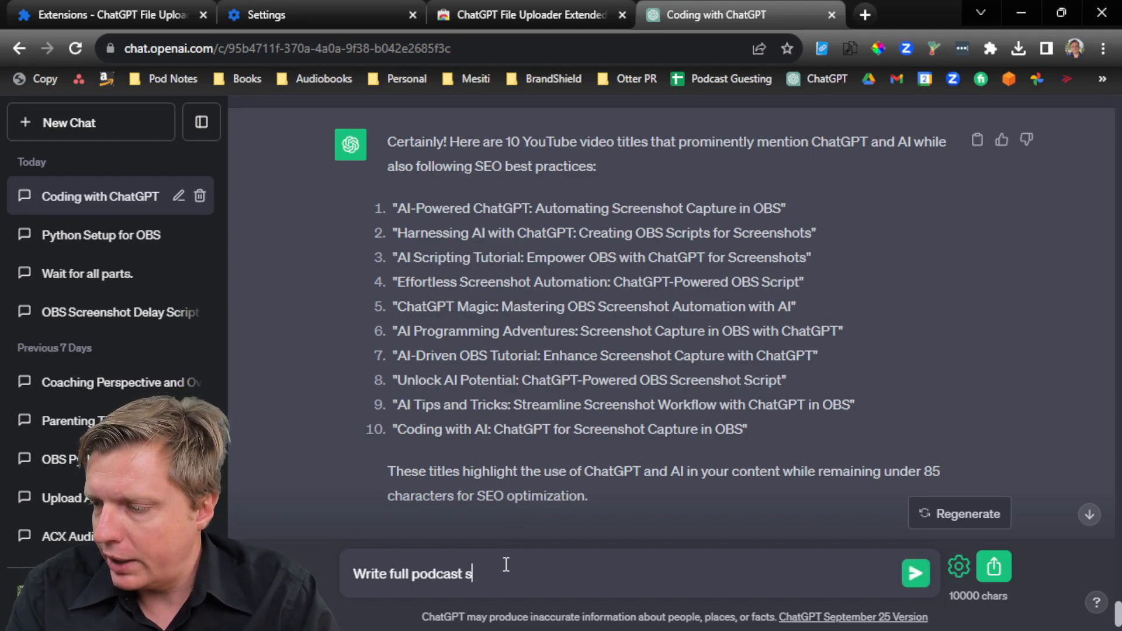
pyautogui.write('how notes analyzing and summarizing')
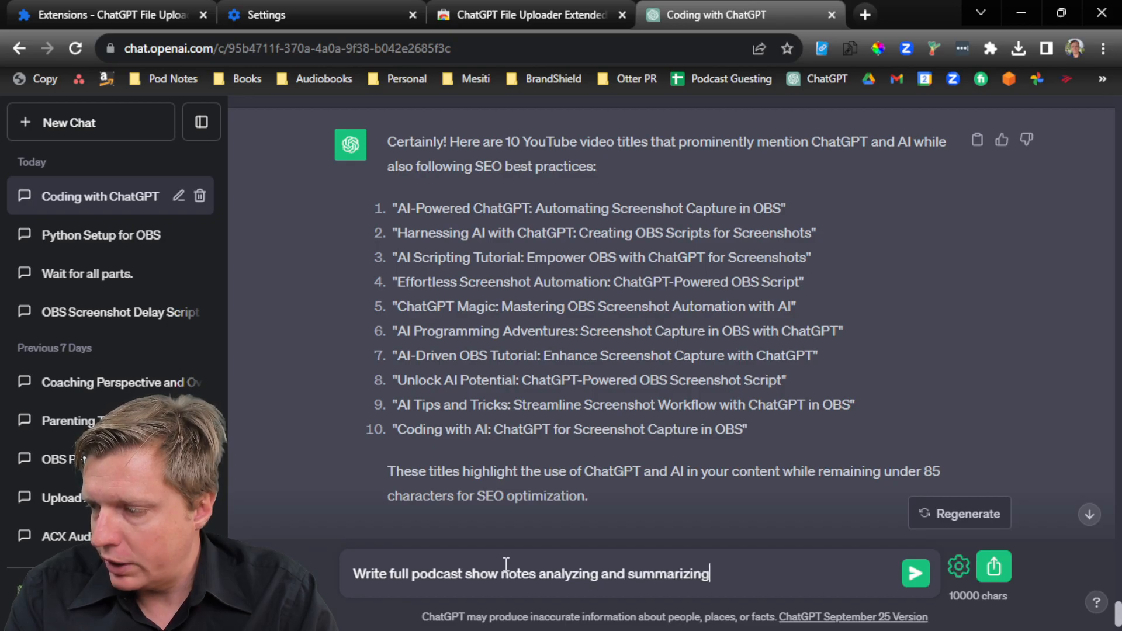
pyautogui.write('this inforat')
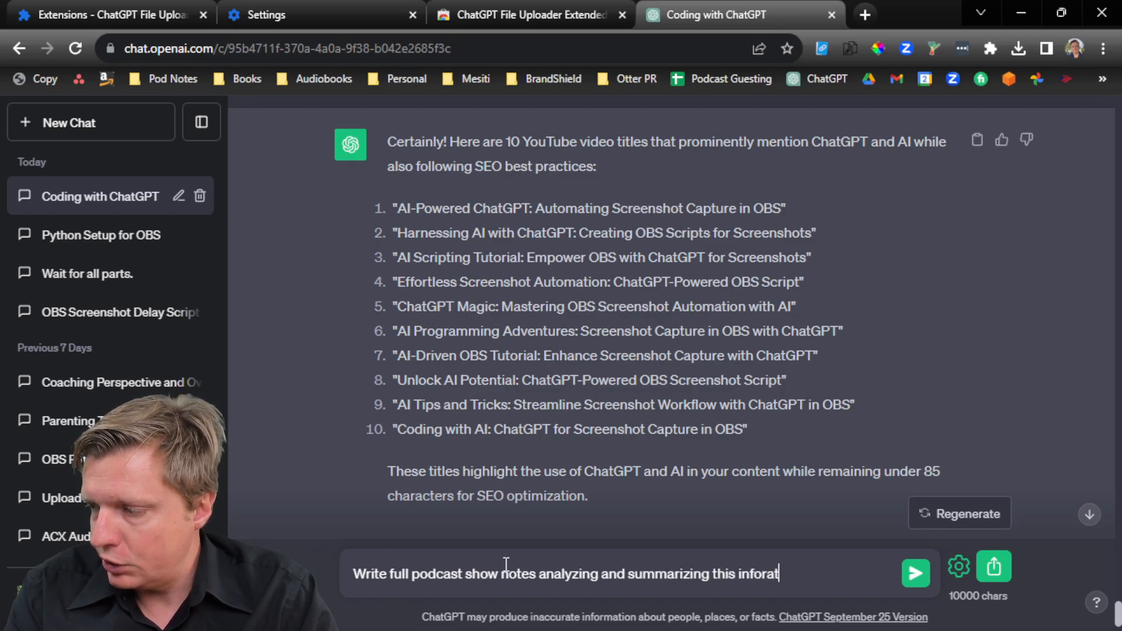
pyautogui.write('ion. Include')
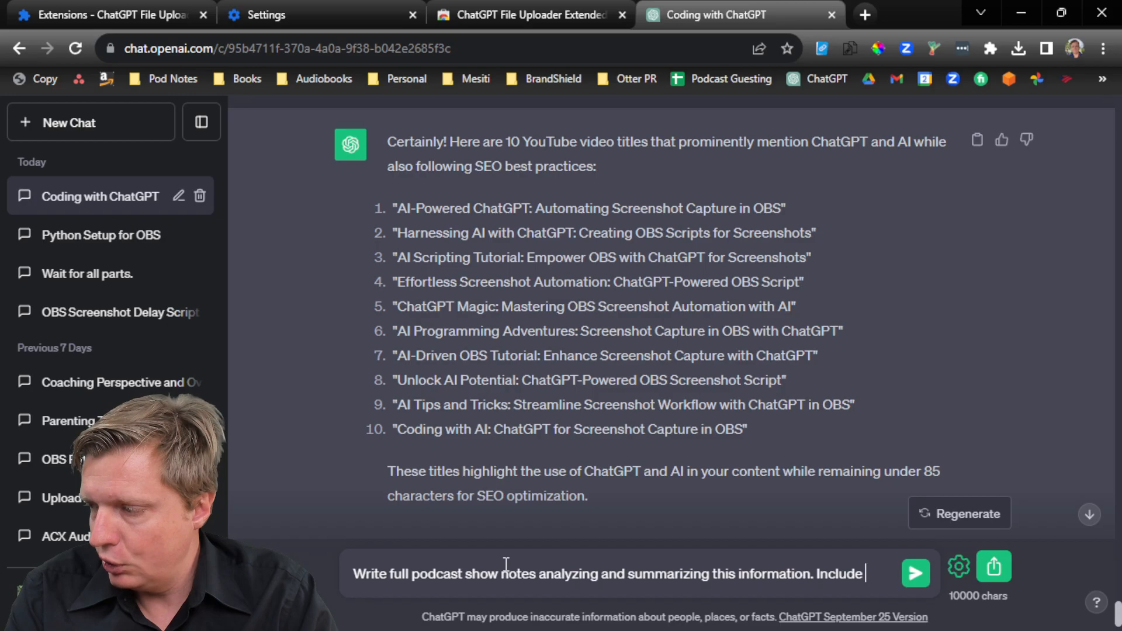
pyautogui.write('a summary at the beginning,')
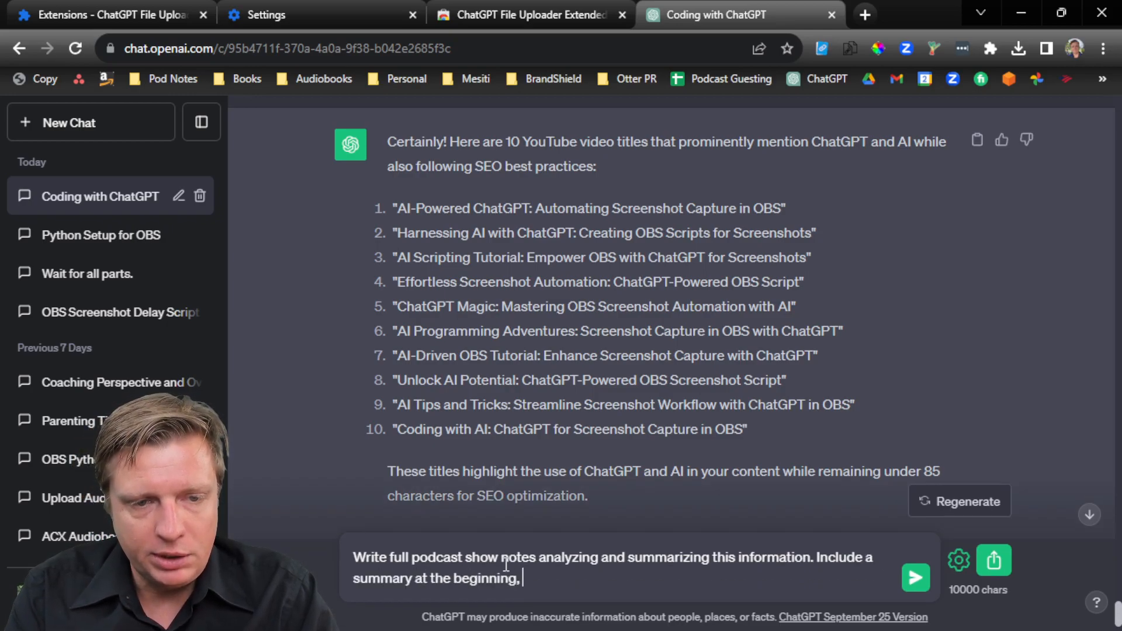
pyautogui.write('establishing the problem an')
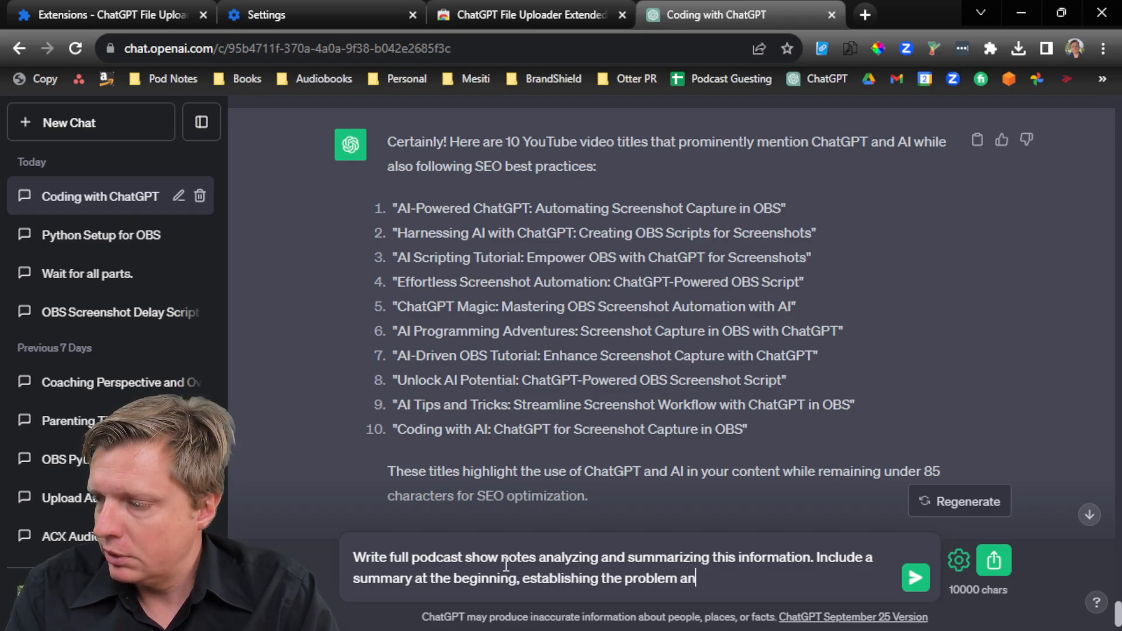
pyautogui.write('d solutions. Mention relevant')
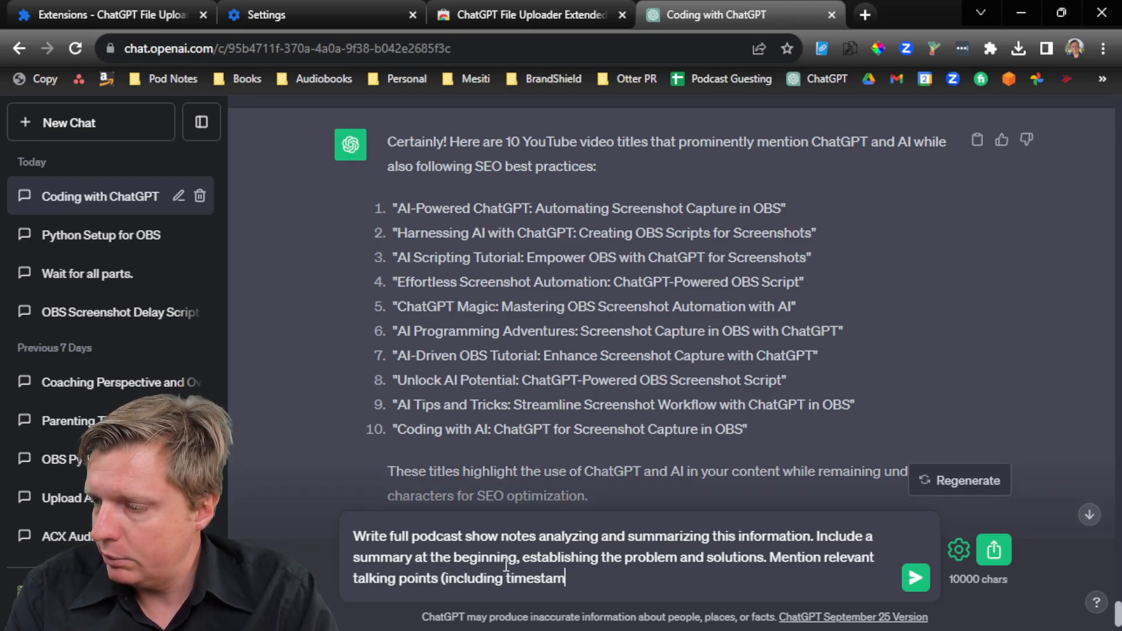
pyautogui.write('ps if possible),')
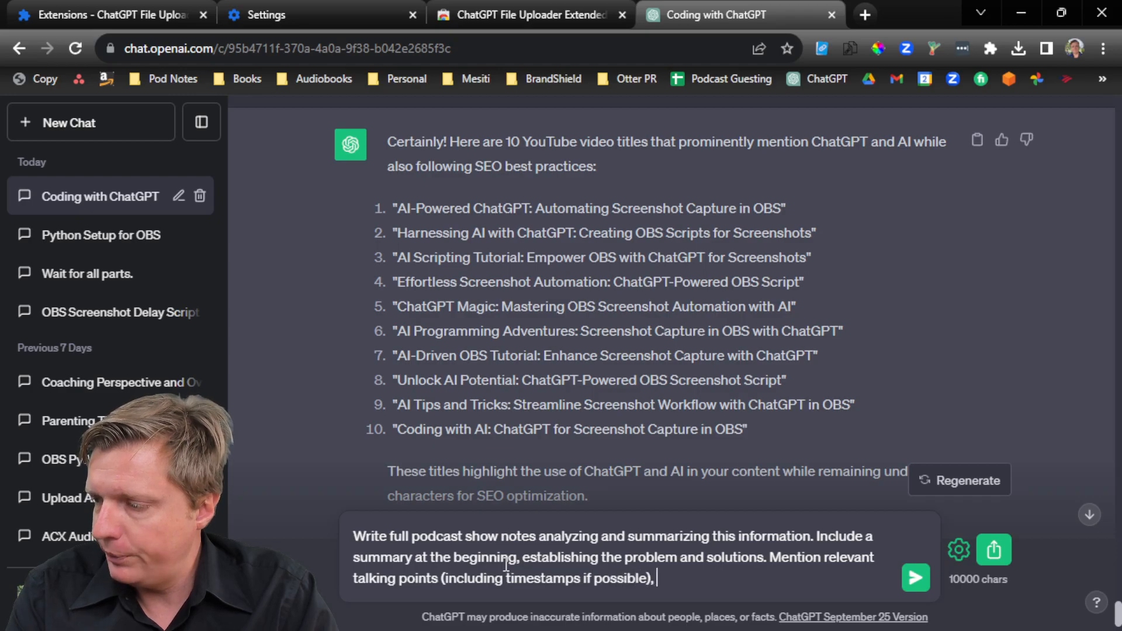
pyautogui.write('key quotes')
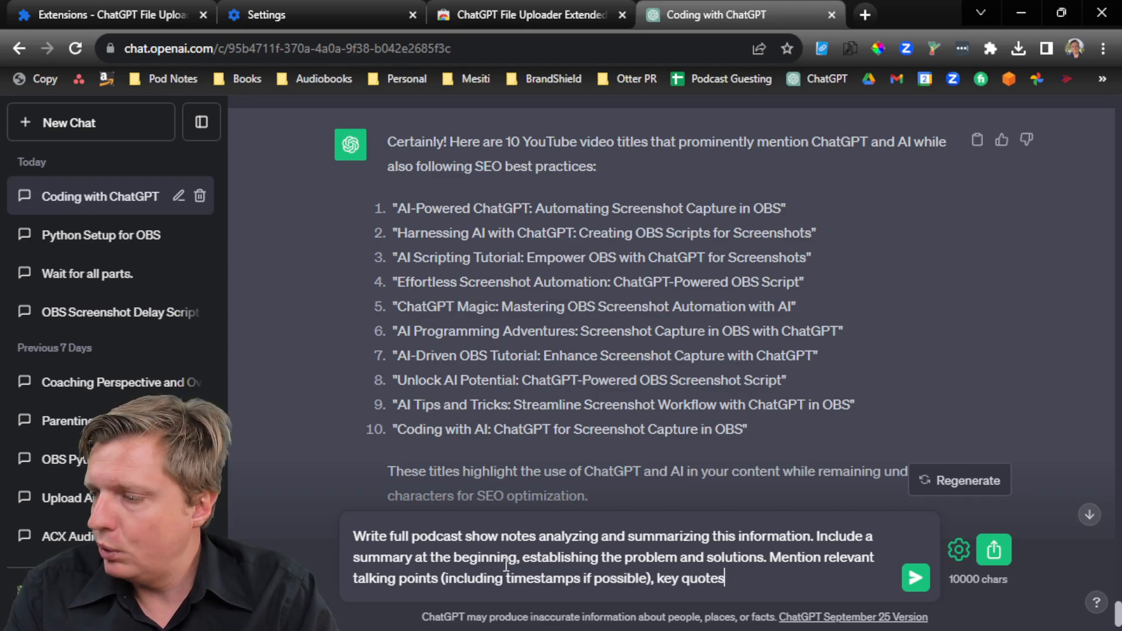
pyautogui.write('and URL')
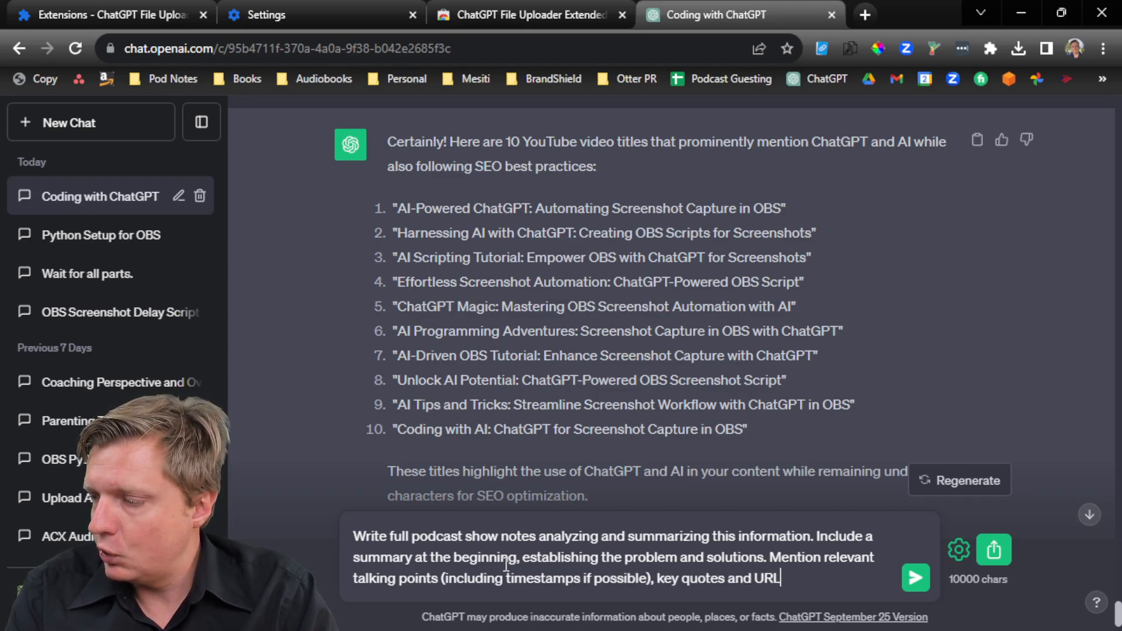
pyautogui.write('s, if they are mentioned')
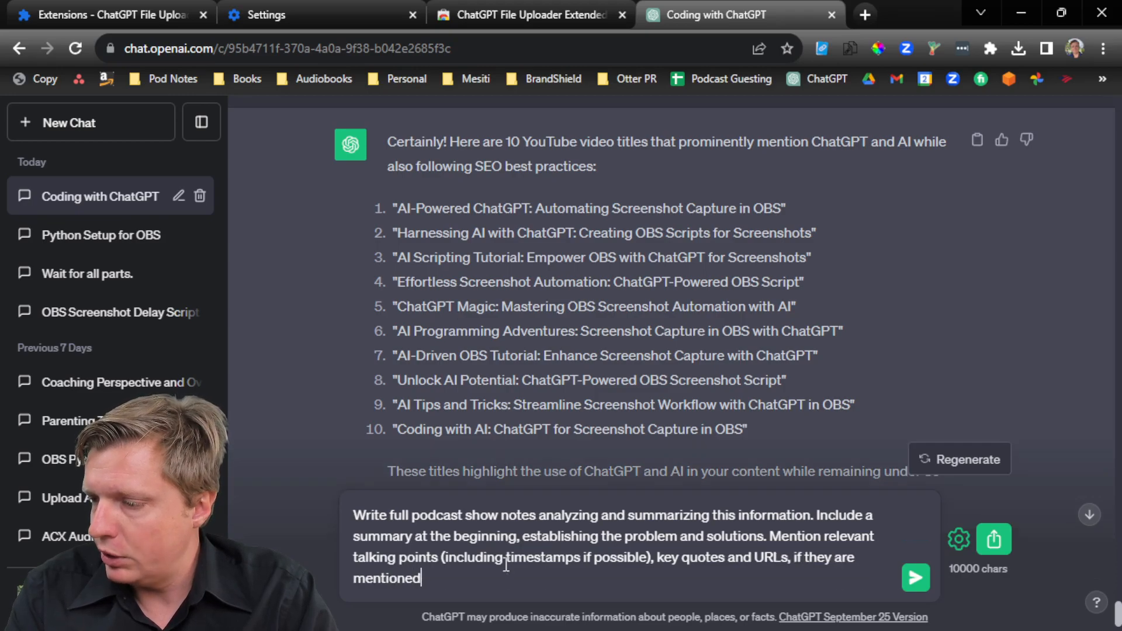
pyautogui.click(915, 577)
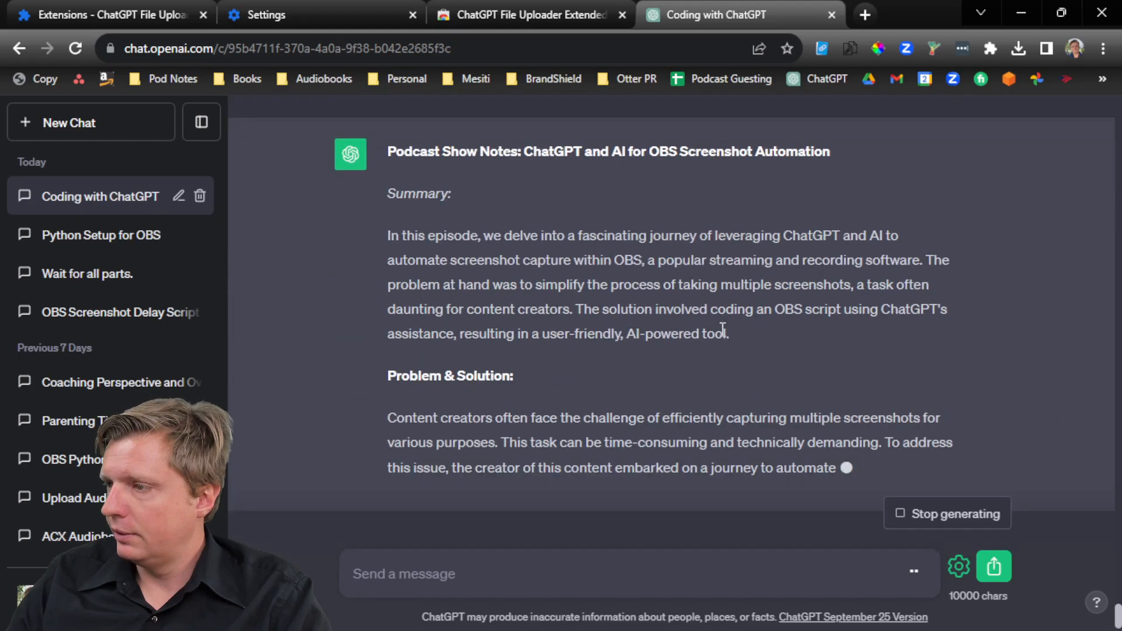
# Scroll through the generated show notes down to the talking points and URLs
pyautogui.scroll(-3)
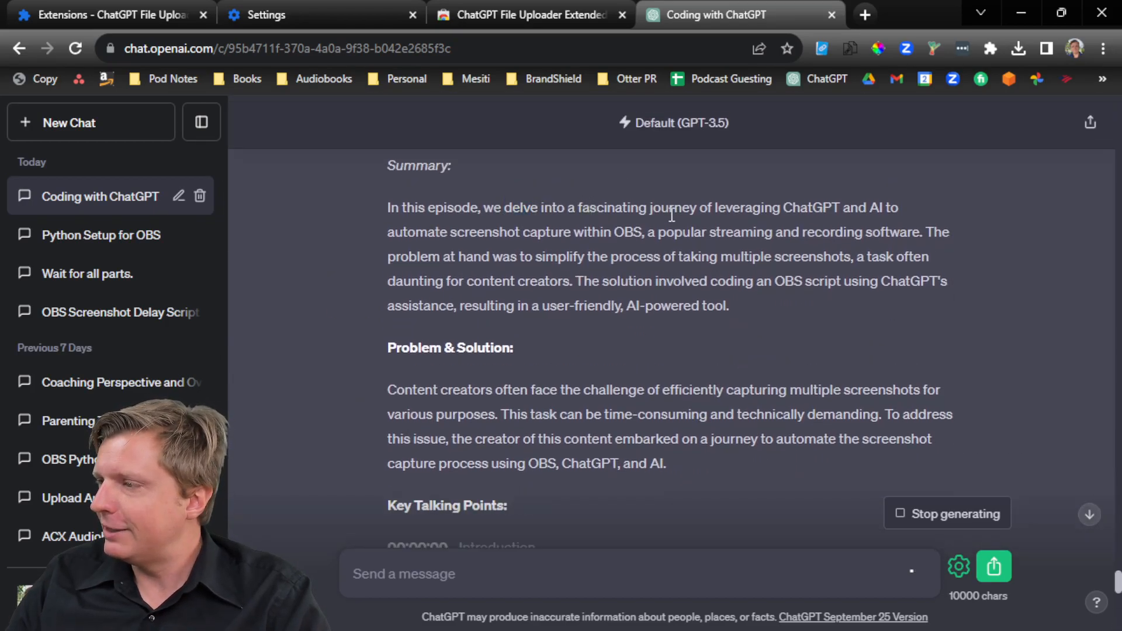
pyautogui.moveTo(751, 227)
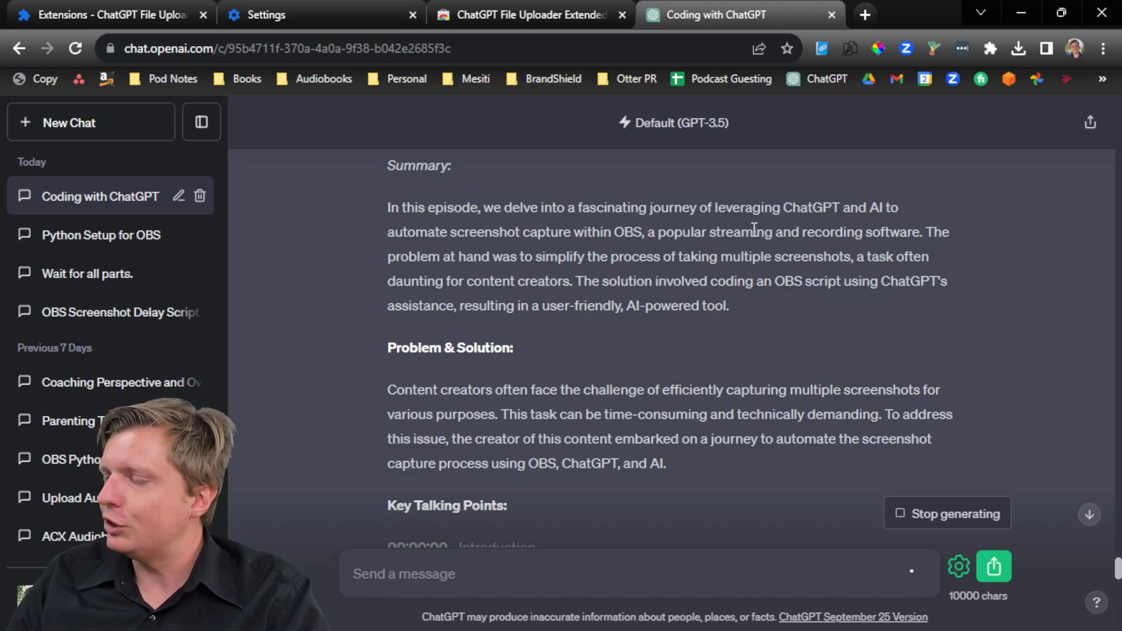
pyautogui.scroll(-3)
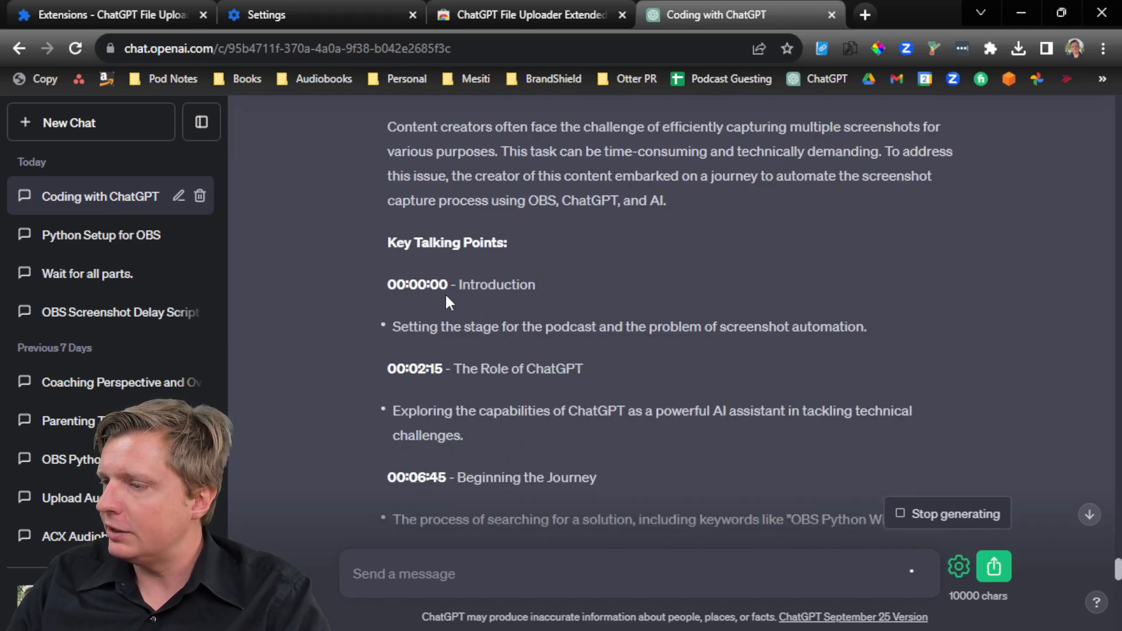
pyautogui.scroll(-3)
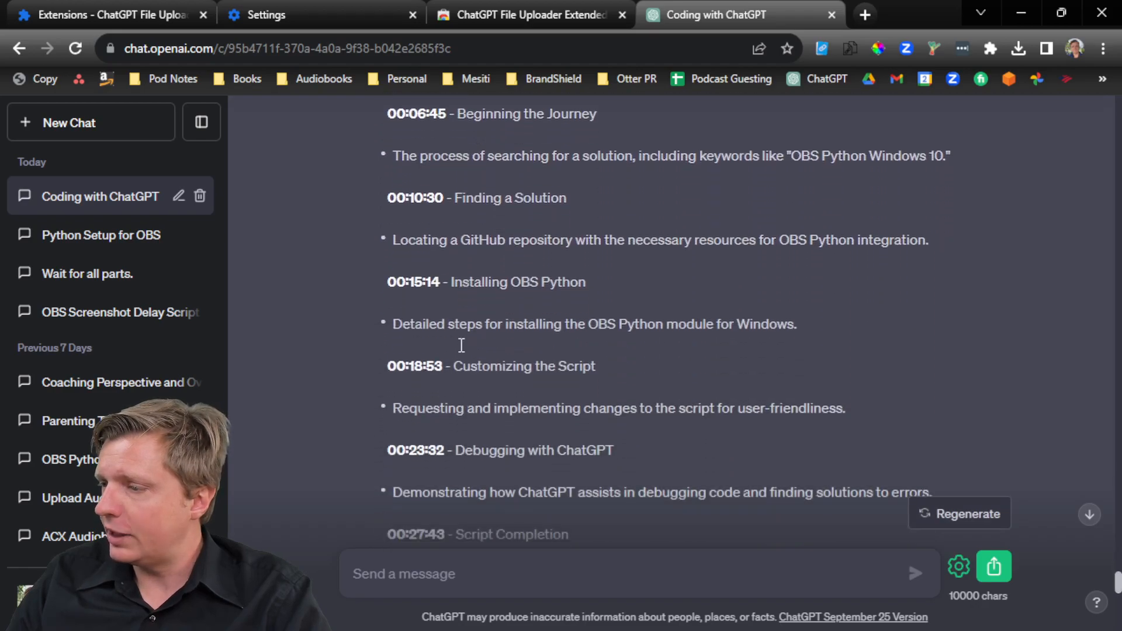
pyautogui.scroll(-3)
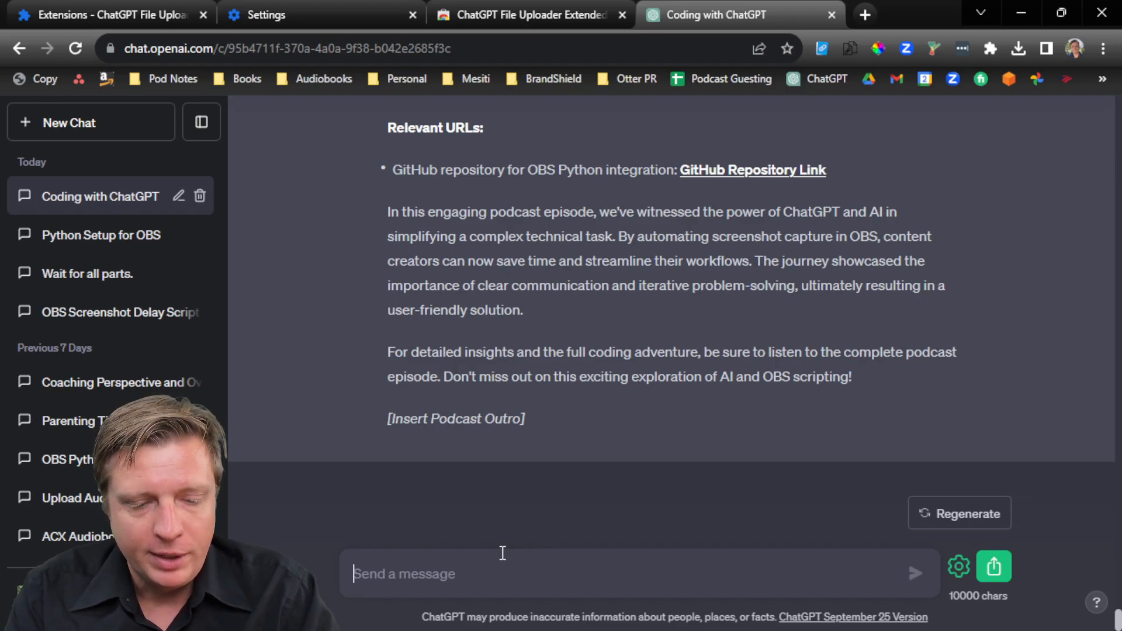
# Ask for more detail: a 3-4 sentence paragraph per talking point in the show notes
pyautogui.write('Be more details')
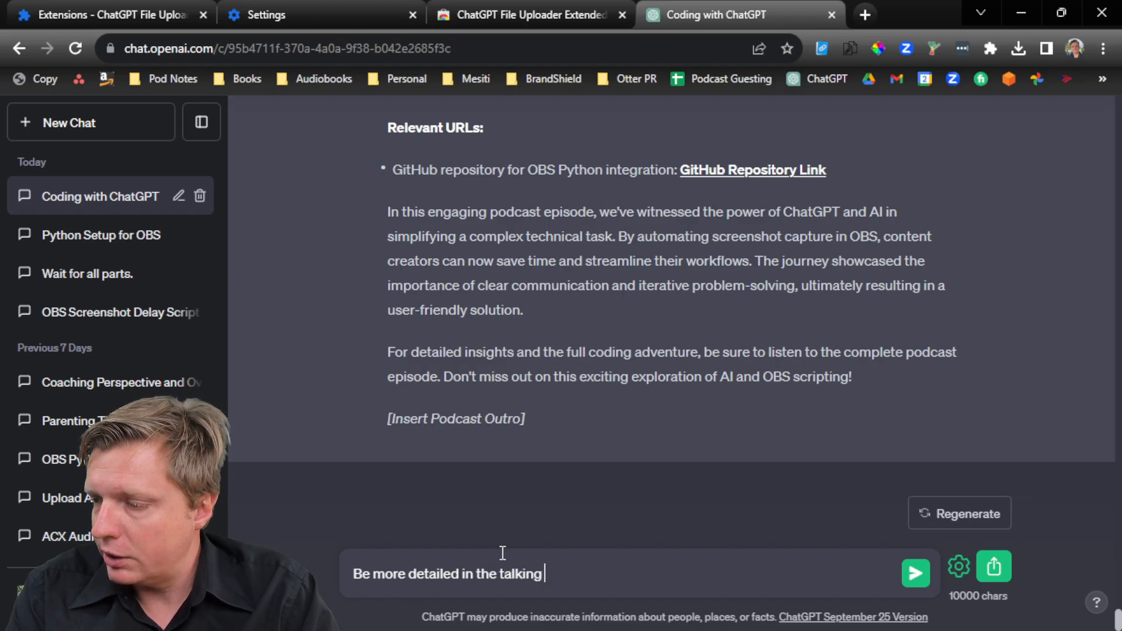
pyautogui.write('points sections. Make s')
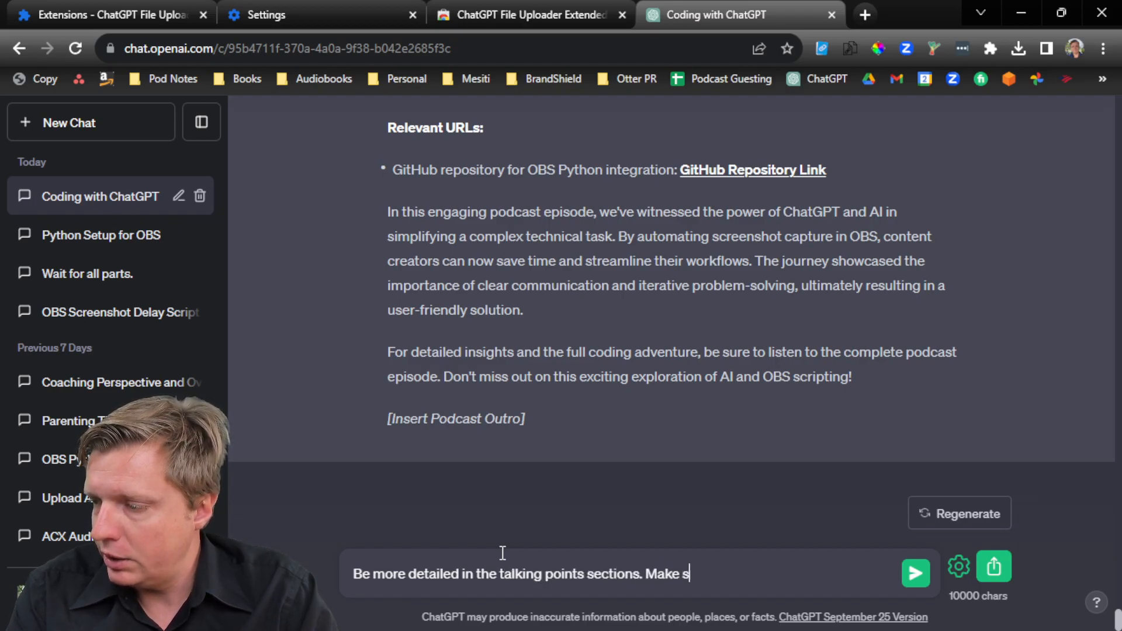
pyautogui.write('each area')
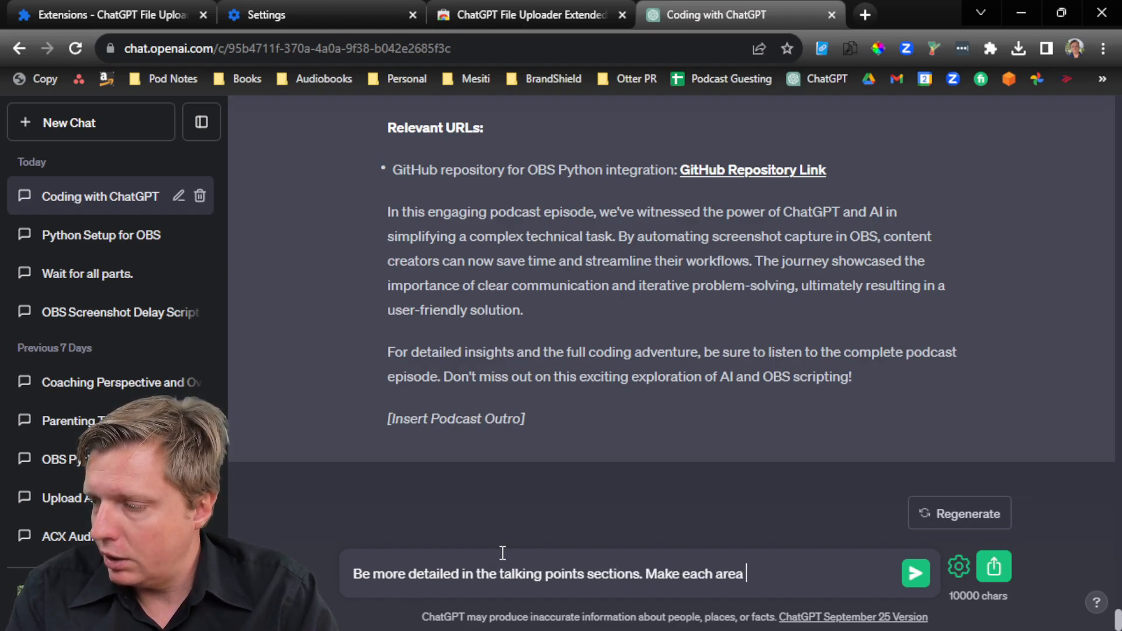
pyautogui.write('a paragraph')
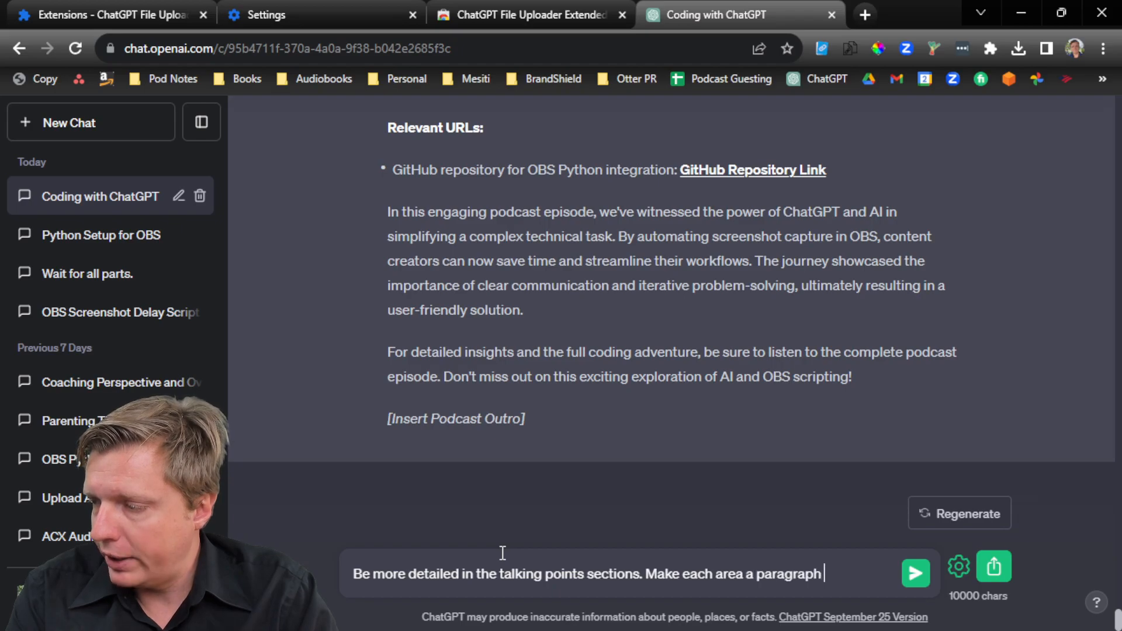
pyautogui.write('of 3-4 sentences, not just 1')
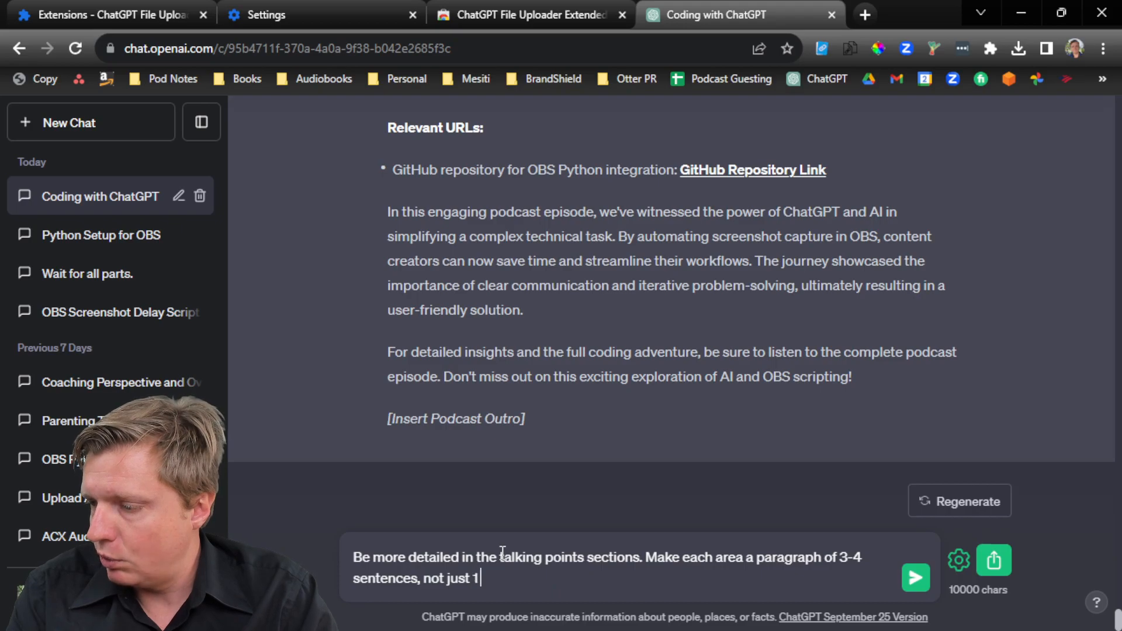
pyautogui.write('sentence per tal')
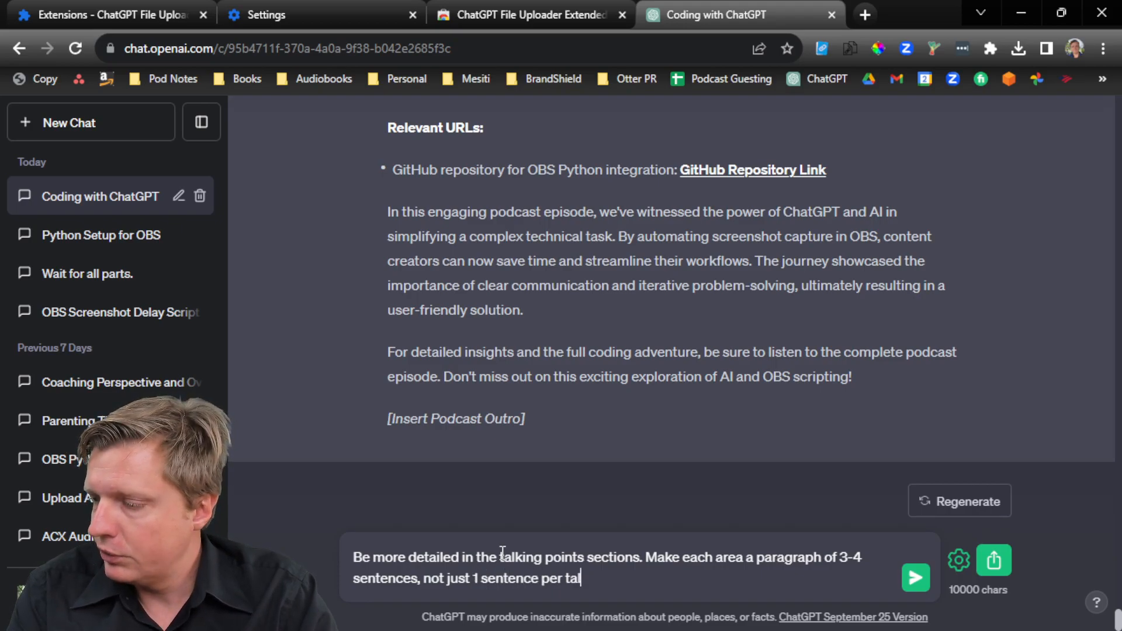
pyautogui.click(915, 576)
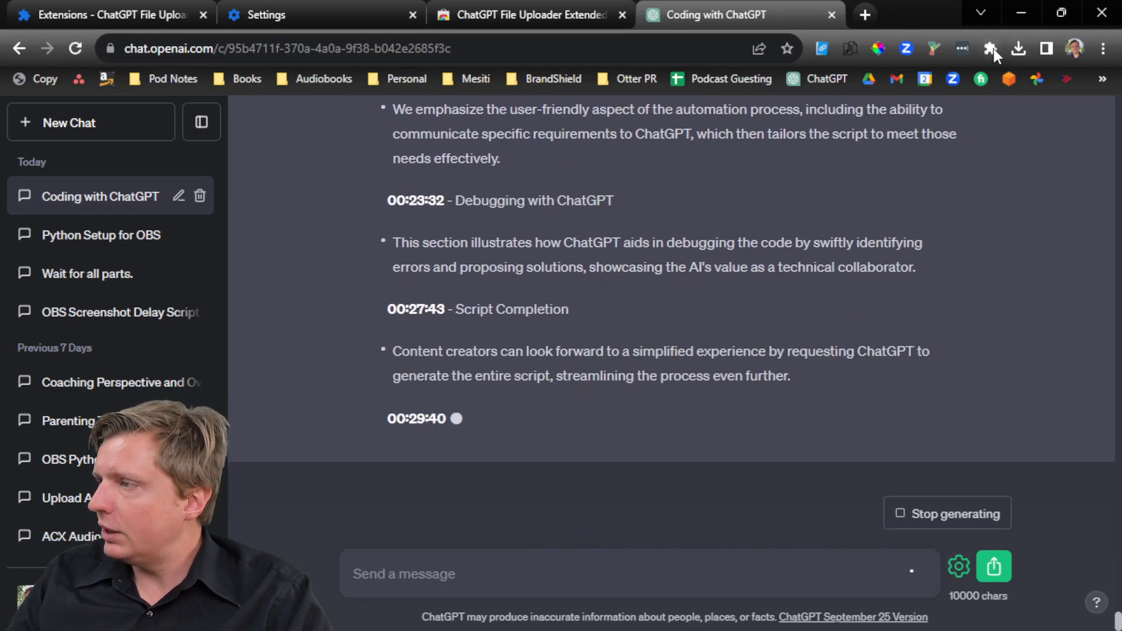
# Open and close the Chrome extensions list while the reply regenerates
pyautogui.click(990, 50)
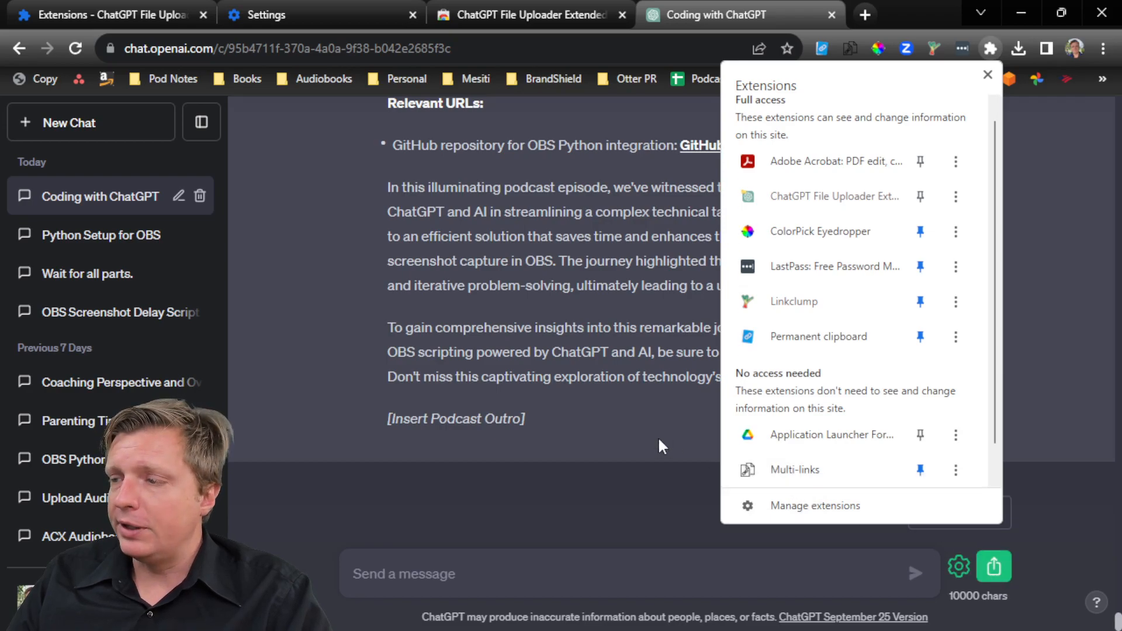
pyautogui.click(989, 75)
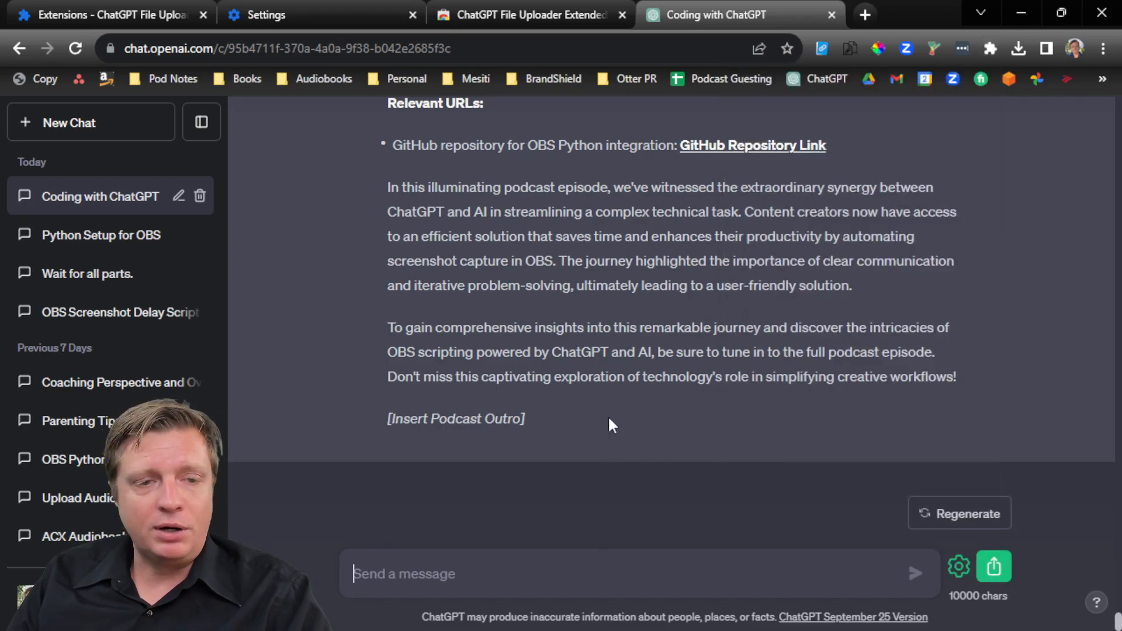
pyautogui.moveTo(514, 554)
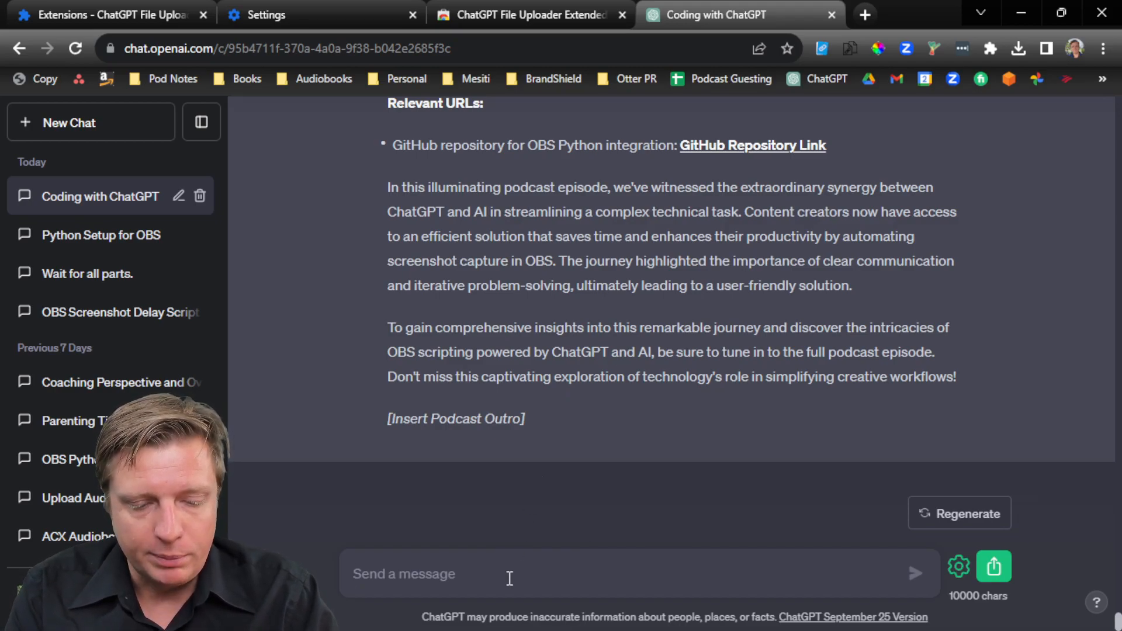
# Ask ChatGPT to brainstorm 10 possible 2-4 word YouTube thumbnail phrases with relevant keywords
pyautogui.write('Brainstorm for me')
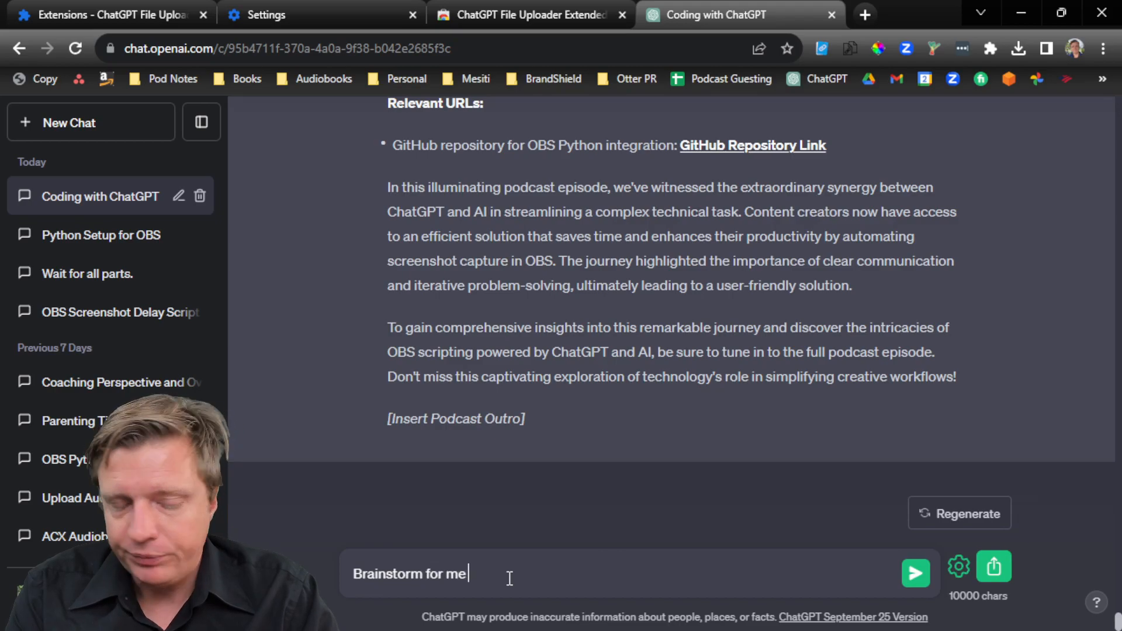
pyautogui.write('10 possible')
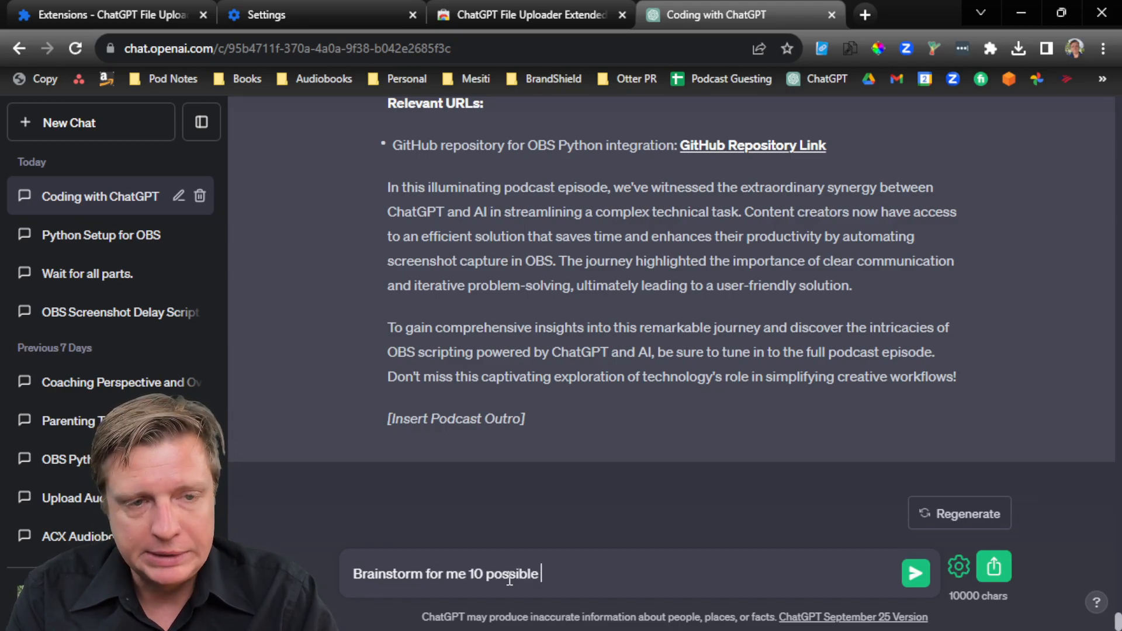
pyautogui.write('phrases to use in a YouTube thumbnail for this.')
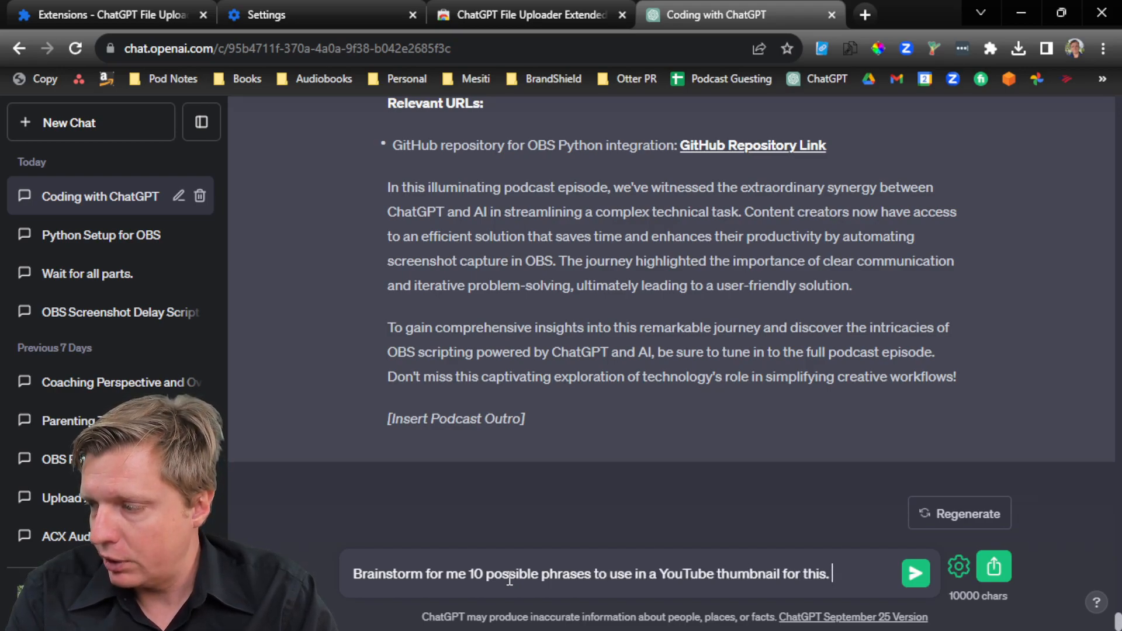
pyautogui.write('I want the phrase t')
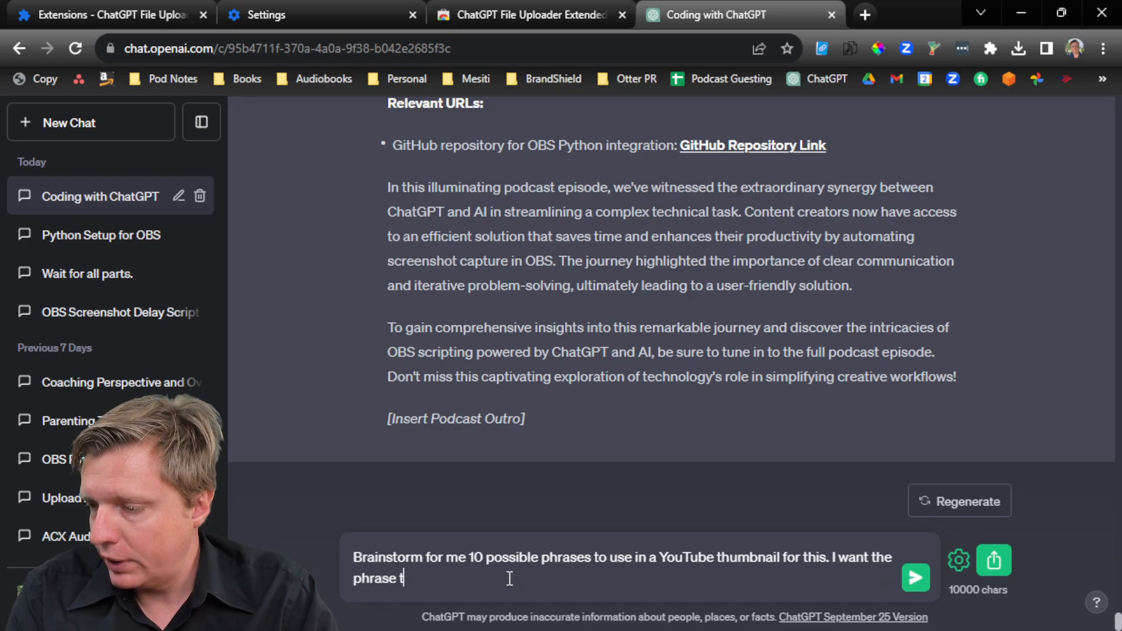
pyautogui.write('o be 2-4 words')
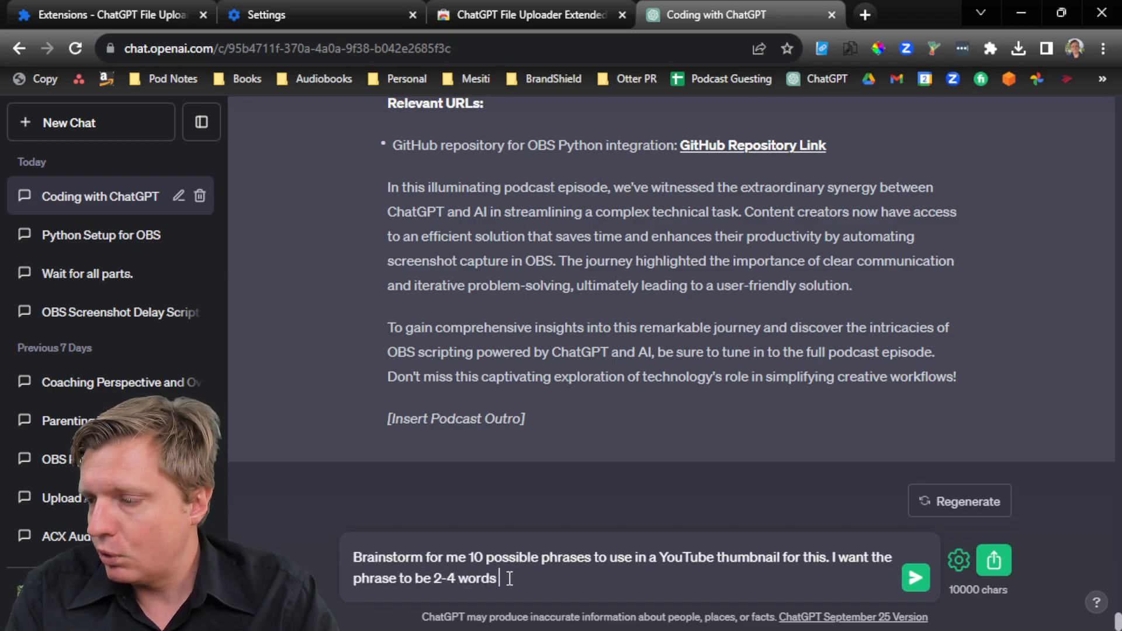
pyautogui.write('and including')
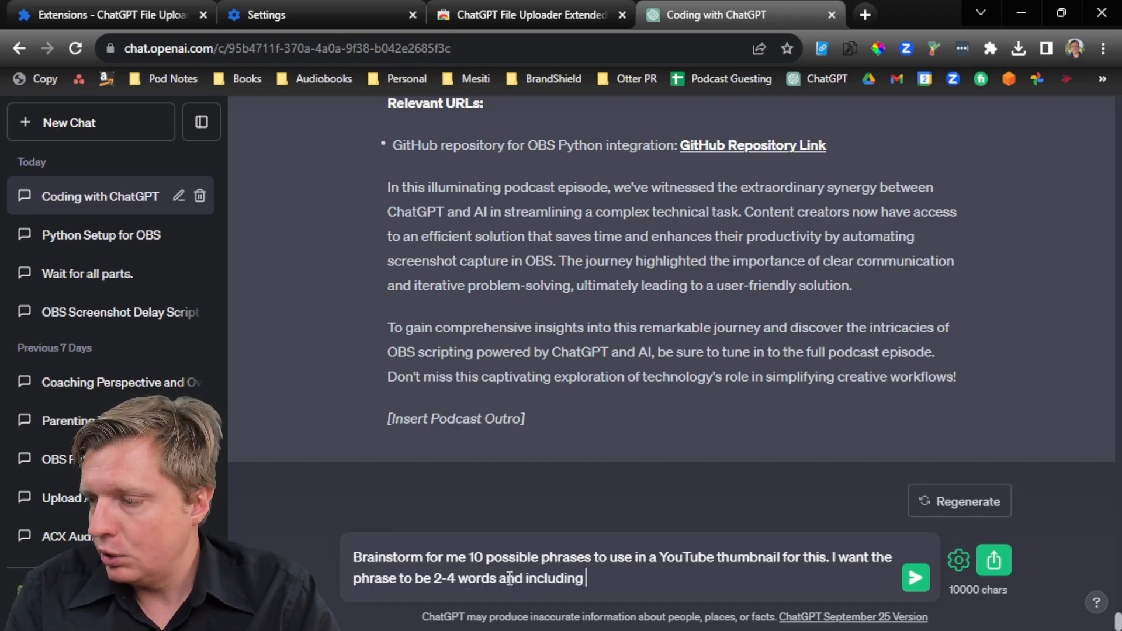
pyautogui.write('include some relevant')
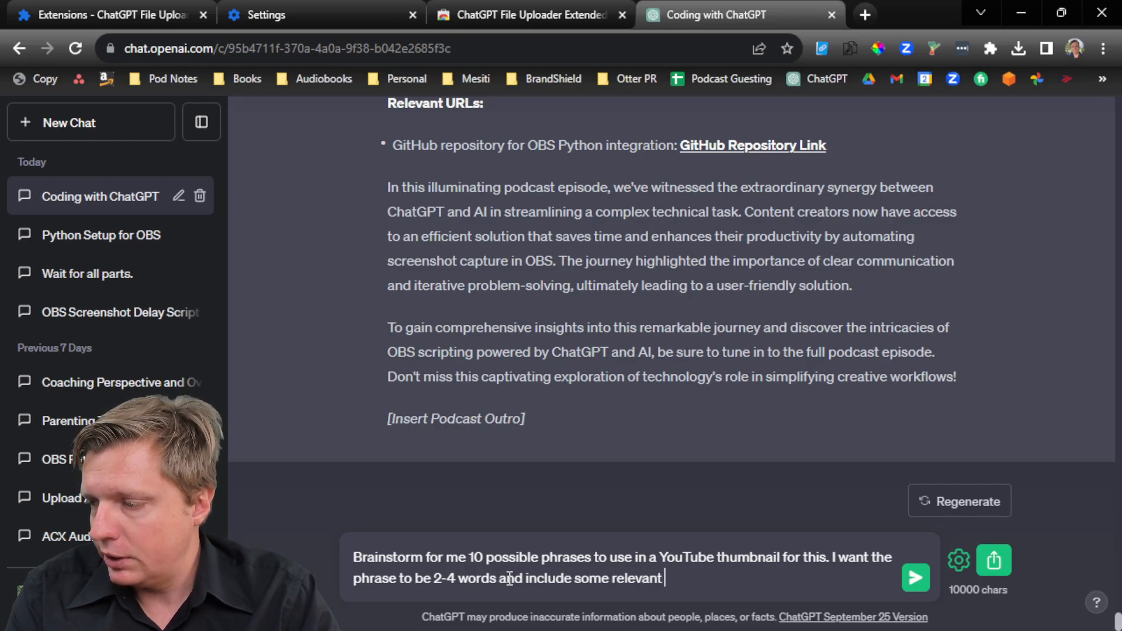
pyautogui.click(915, 578)
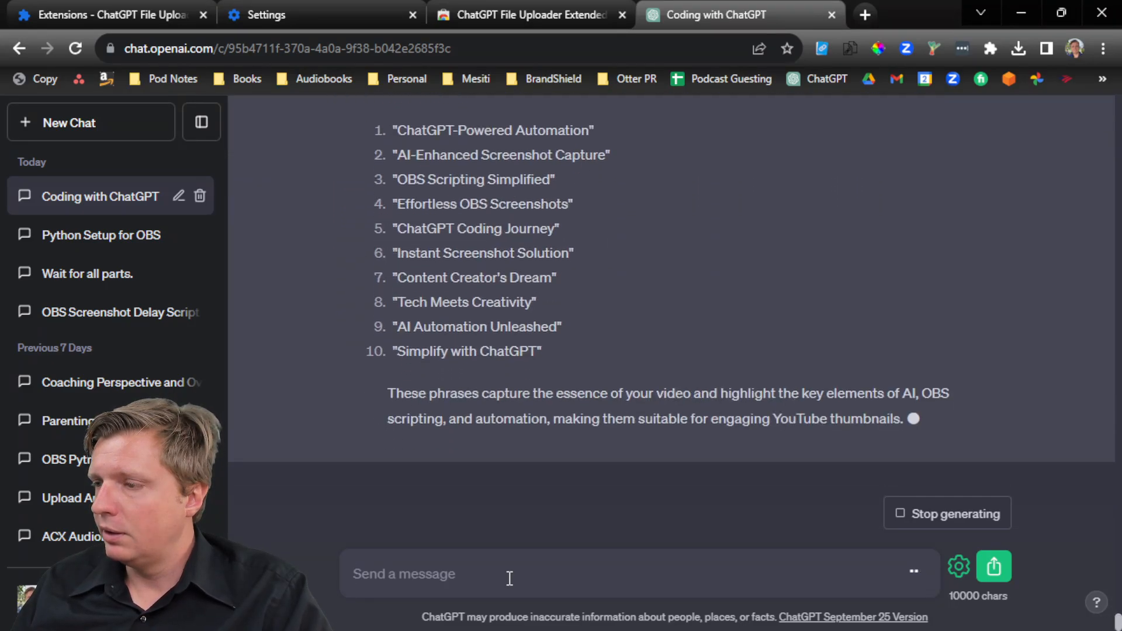
# Ask for 10 new unique future video ideas based on the transcript and review the list
pyautogui.write('Based on what')
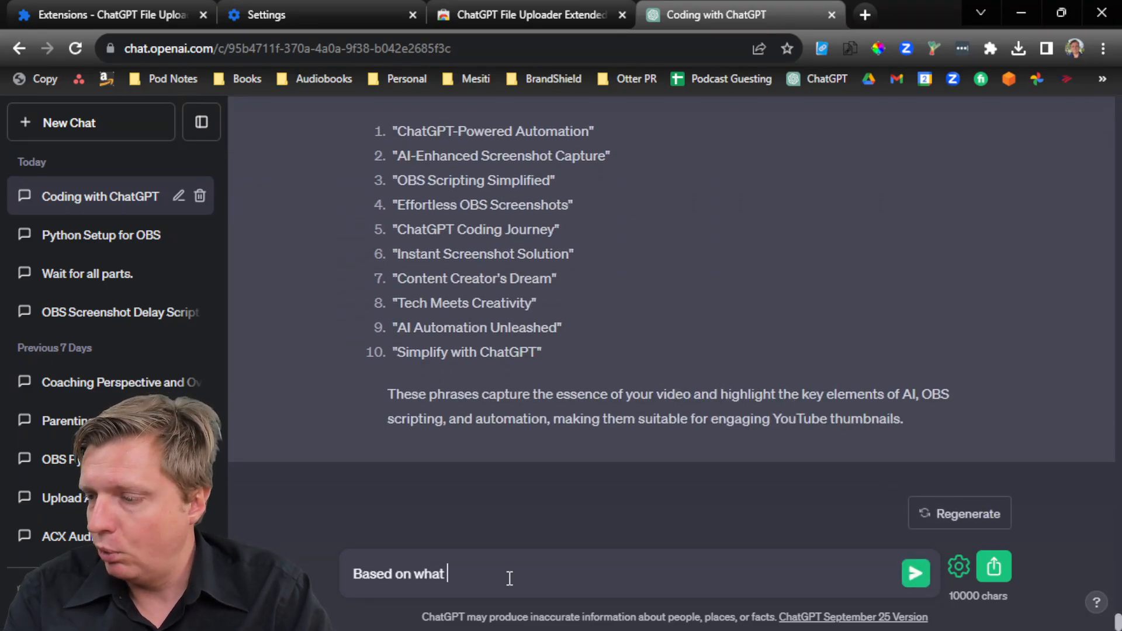
pyautogui.write('I')
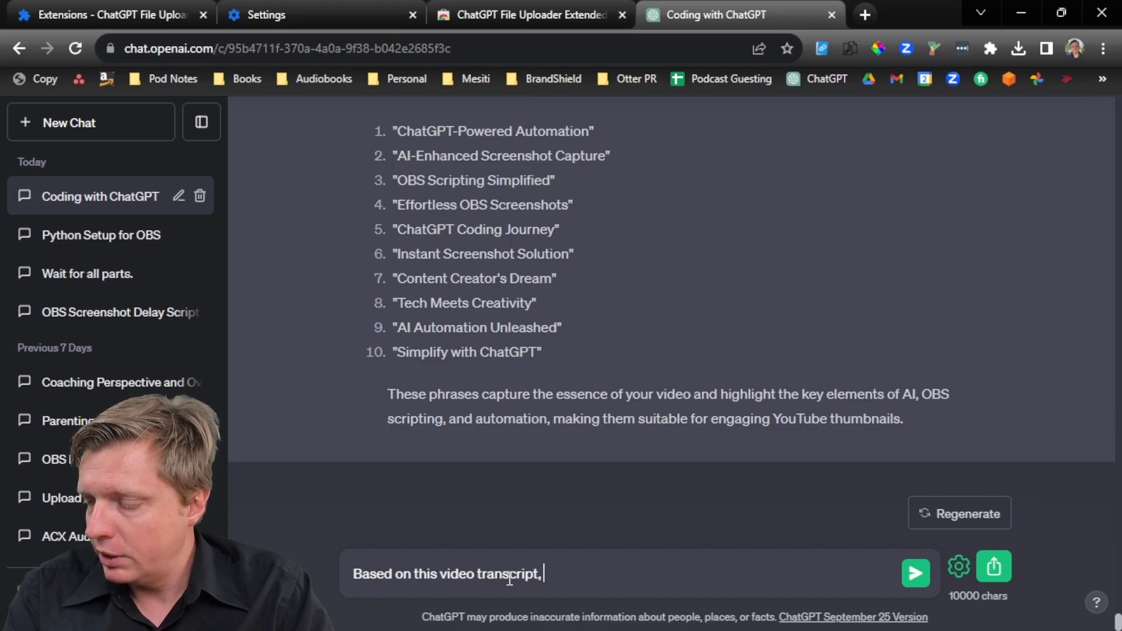
pyautogui.write('come up with 10')
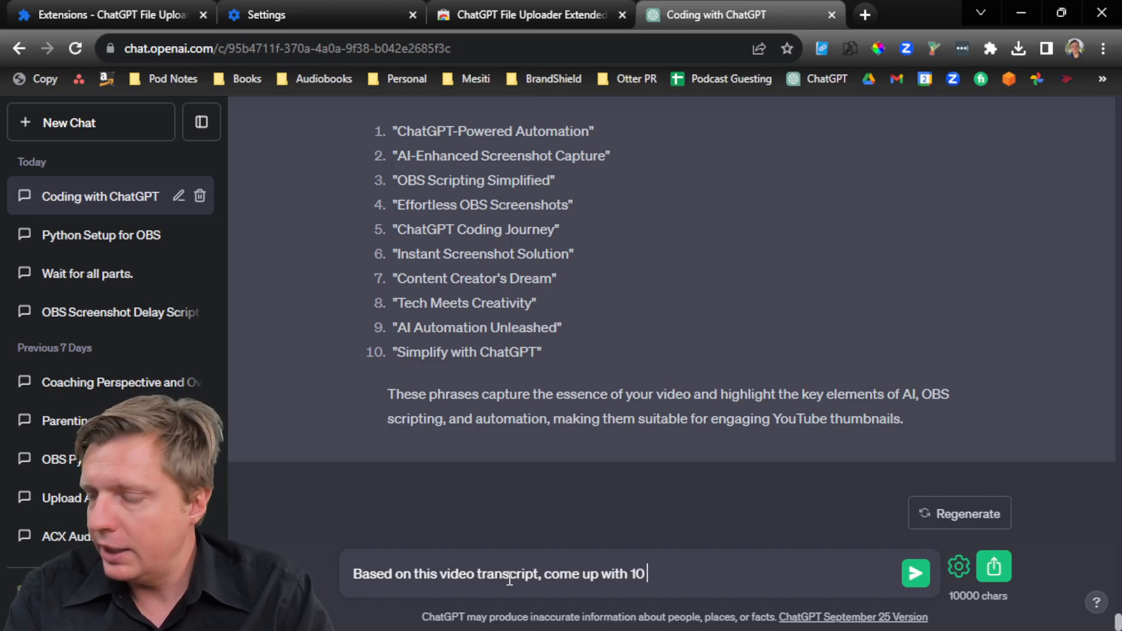
pyautogui.write('new unique i')
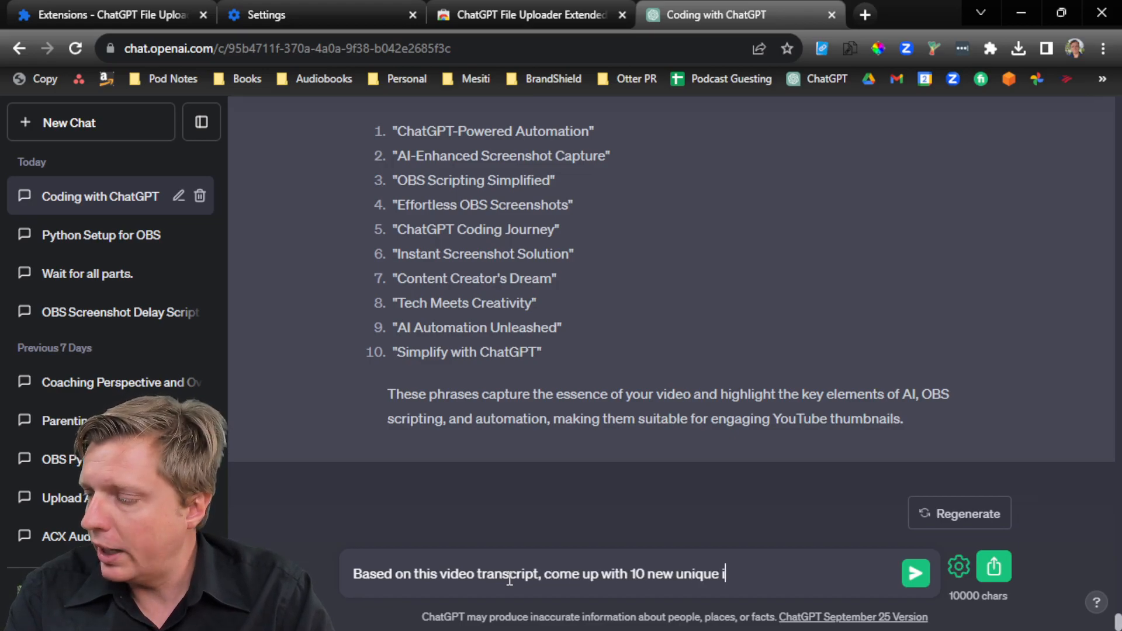
pyautogui.write('deas for future videos')
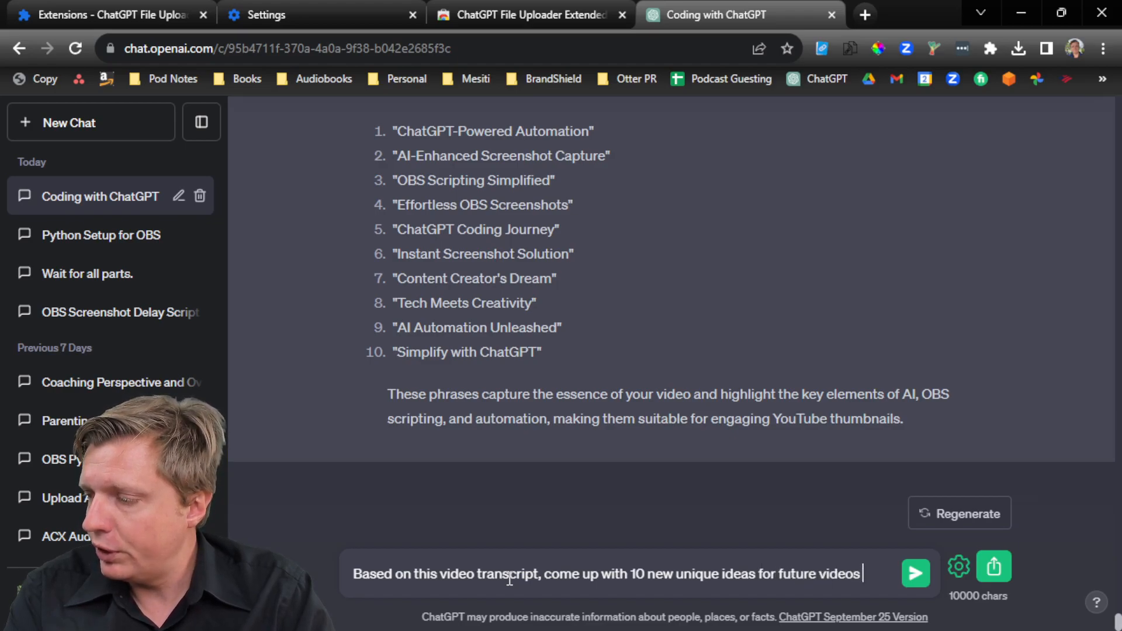
pyautogui.click(915, 573)
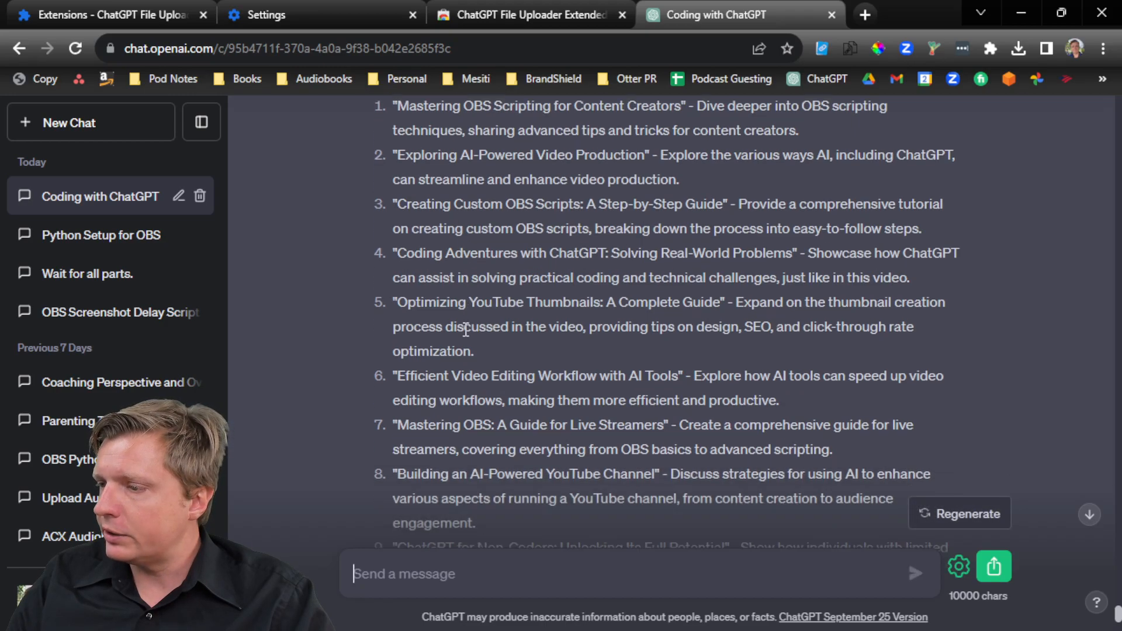
pyautogui.scroll(-3)
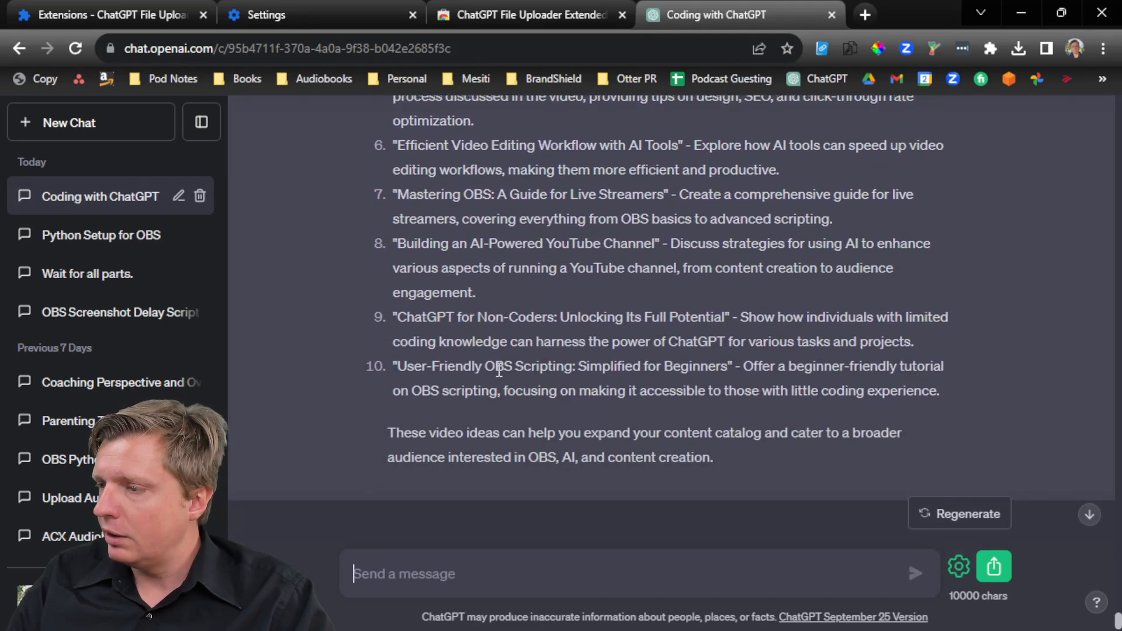
pyautogui.scroll(-3)
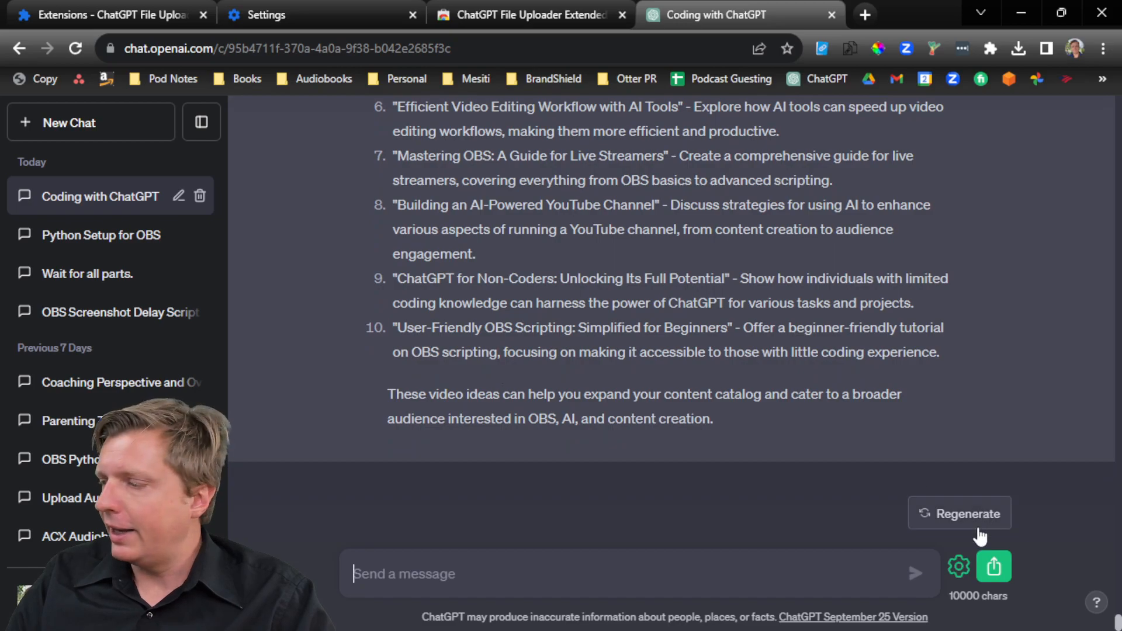
pyautogui.moveTo(986, 52)
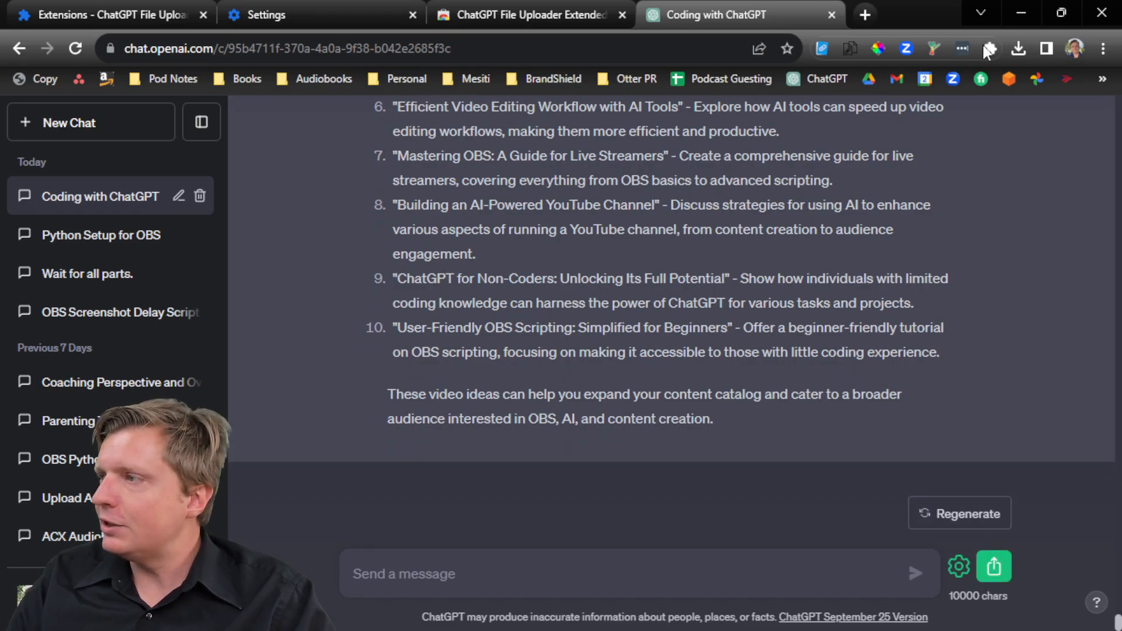
# Open the Chrome extensions list showing ChatGPT File Uploader Extended
pyautogui.click(990, 49)
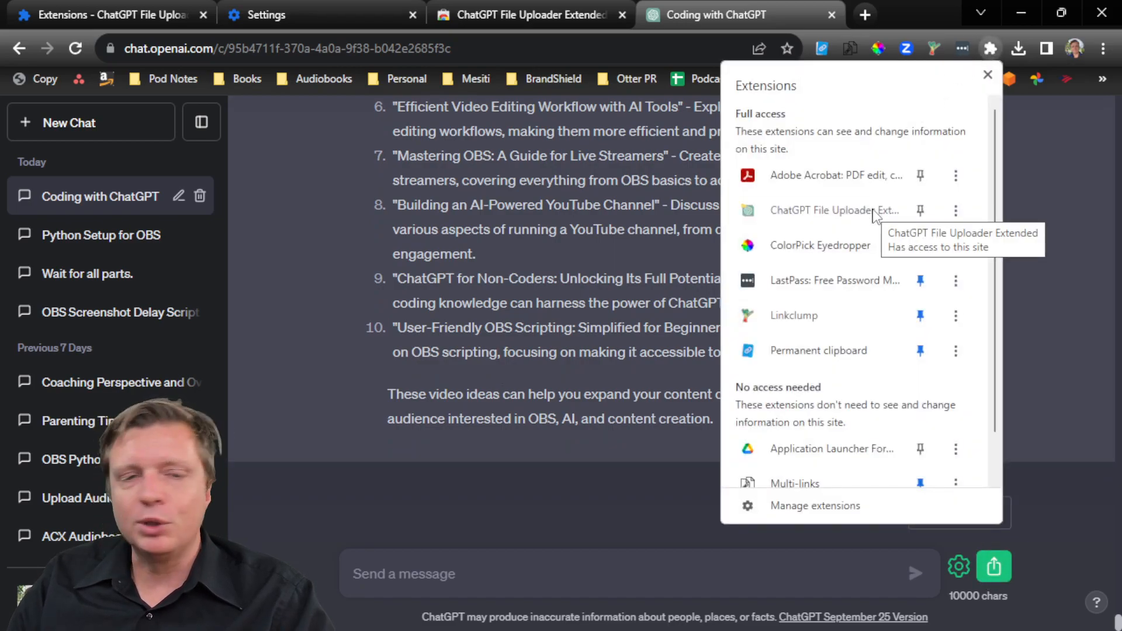